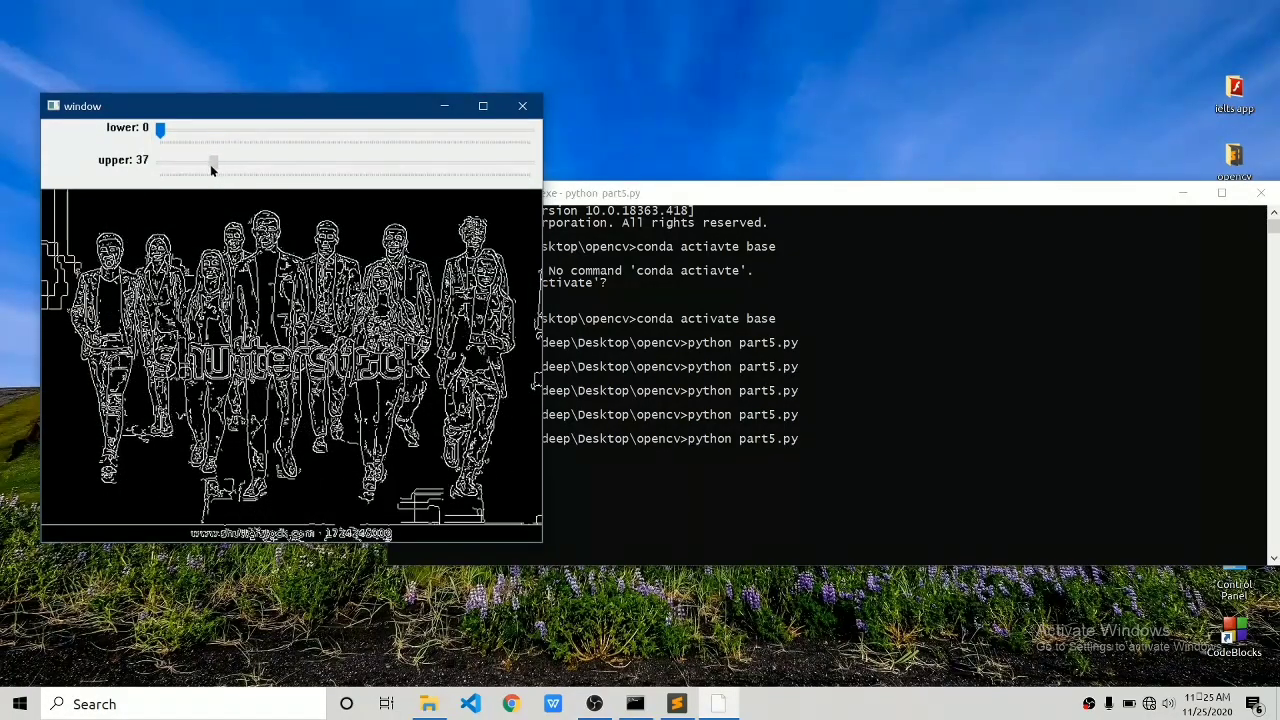
- Slide the Canny thresholds to lower 45 and upper 92 while watching the edges
left_click_drag(160, 128, 180, 128)
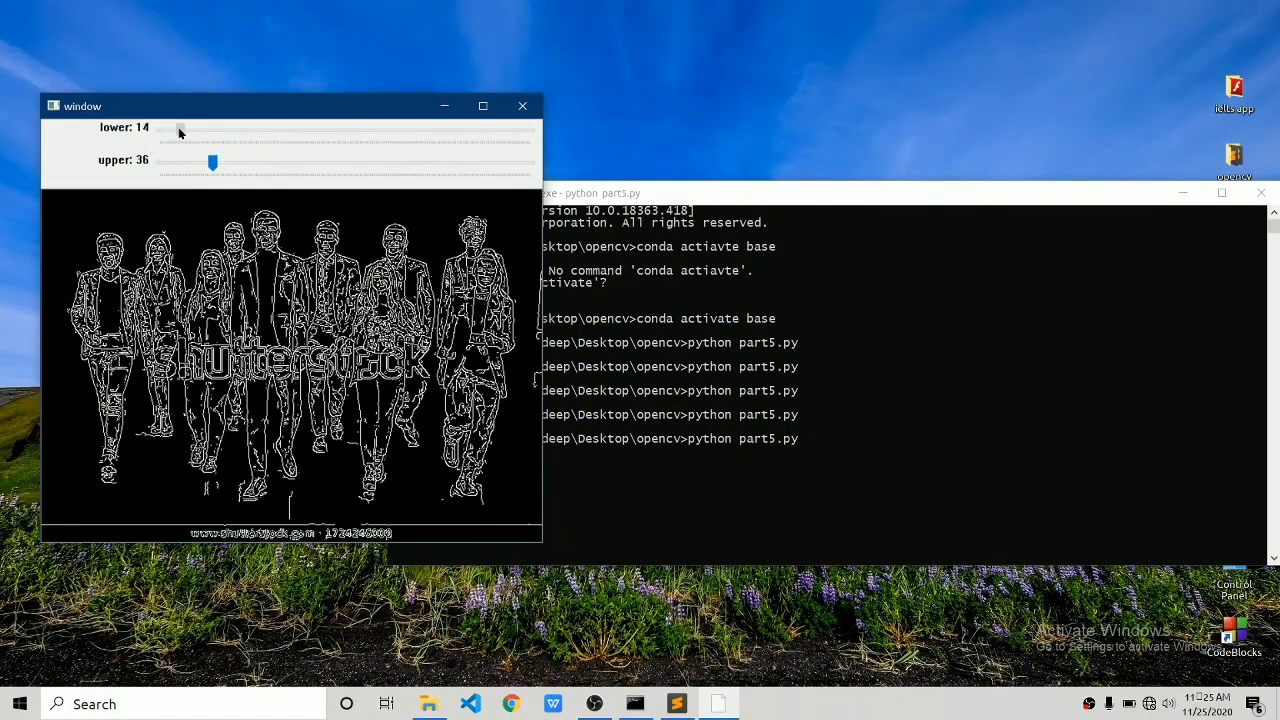
left_click_drag(180, 128, 205, 128)
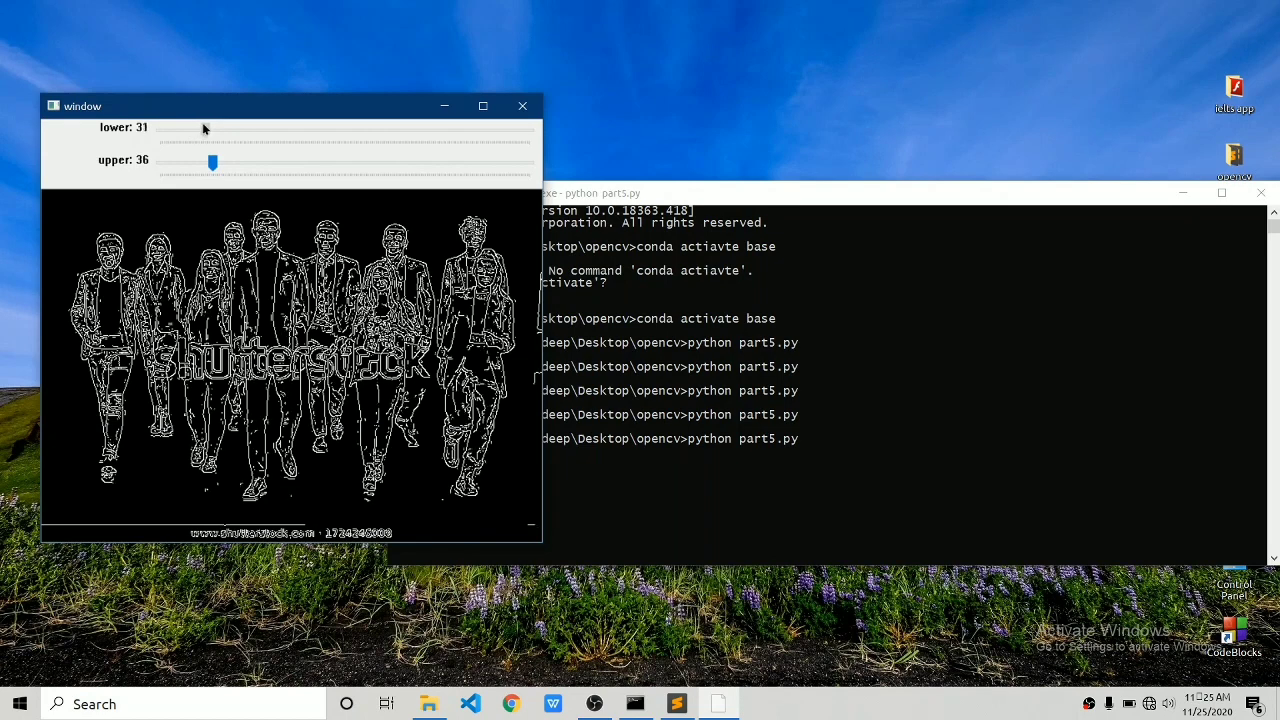
left_click_drag(211, 161, 258, 161)
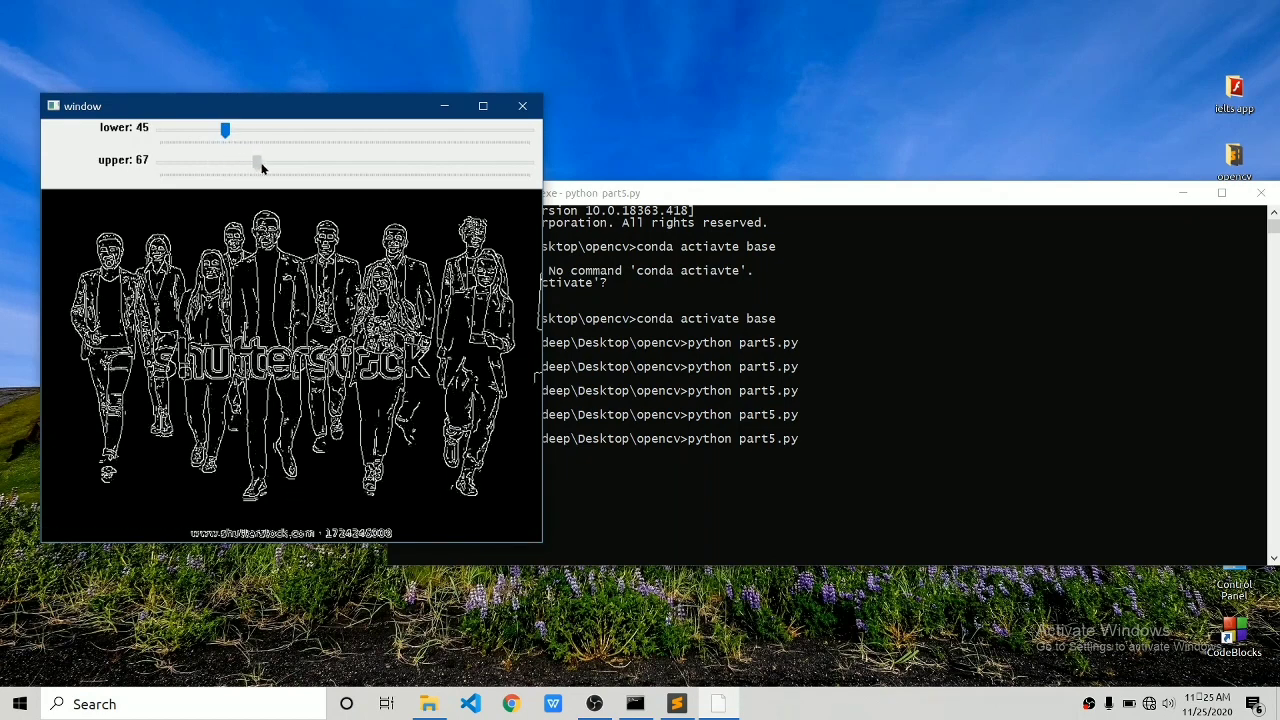
left_click_drag(258, 162, 262, 162)
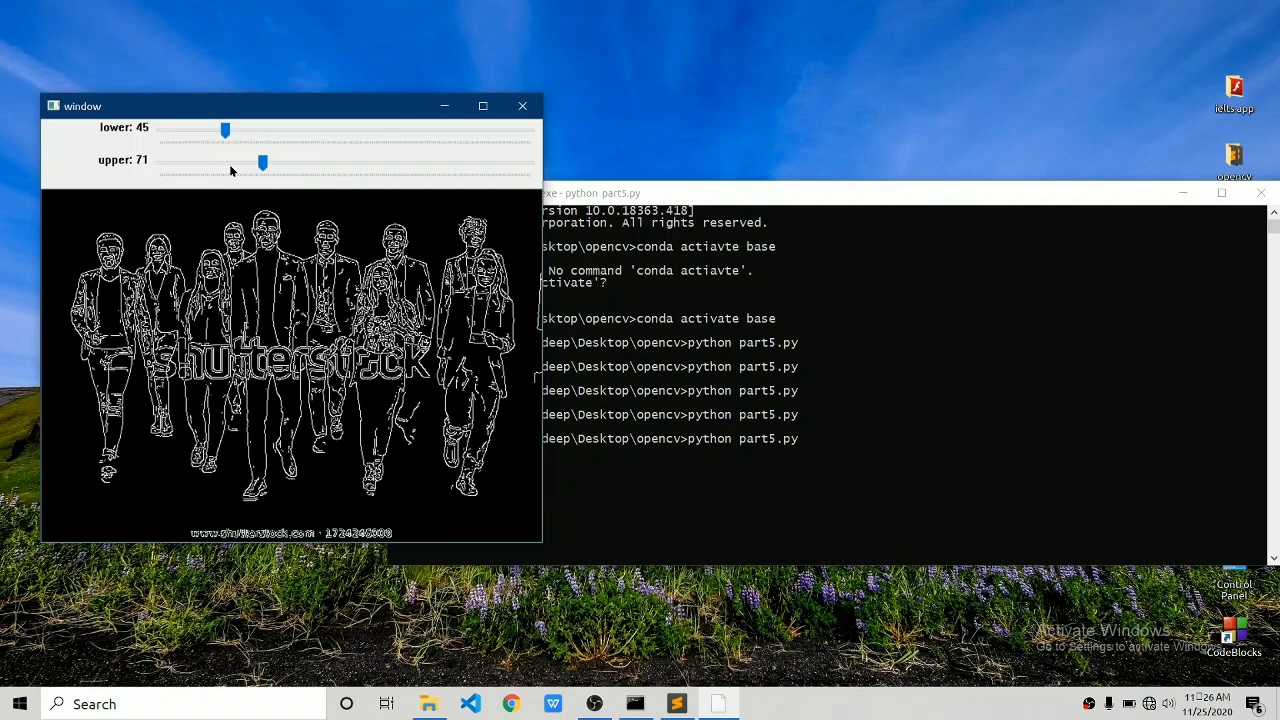
left_click_drag(262, 163, 292, 163)
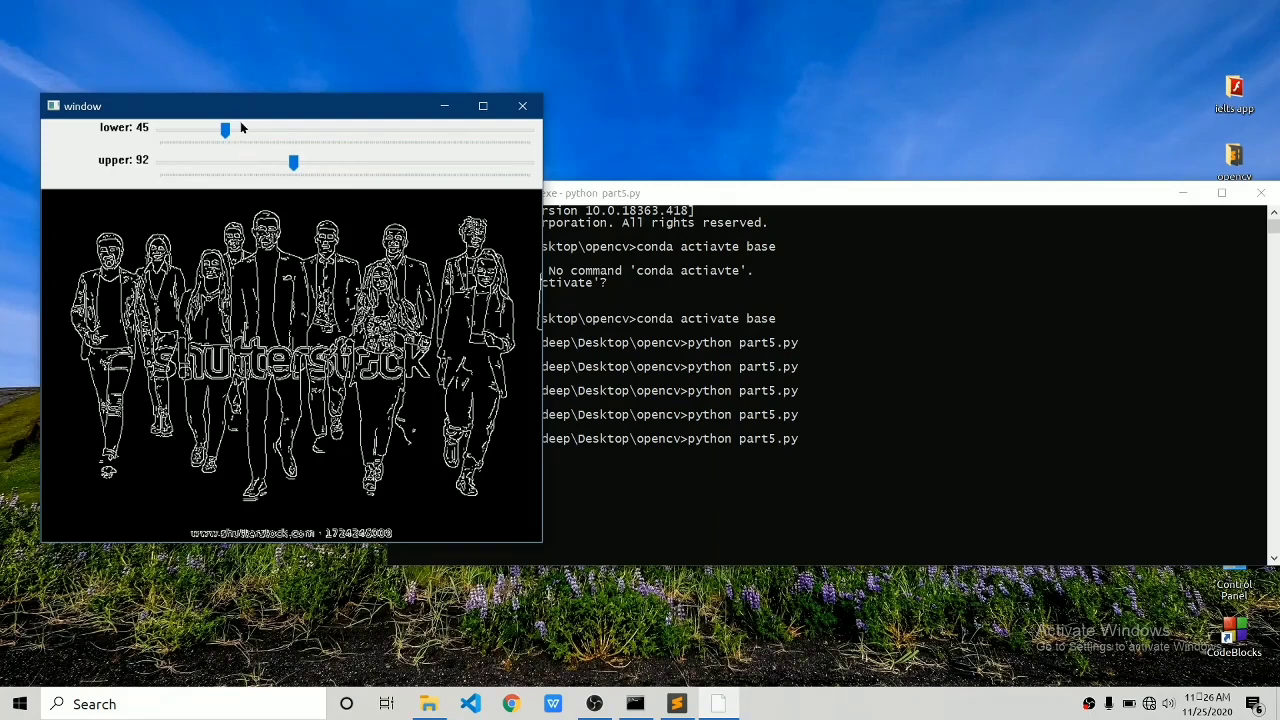
left_click_drag(225, 129, 237, 129)
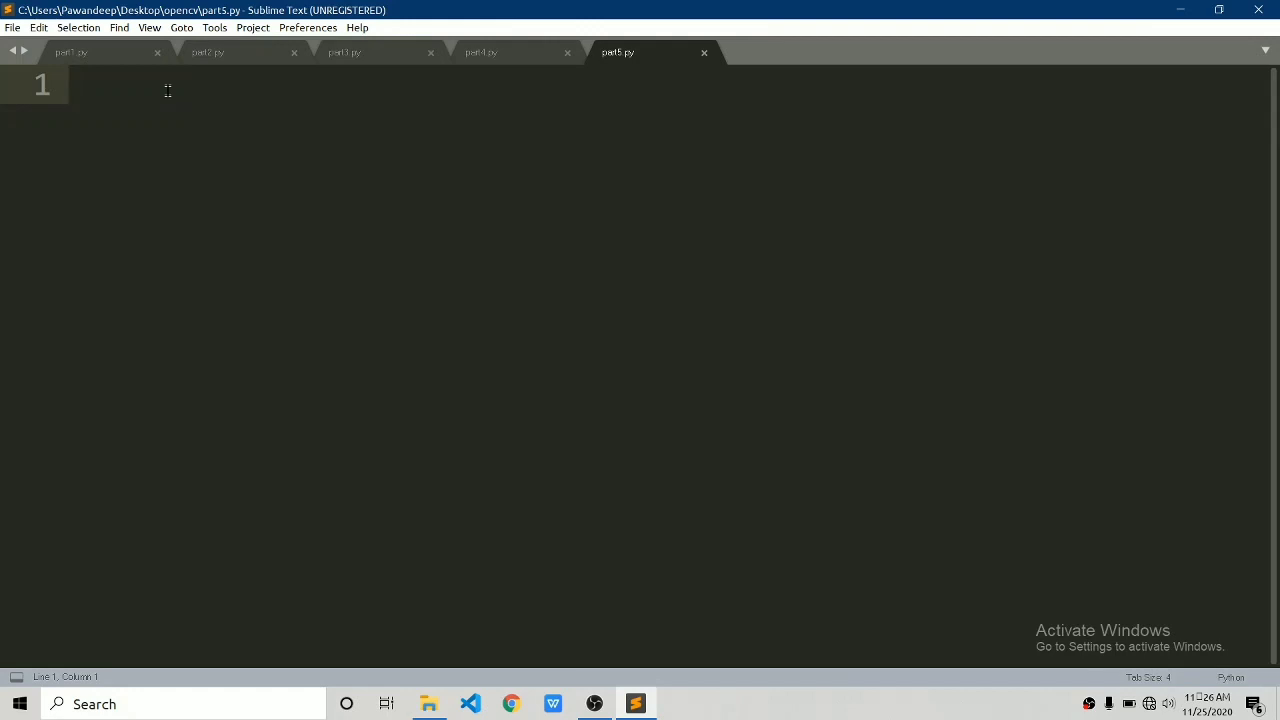
- Import cv2 and load test.jpg into img with cv2.imread
type("import cv2")
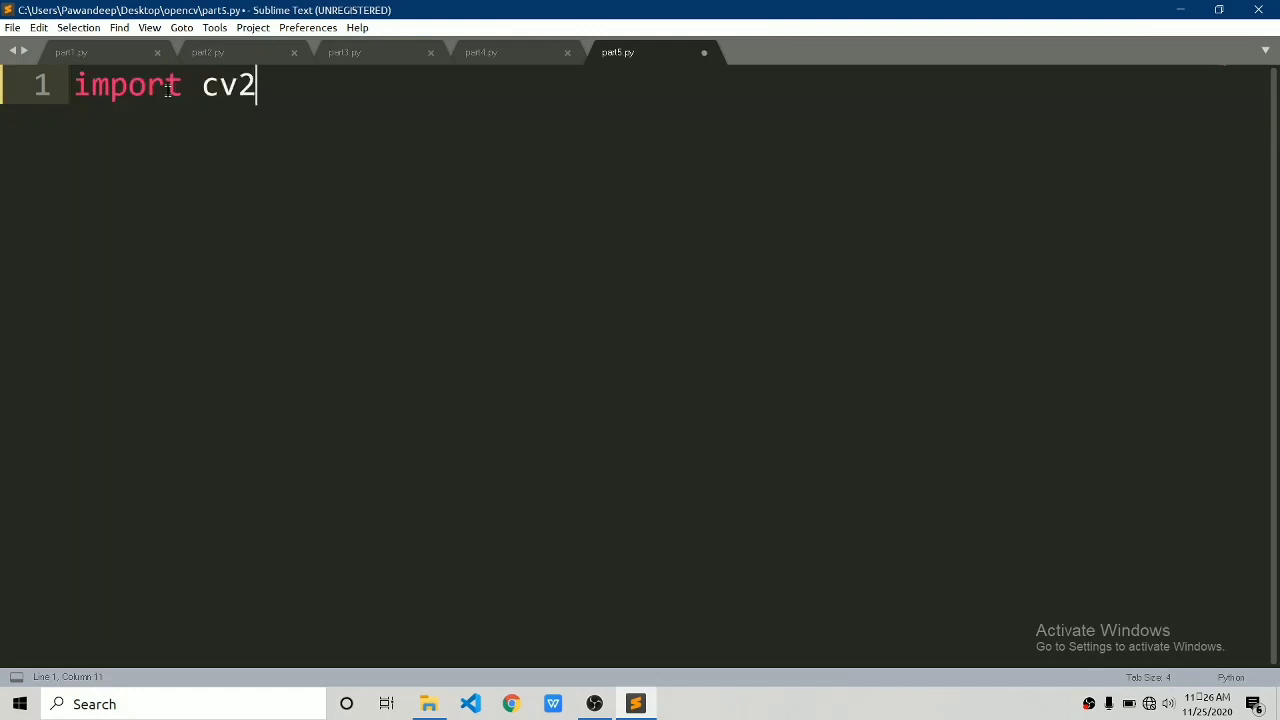
type("img=")
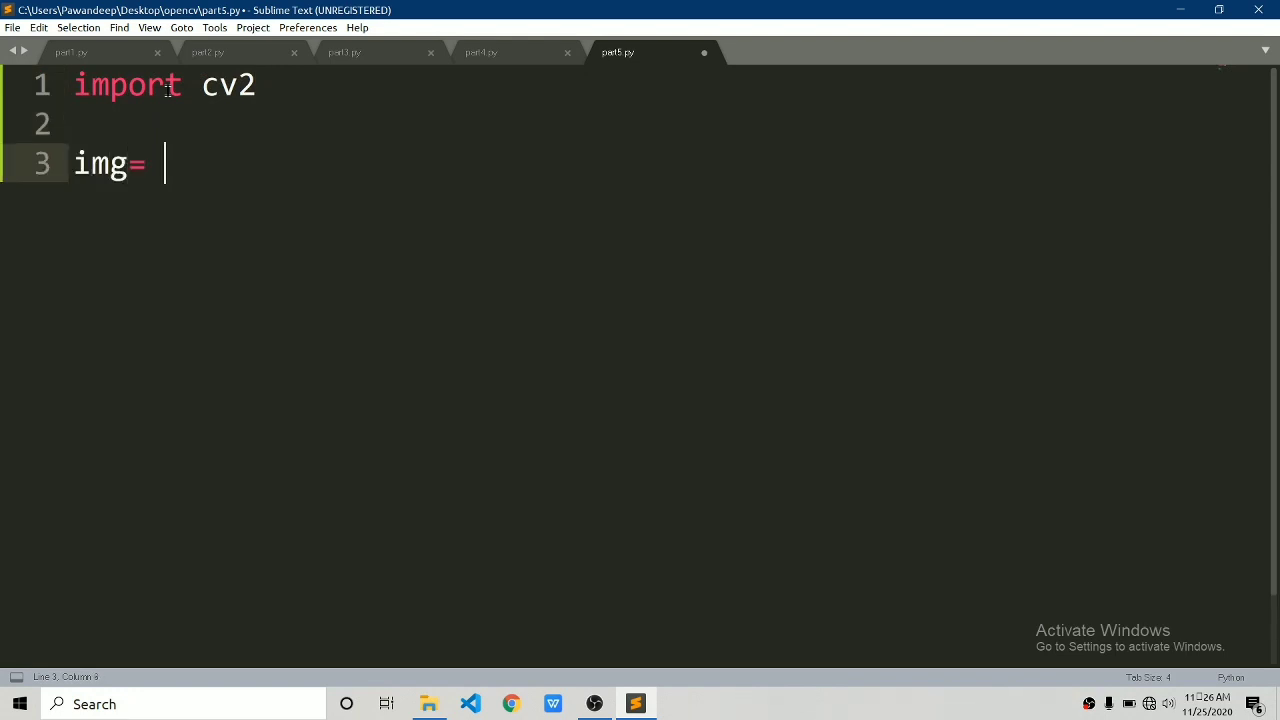
type("\" \"")
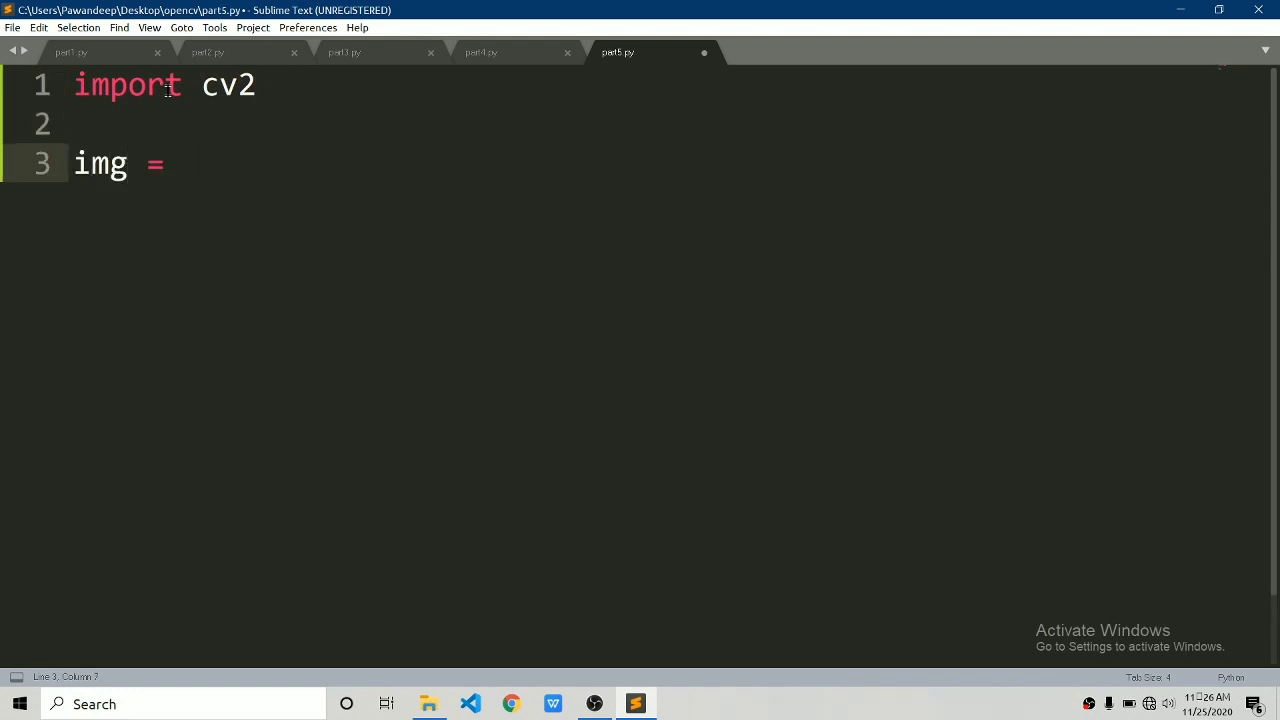
type("cv2.imt")
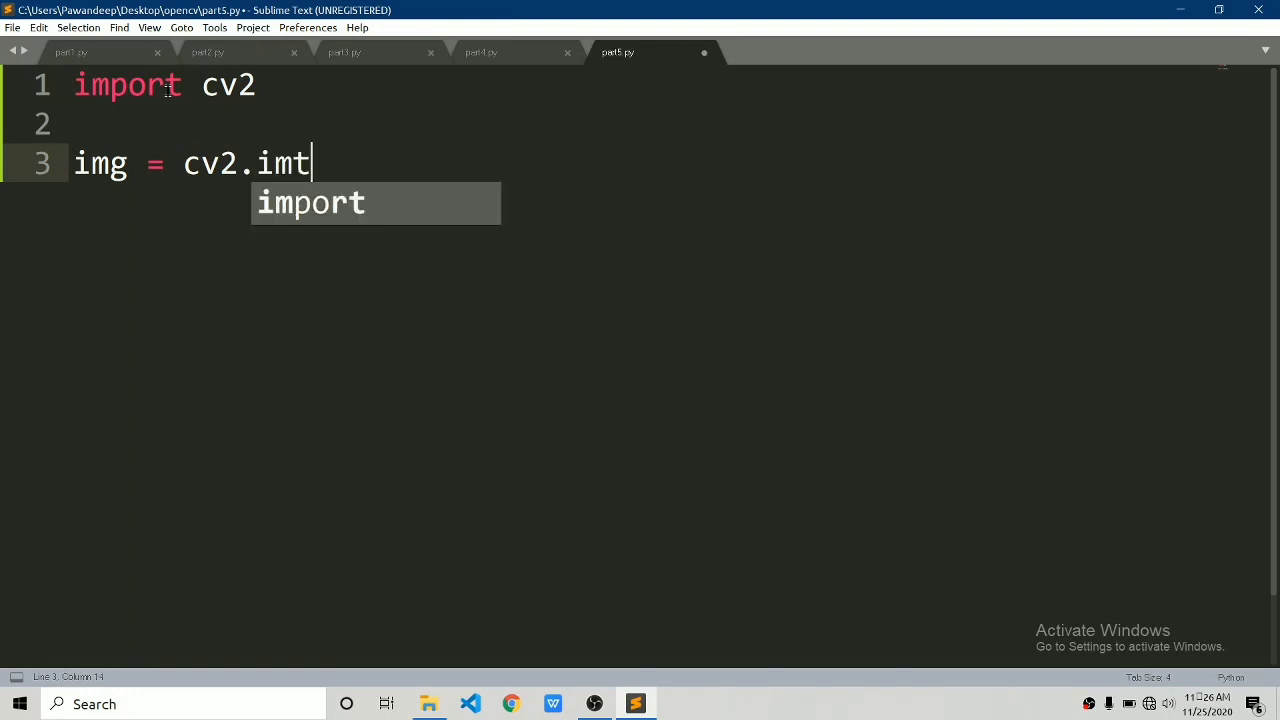
type("read('test')")
type("if cv2")
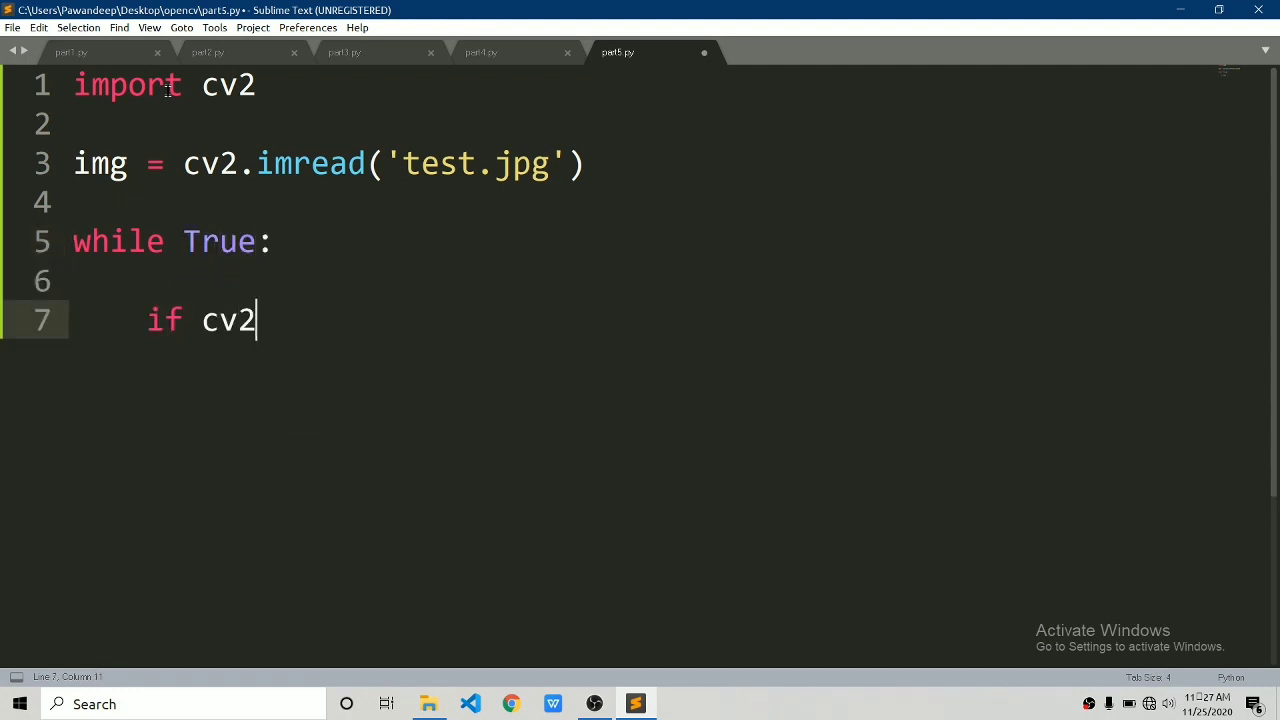
- Add the waitKey(1) exit check, cv2.destroyAllWindows() and a cv2.imshow window call
type(".waitKey")
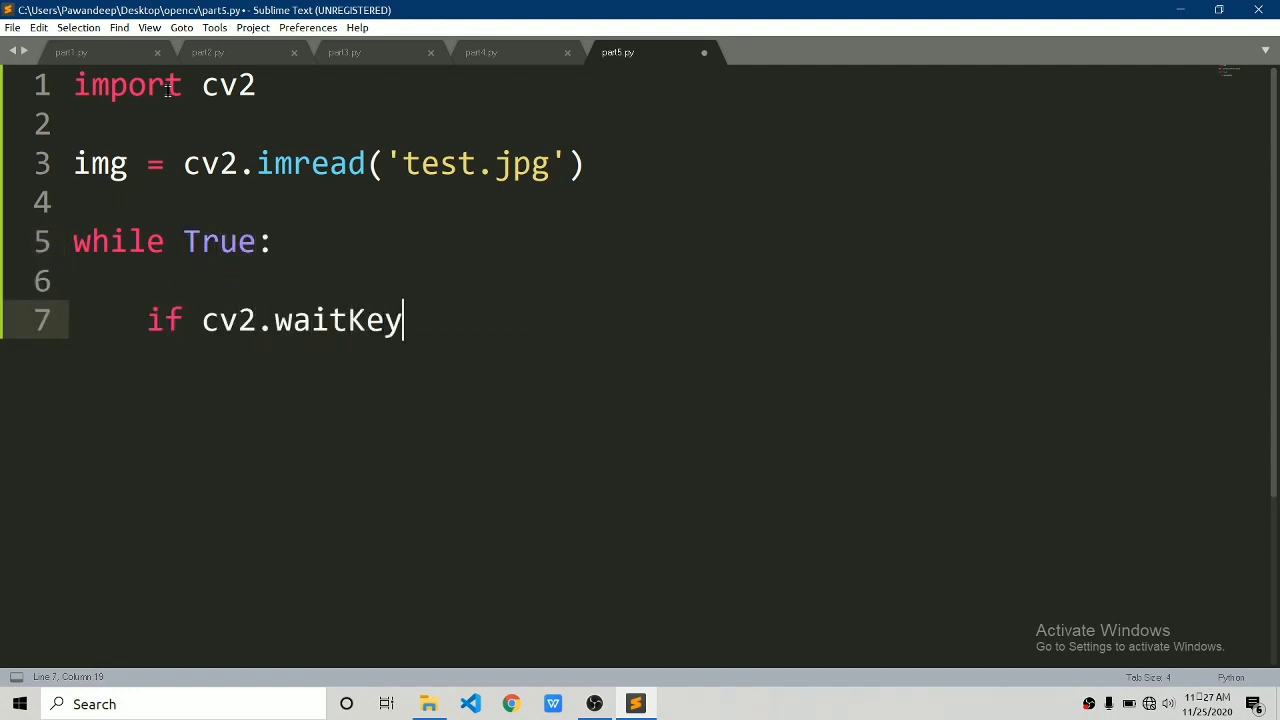
type("(1) == 27:")
type("b")
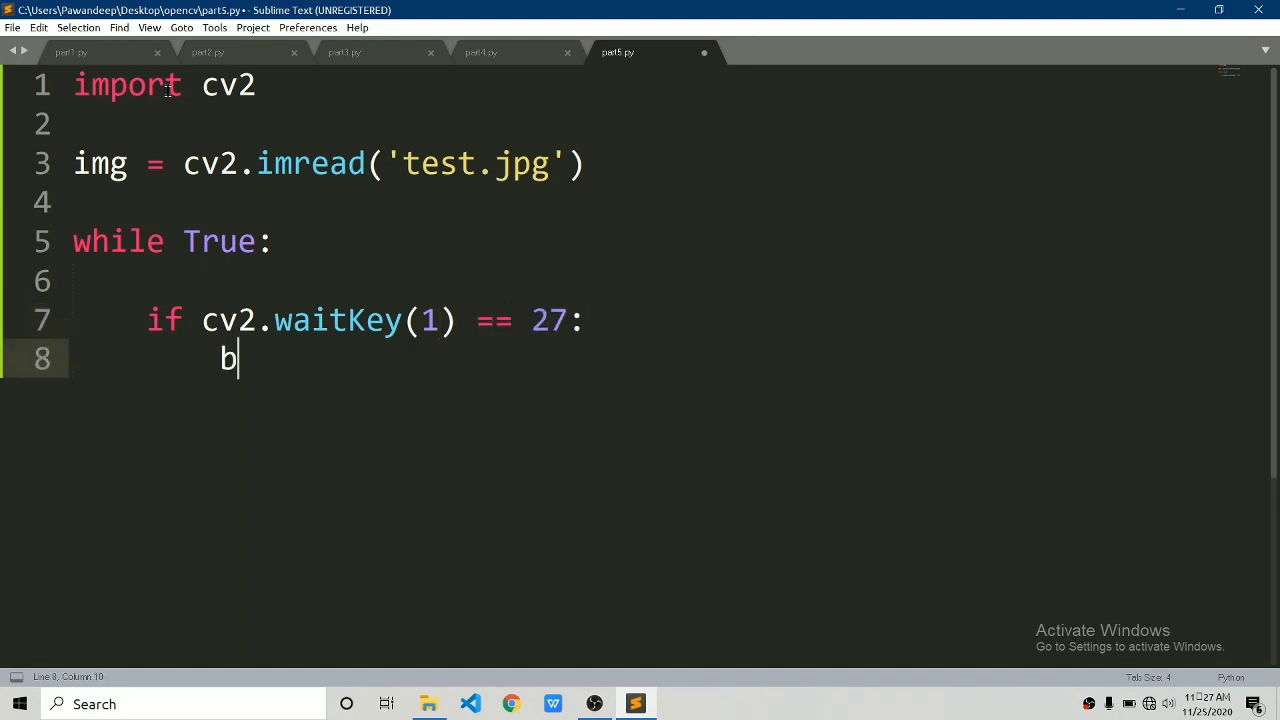
type("cv2.destriyAllW")
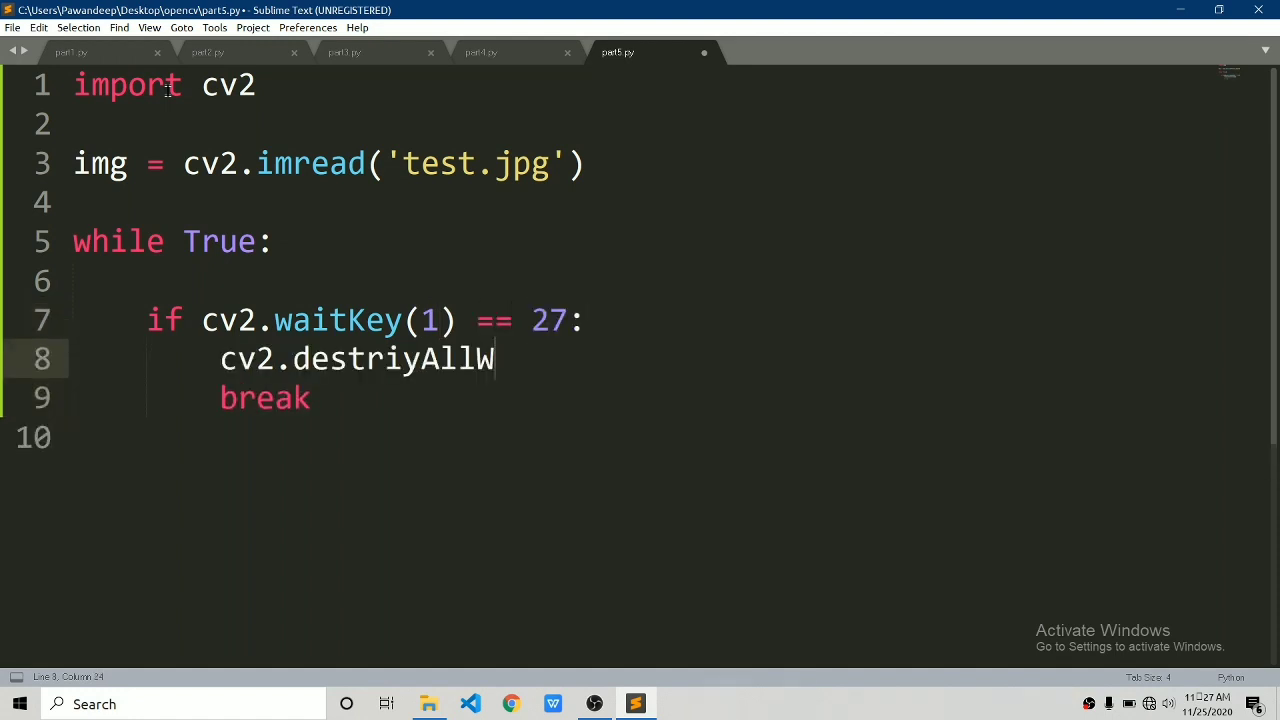
type("indows()")
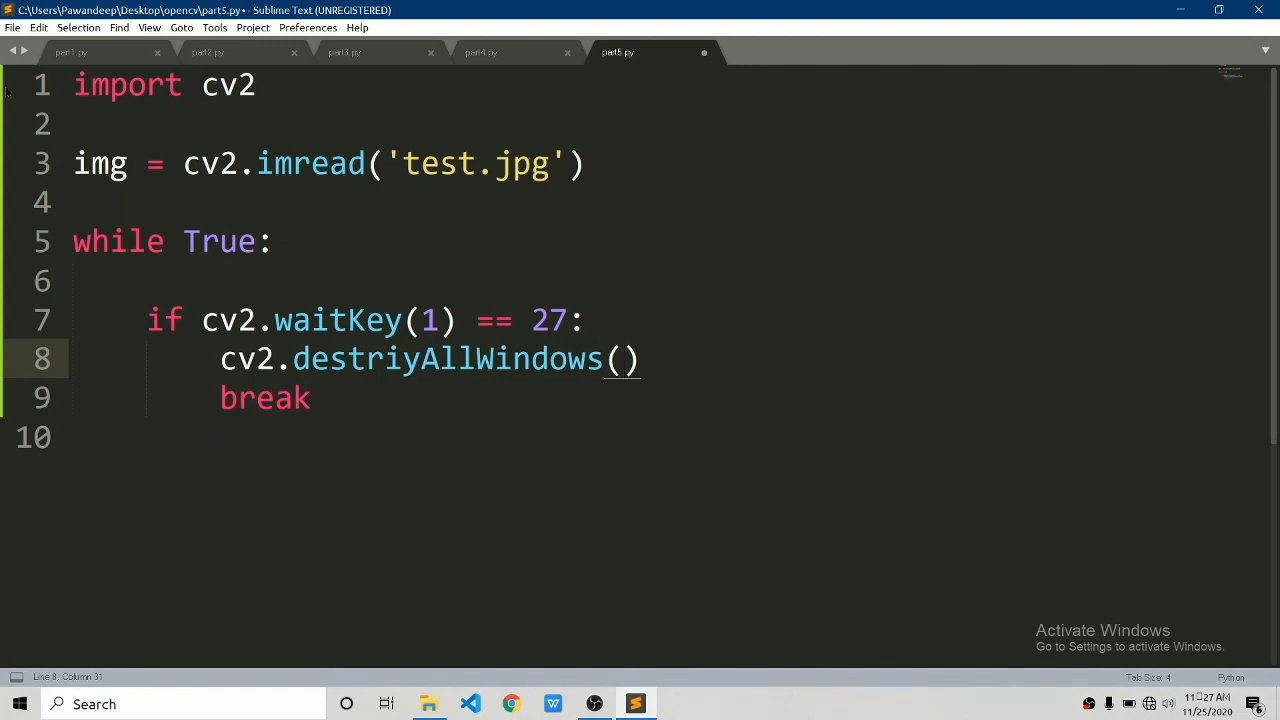
type("cv2")
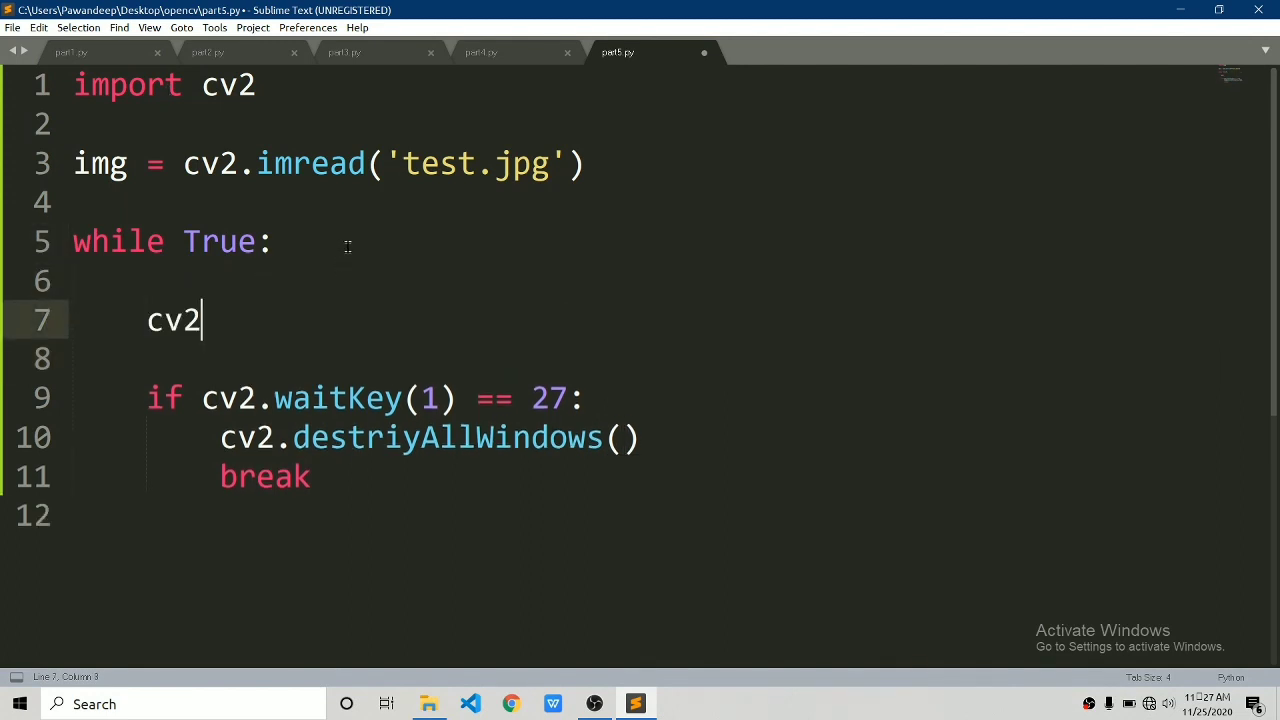
type(".imshow('winod'")
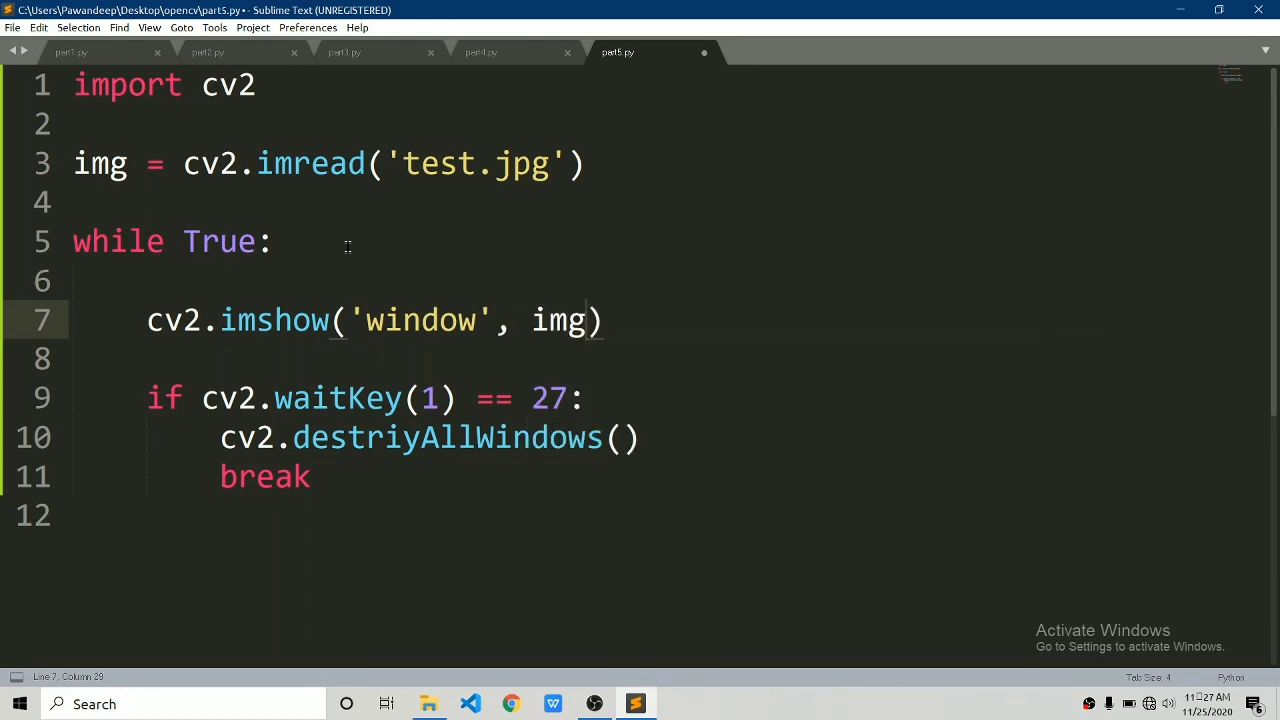
- Save and run part5.py to view the walking-group photo, then close it
key("ctrl+s")
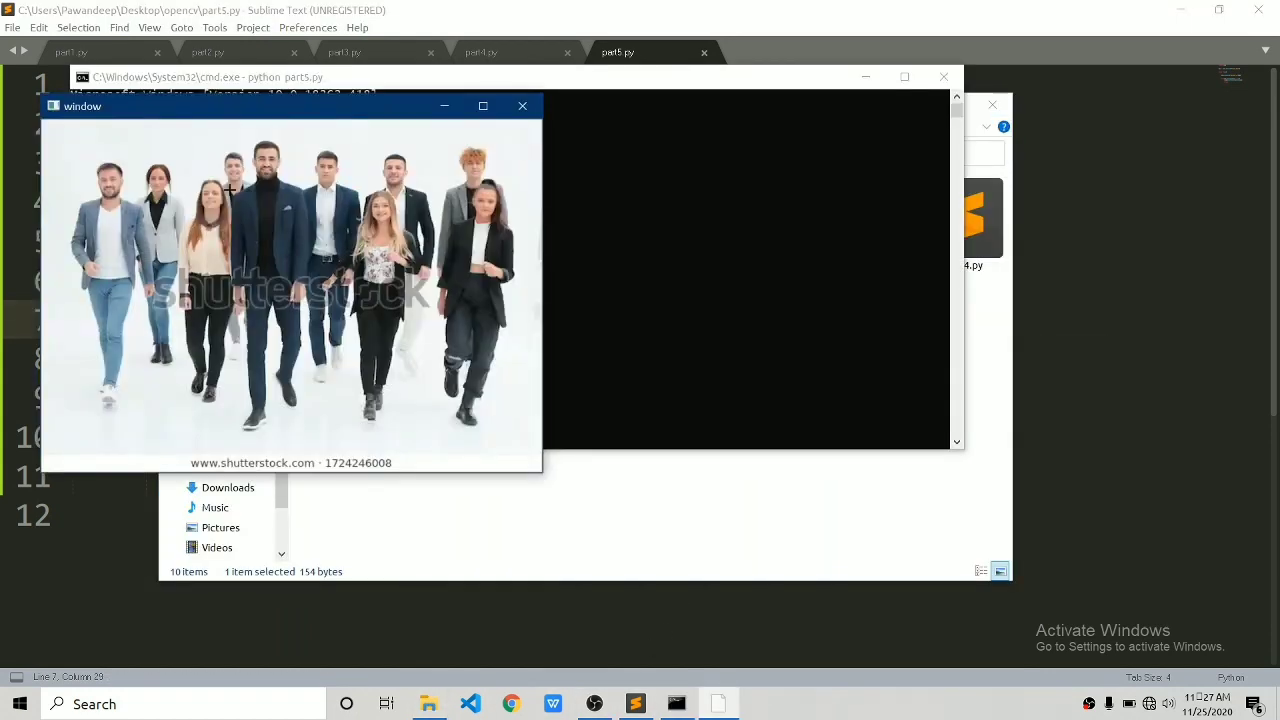
left_click_drag(82, 106, 135, 158)
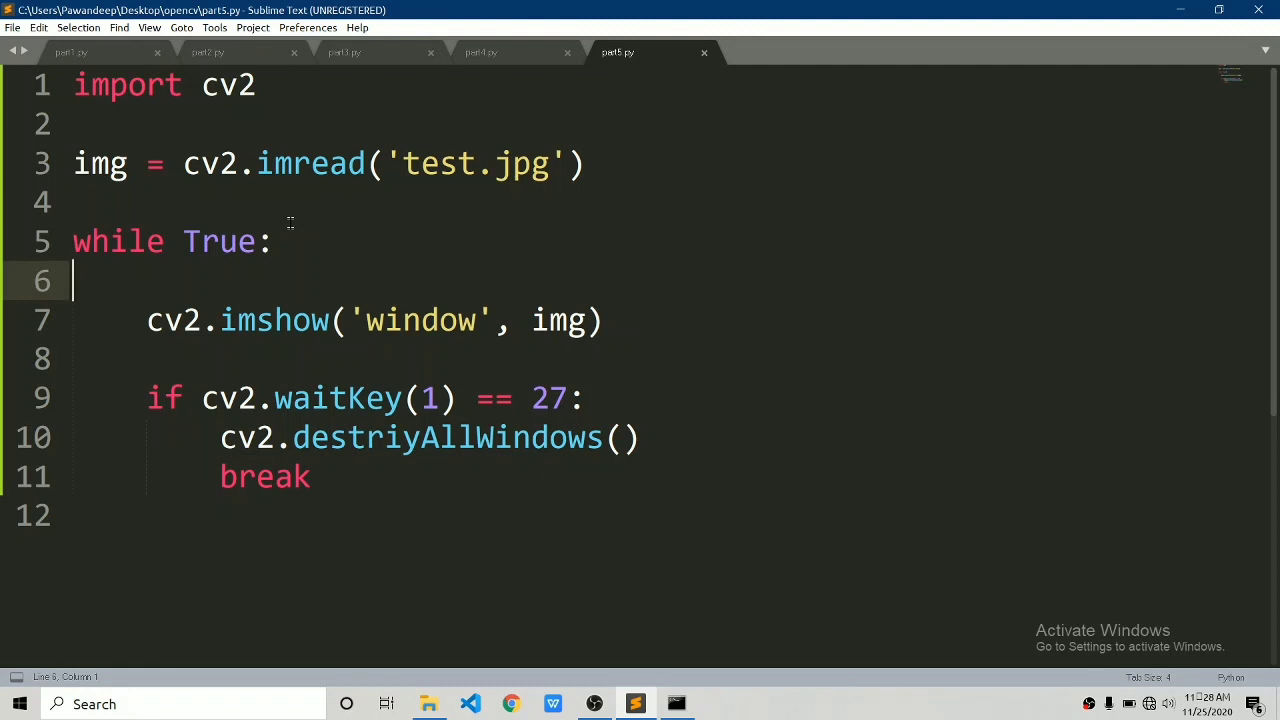
mouse_move(509, 184)
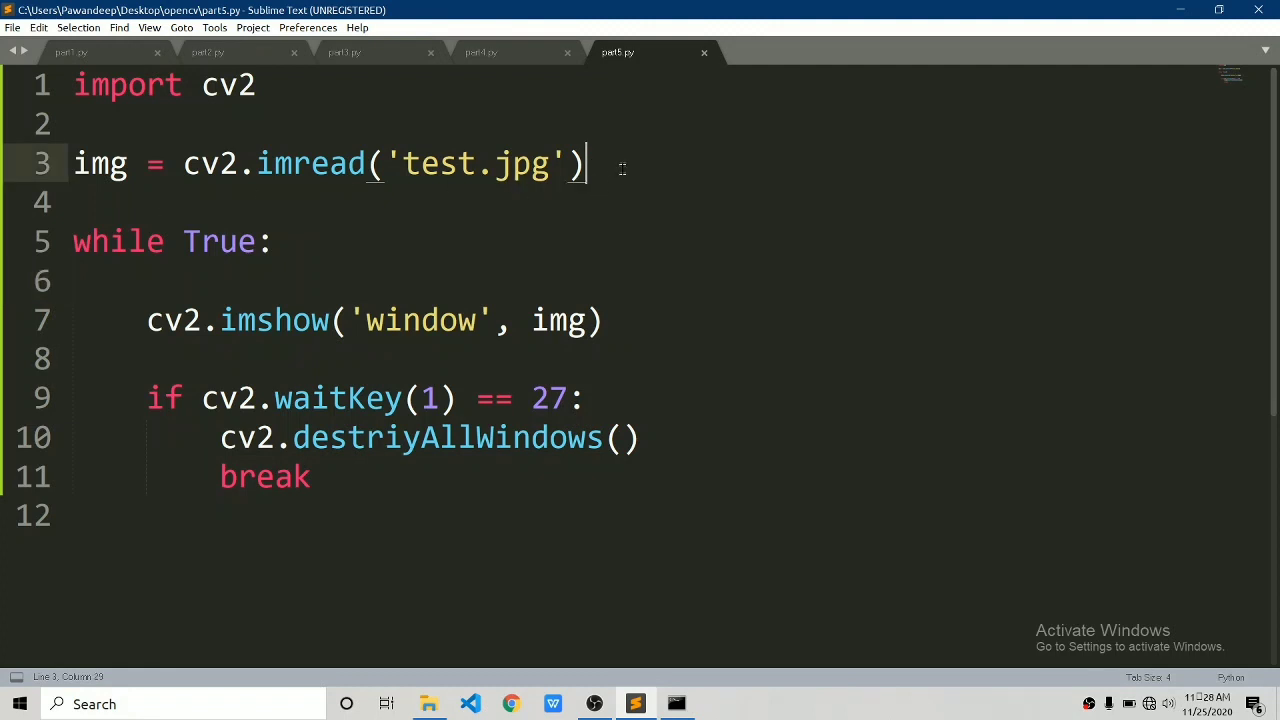
- Add gray = cv2.cvtColor(img, cv2.COLOR_BGR2GRAY) and show gray instead of img
type("gray = cv2.cvt")
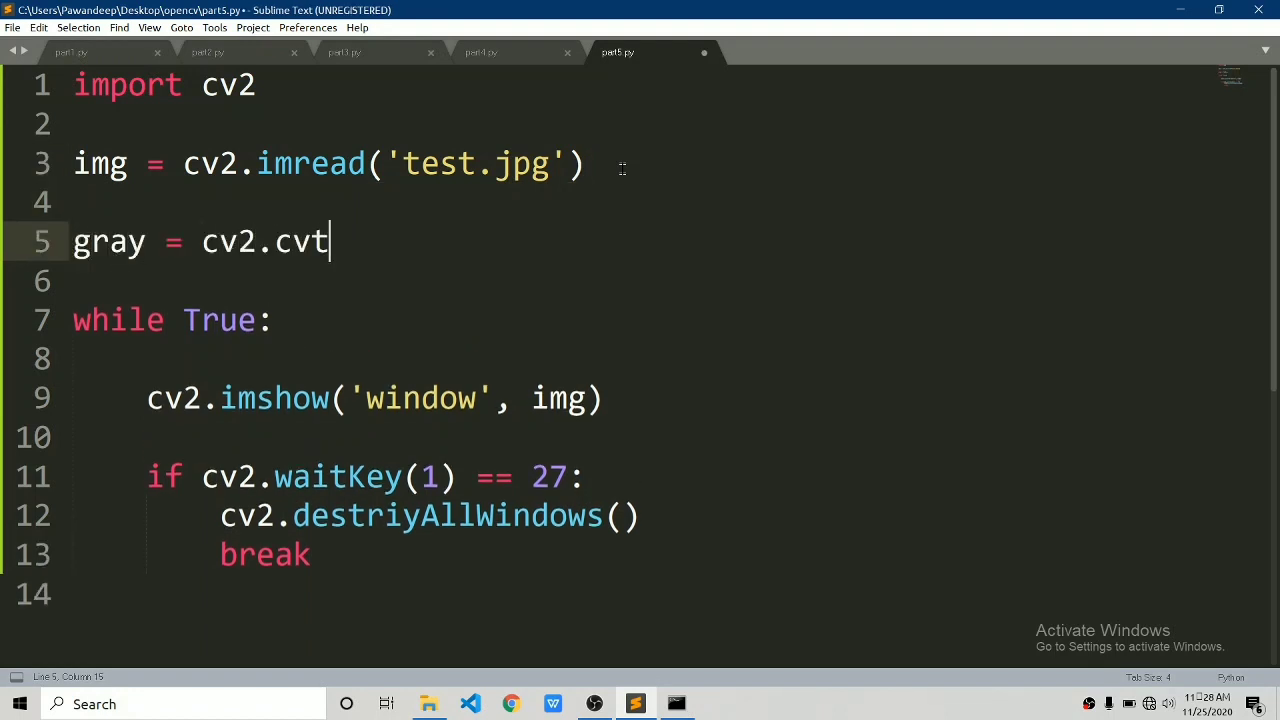
type("cOlor")
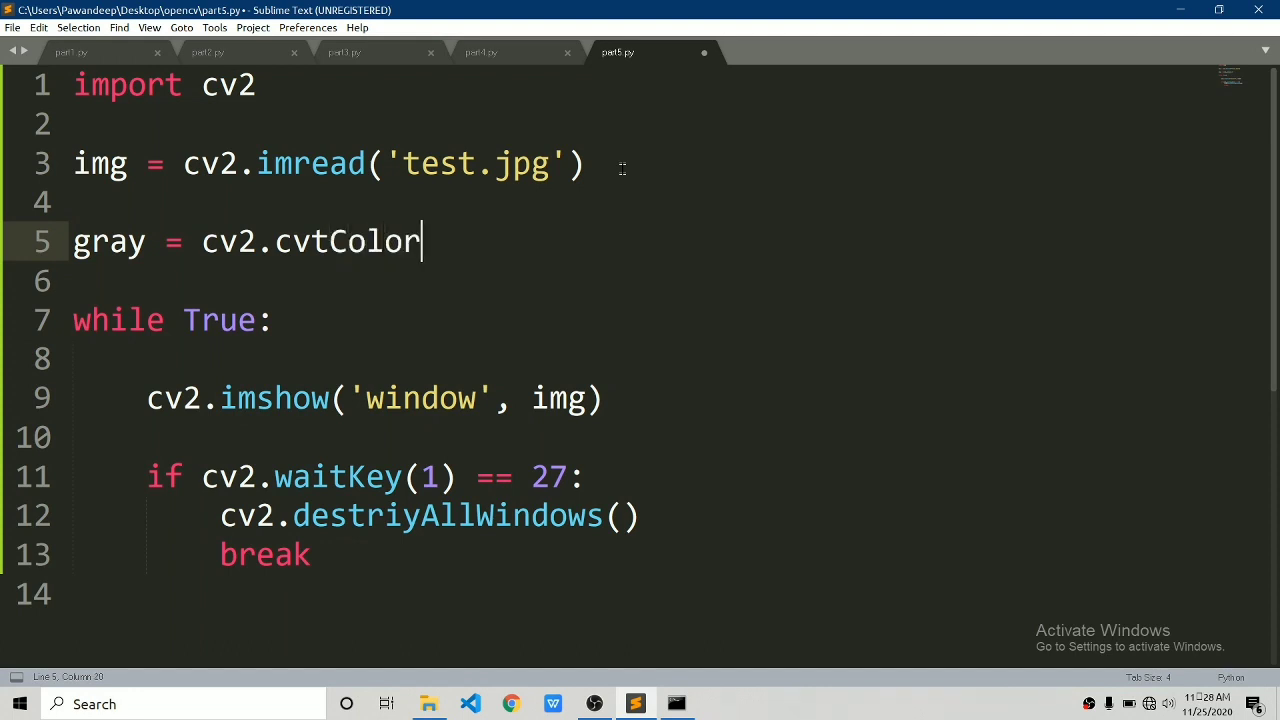
type("(img)")
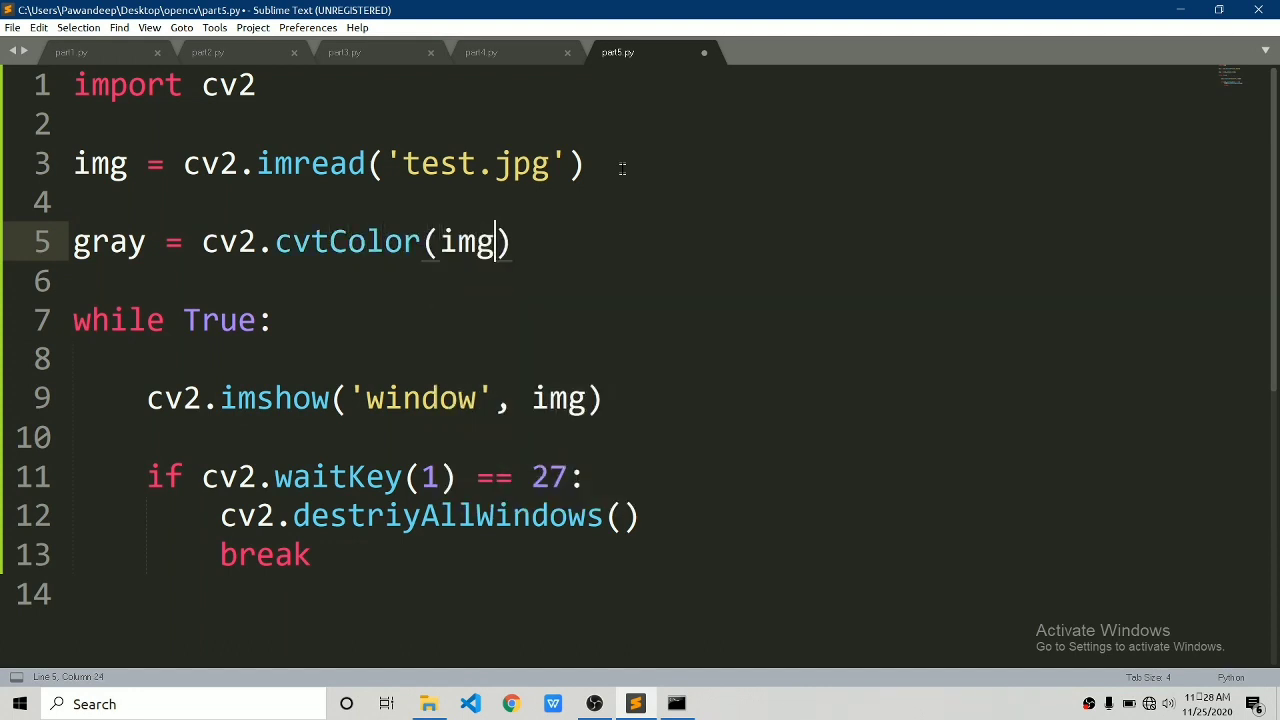
type(", cv2")
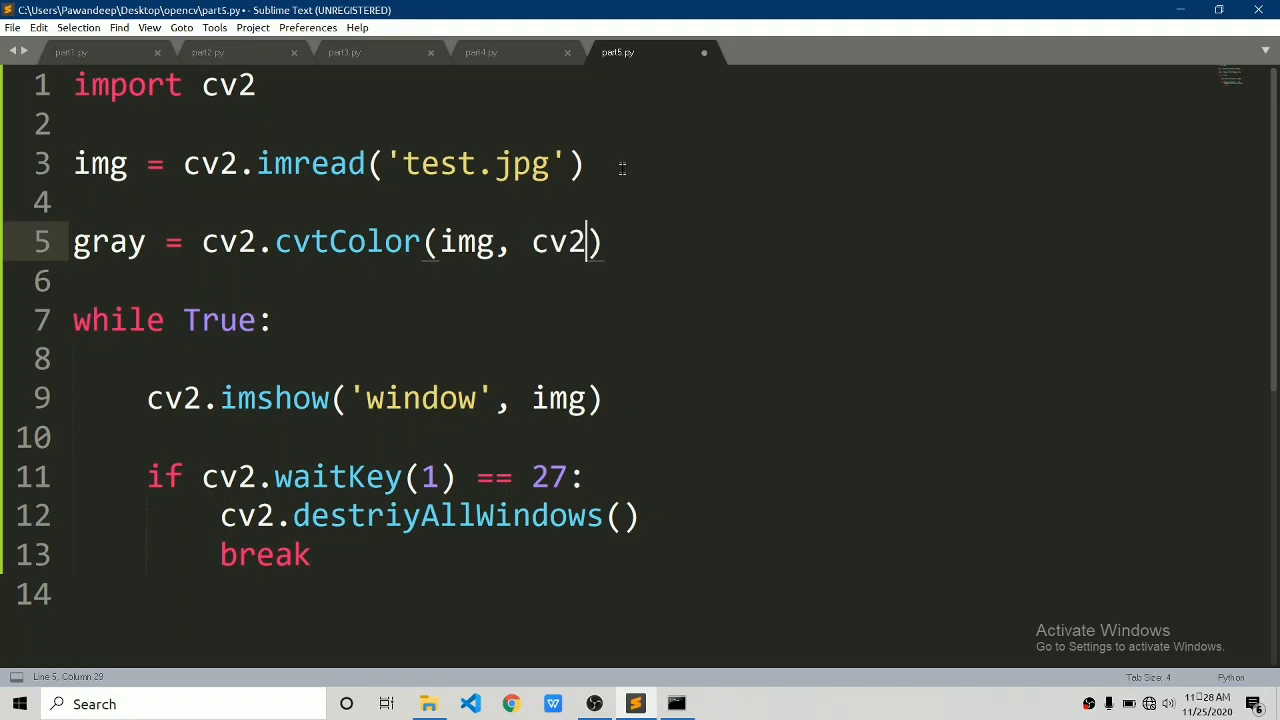
type("COLOR_")
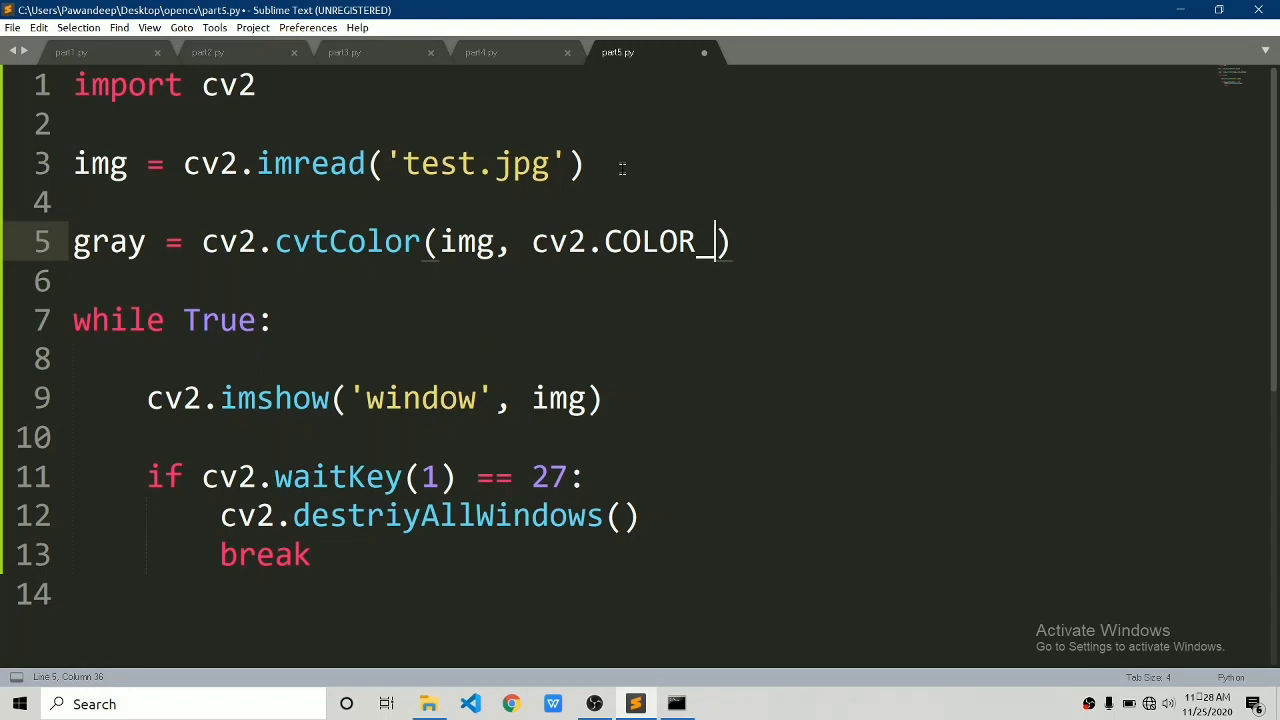
type("BGR2GRAY")
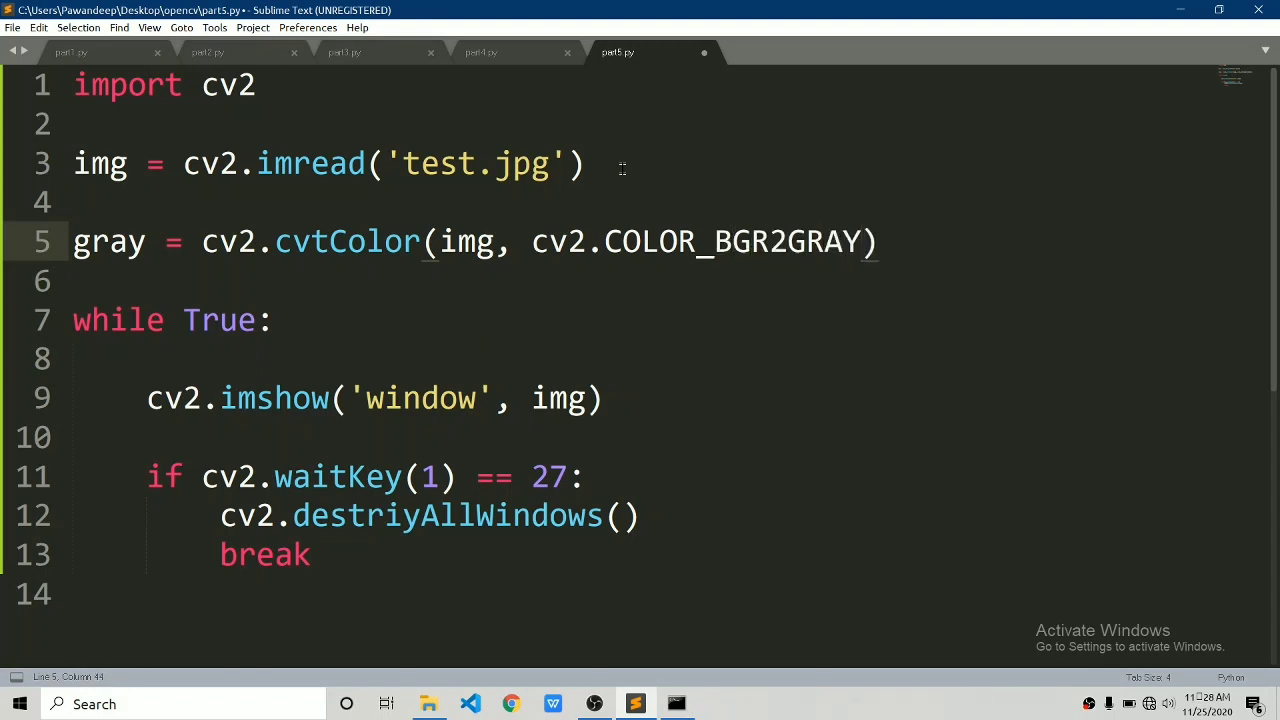
type("g")
left_click(430, 515)
type("o")
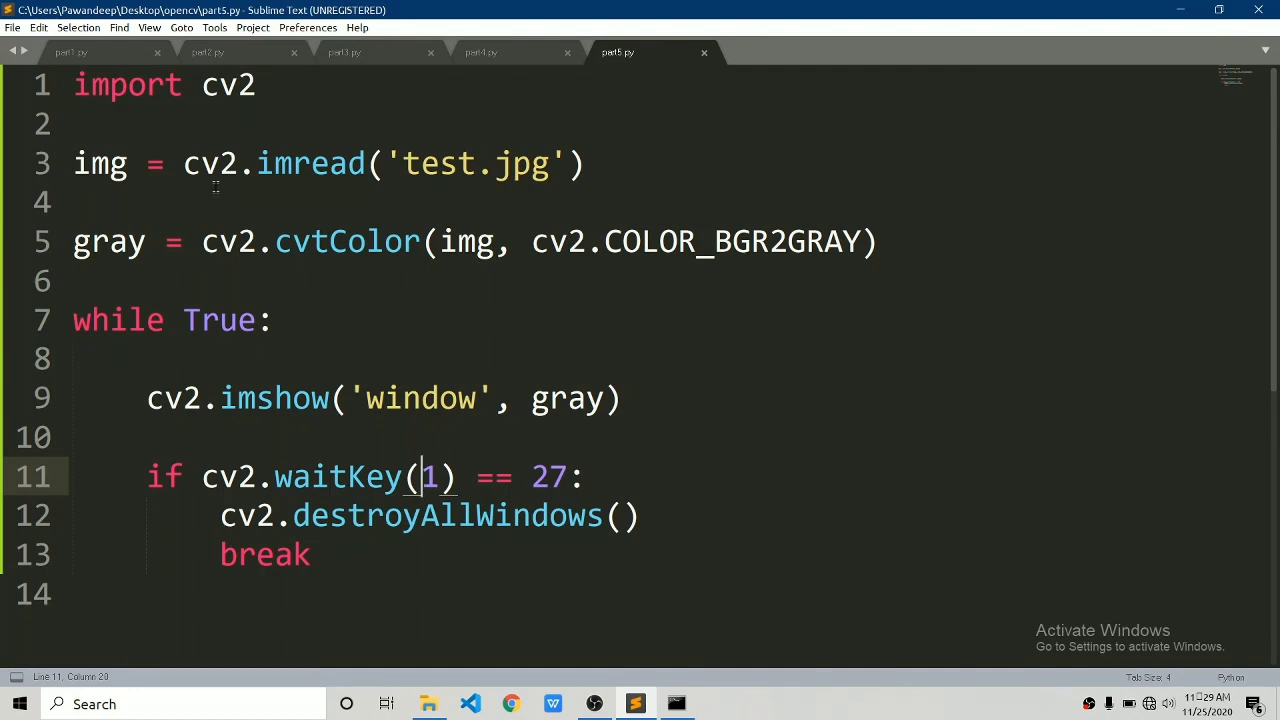
- Add edge = cv2.Canny(gray, 60, 120) in the loop and display edge instead of gray
left_click(275, 319)
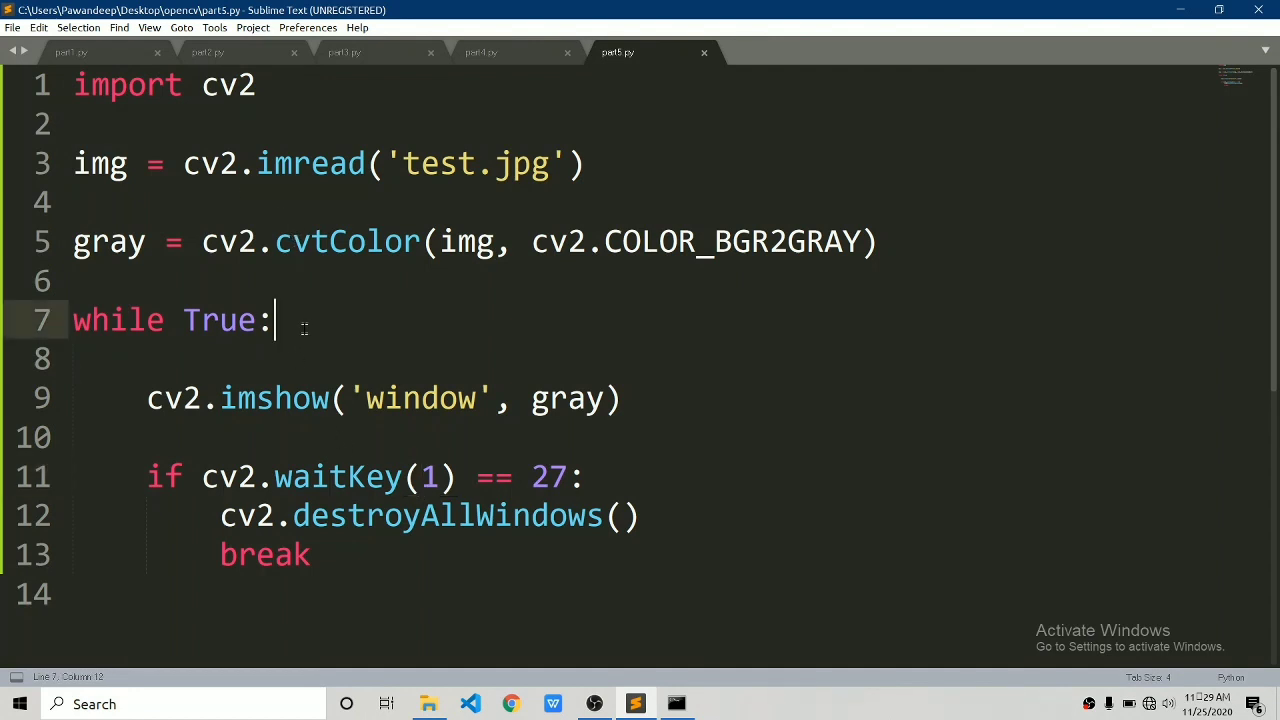
key("enter")
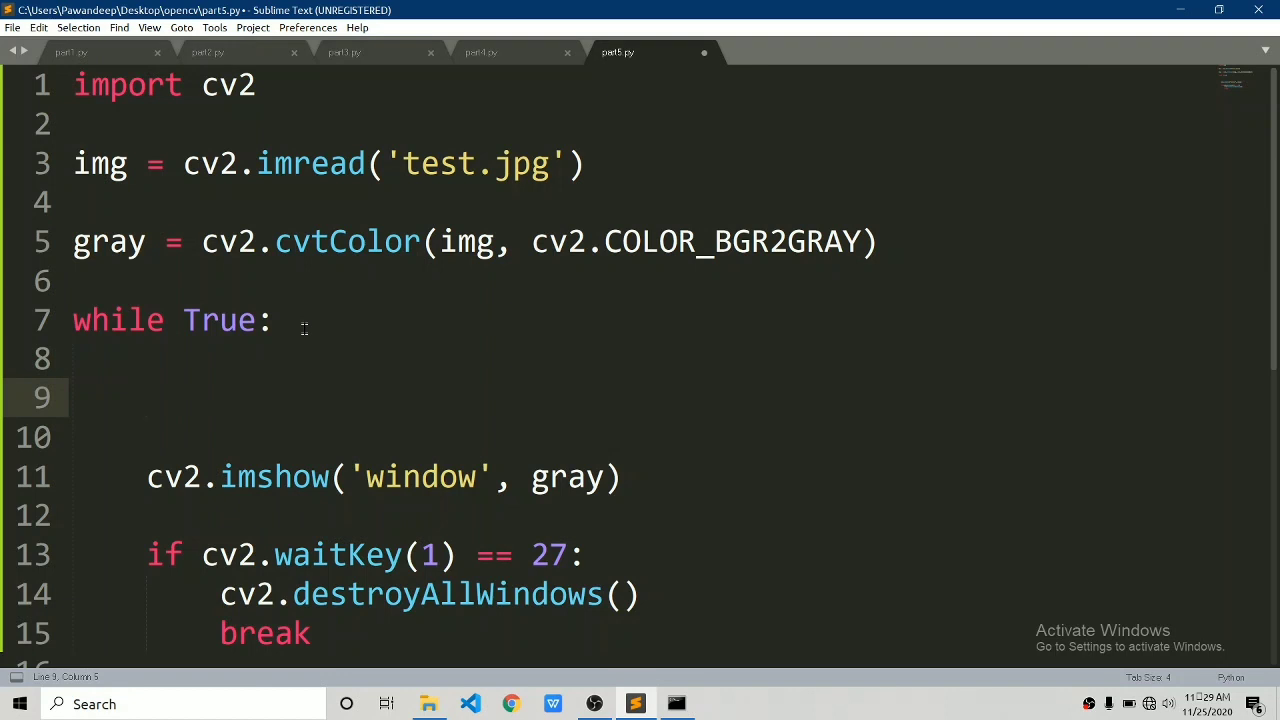
type("edge =")
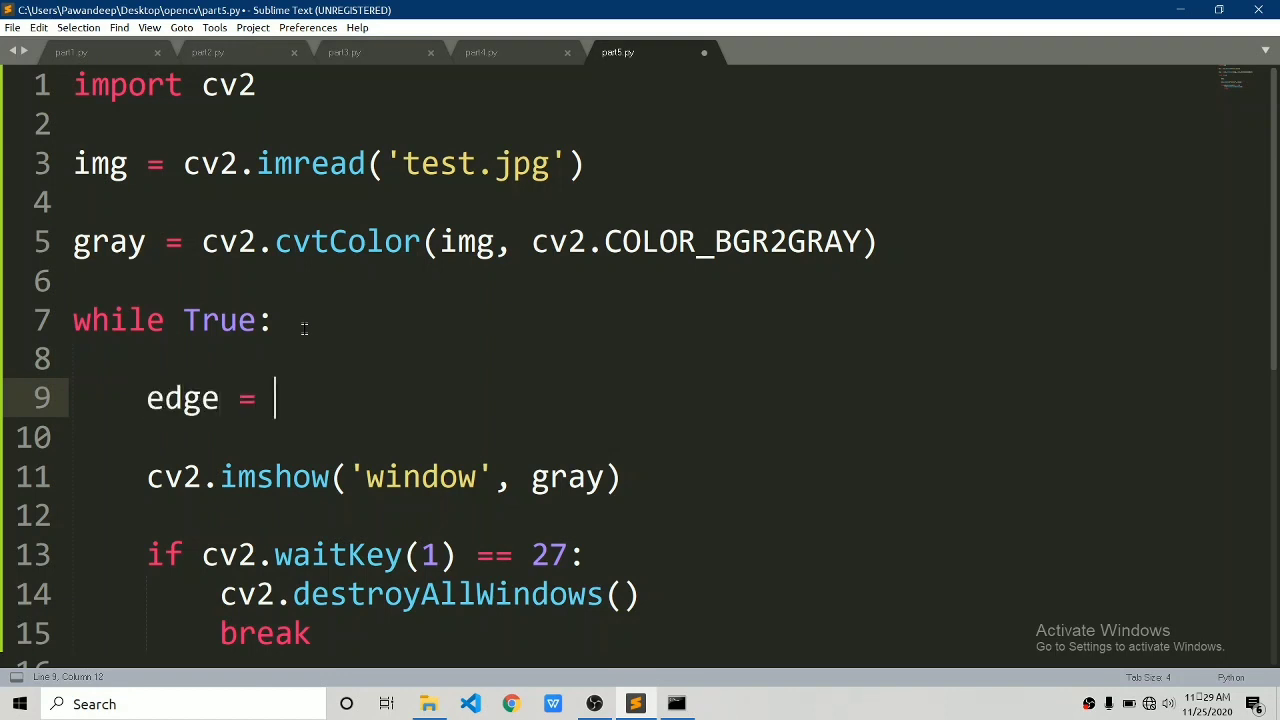
type("cv2.Canny")
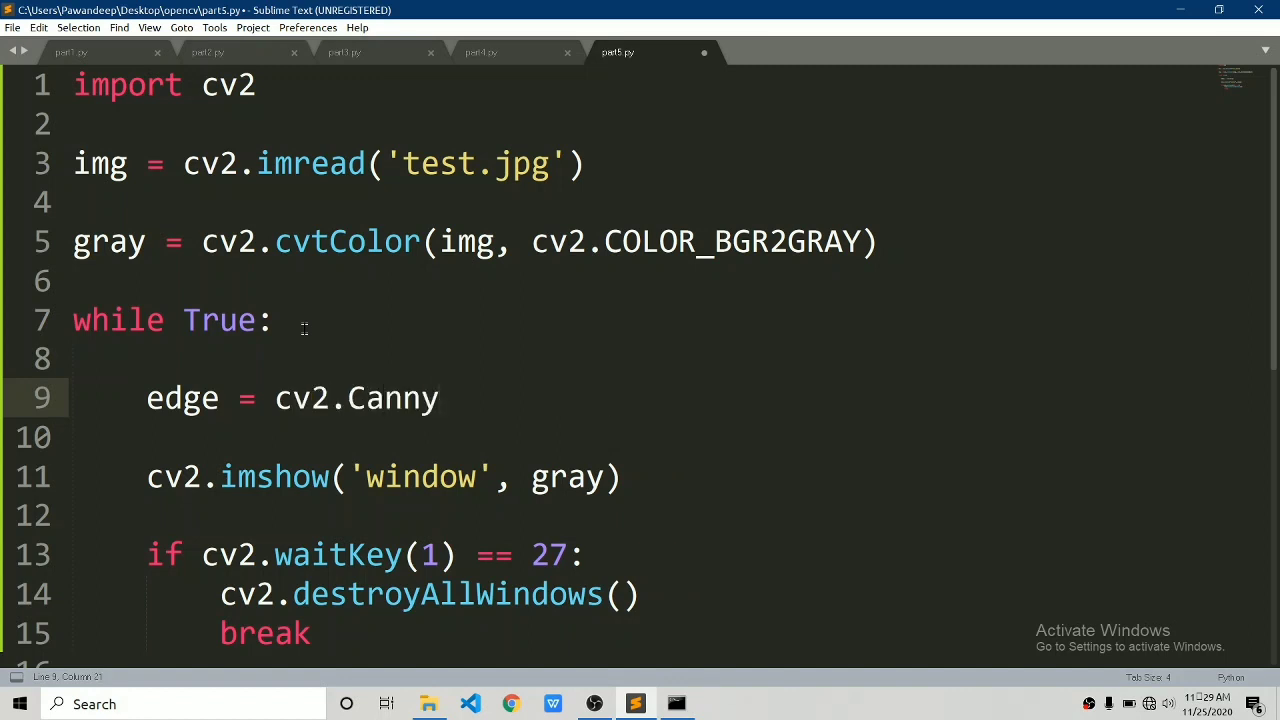
type("()")
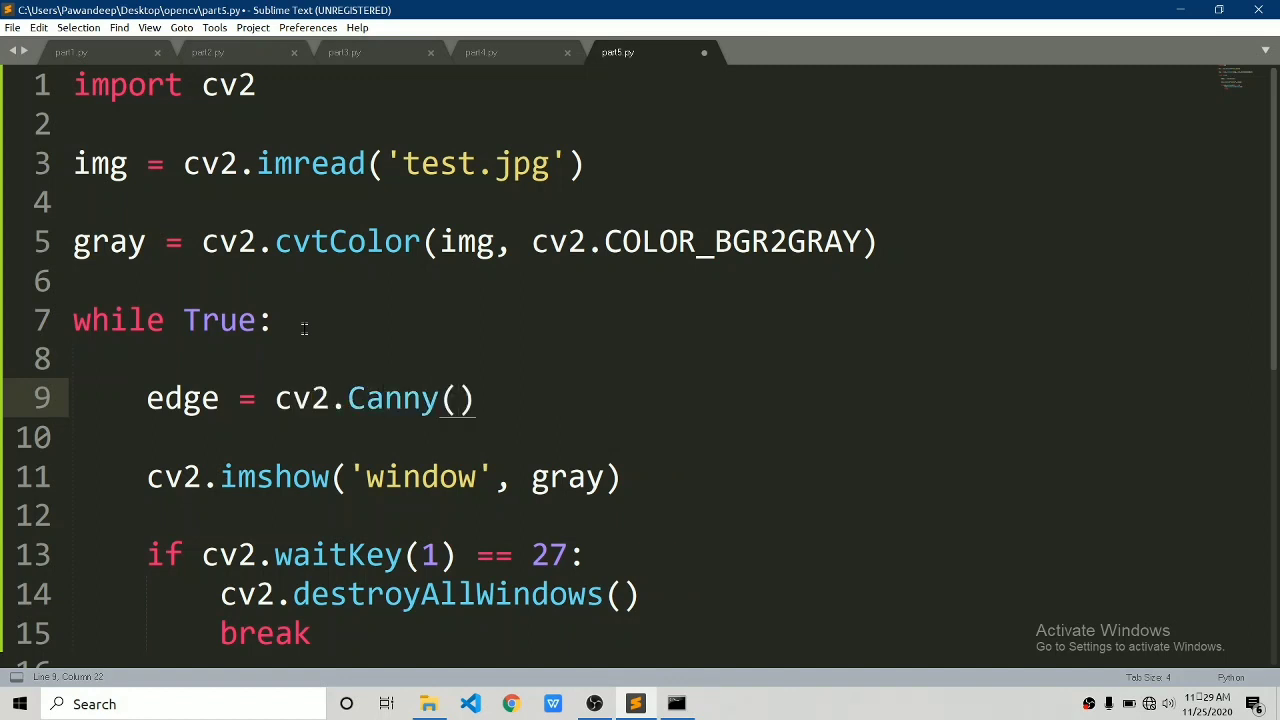
type("gra")
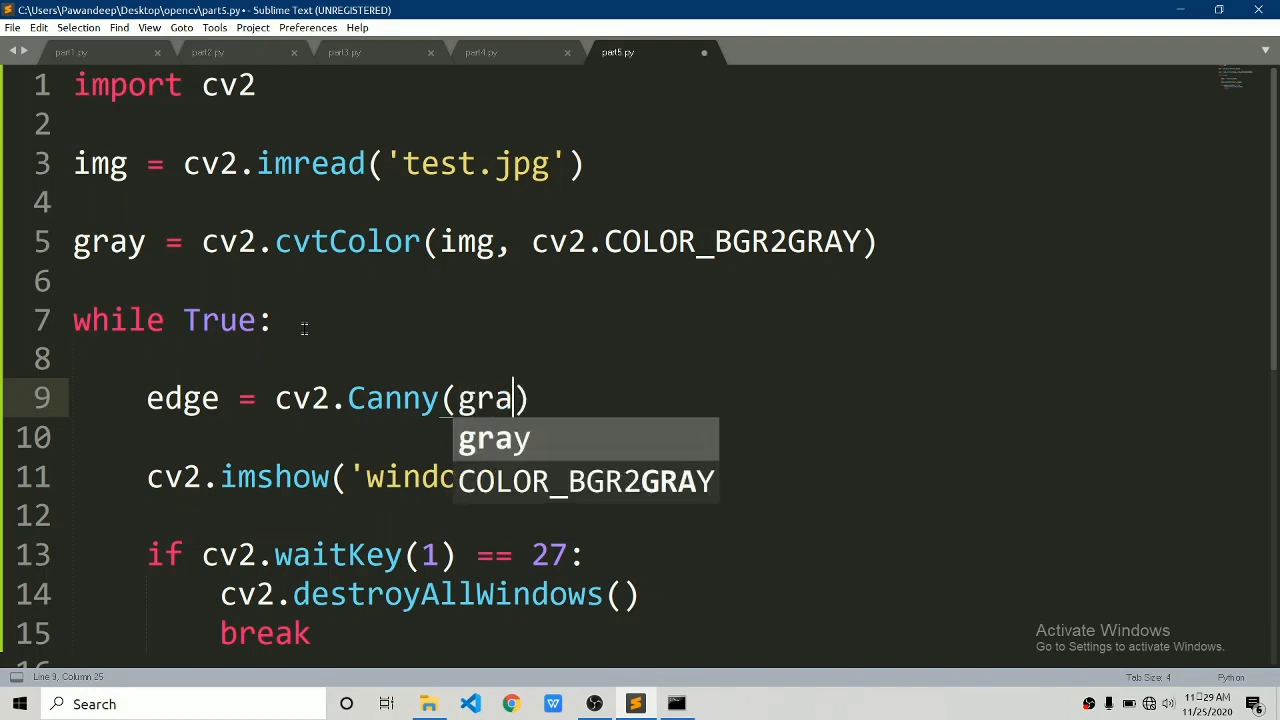
type("y, 60")
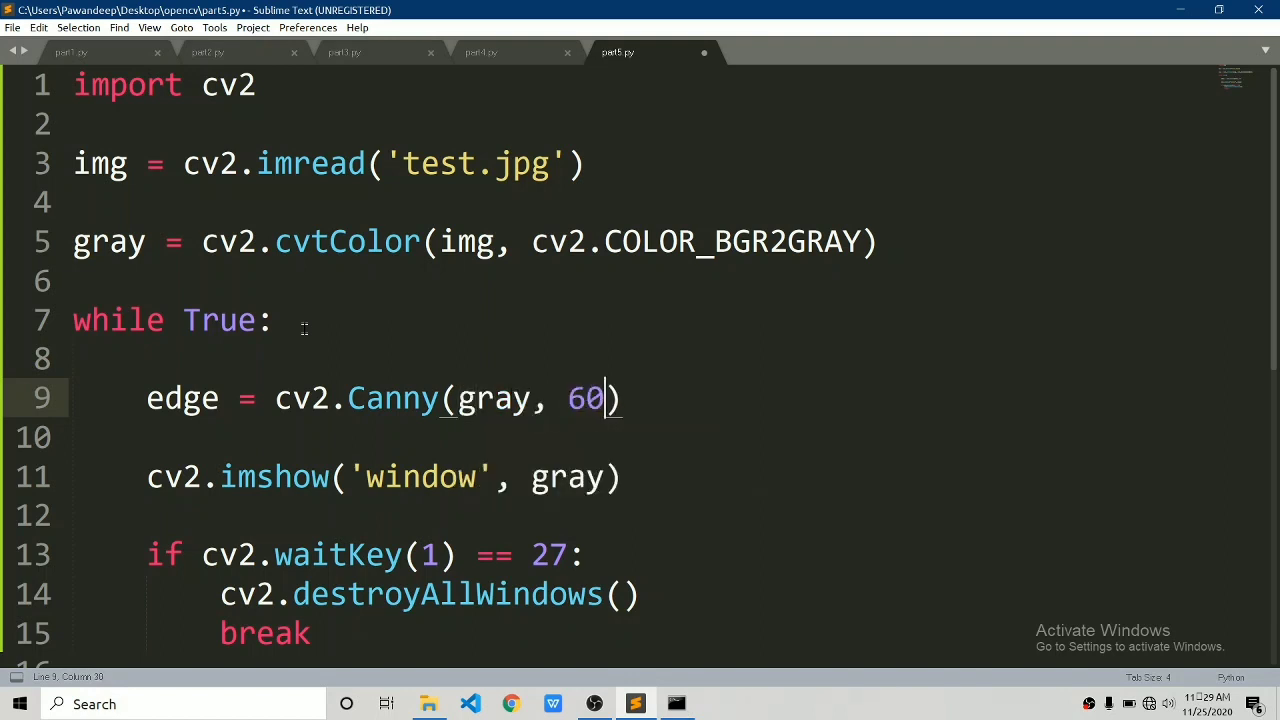
type(", 120")
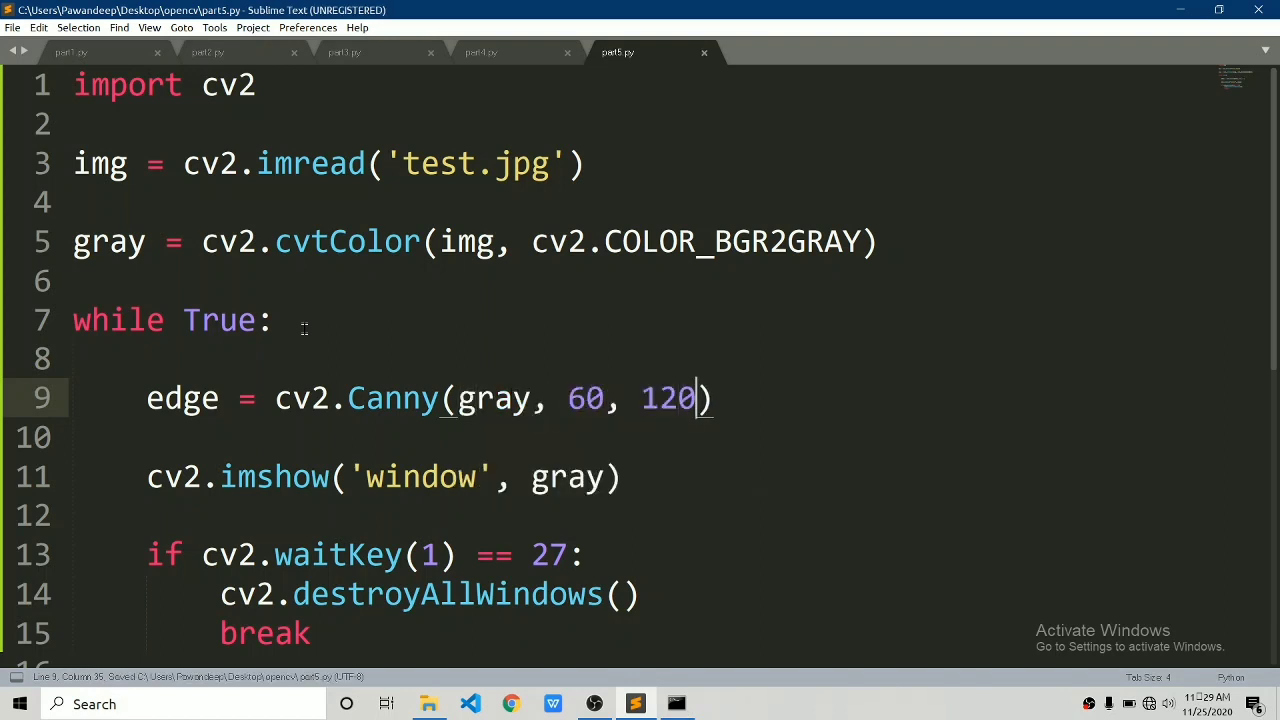
double_click(566, 477)
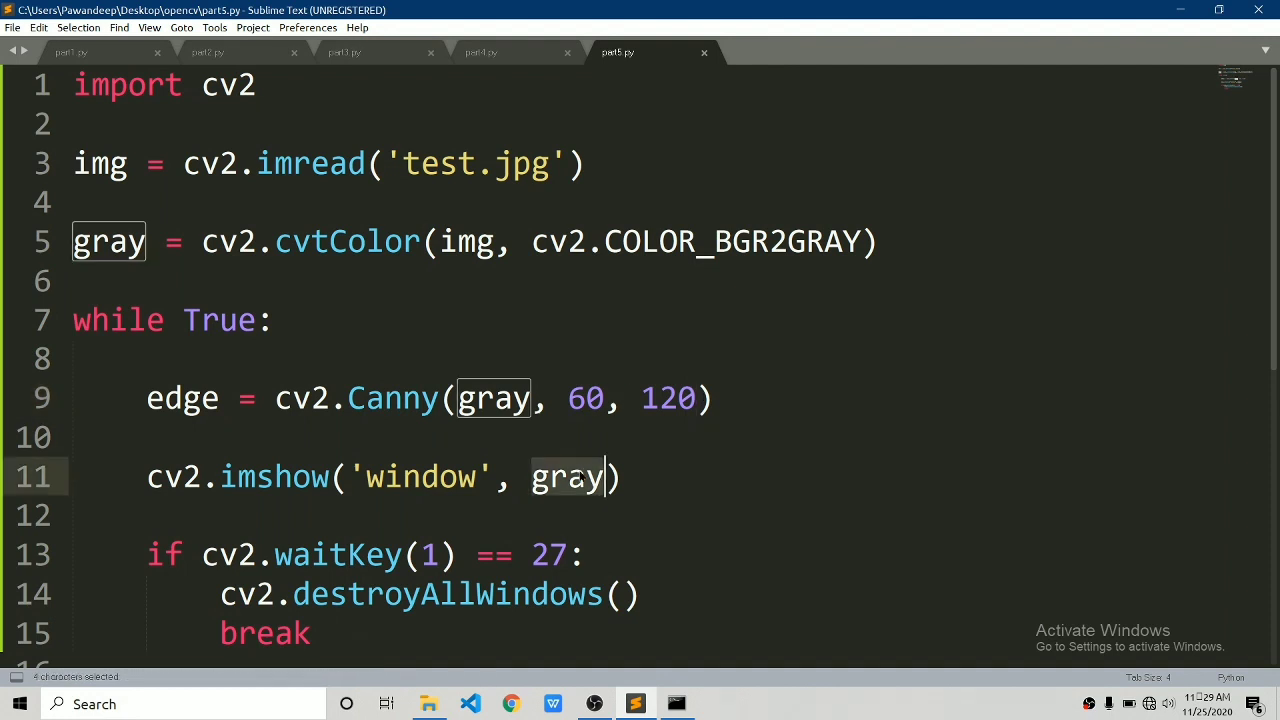
type("edge")
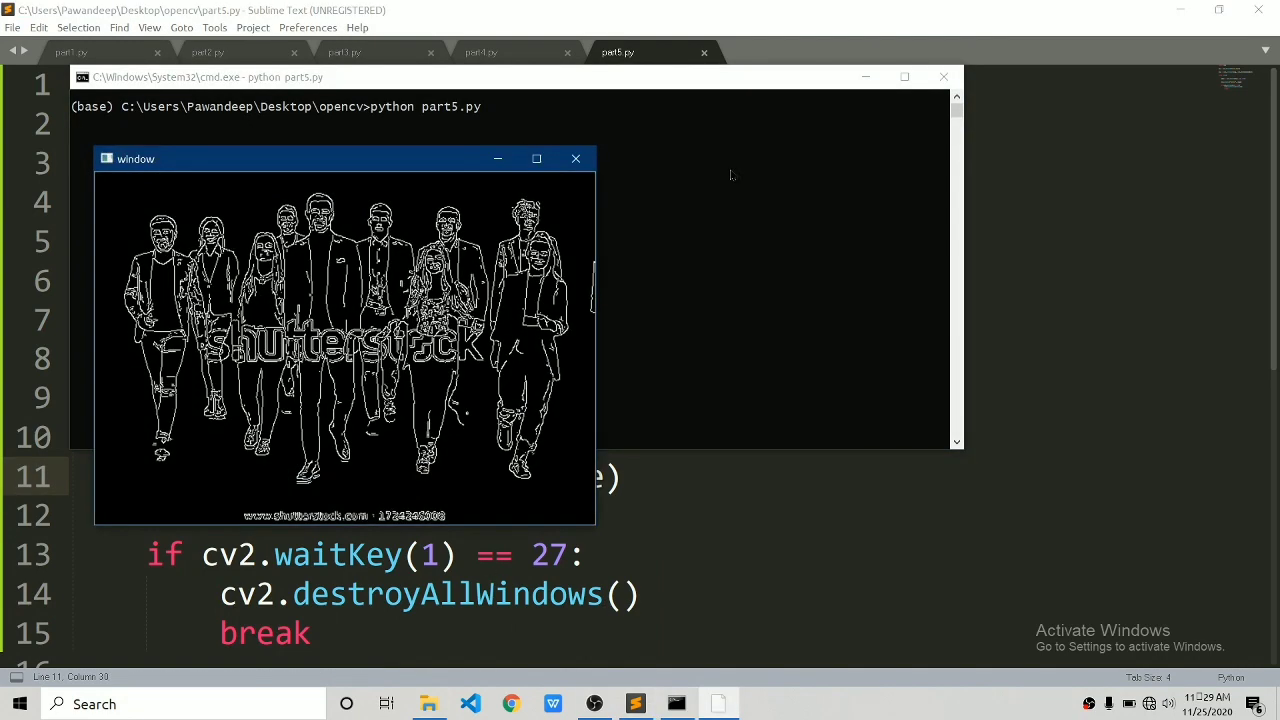
- View the white-on-black edge outline window, then close it
left_click_drag(135, 158, 248, 222)
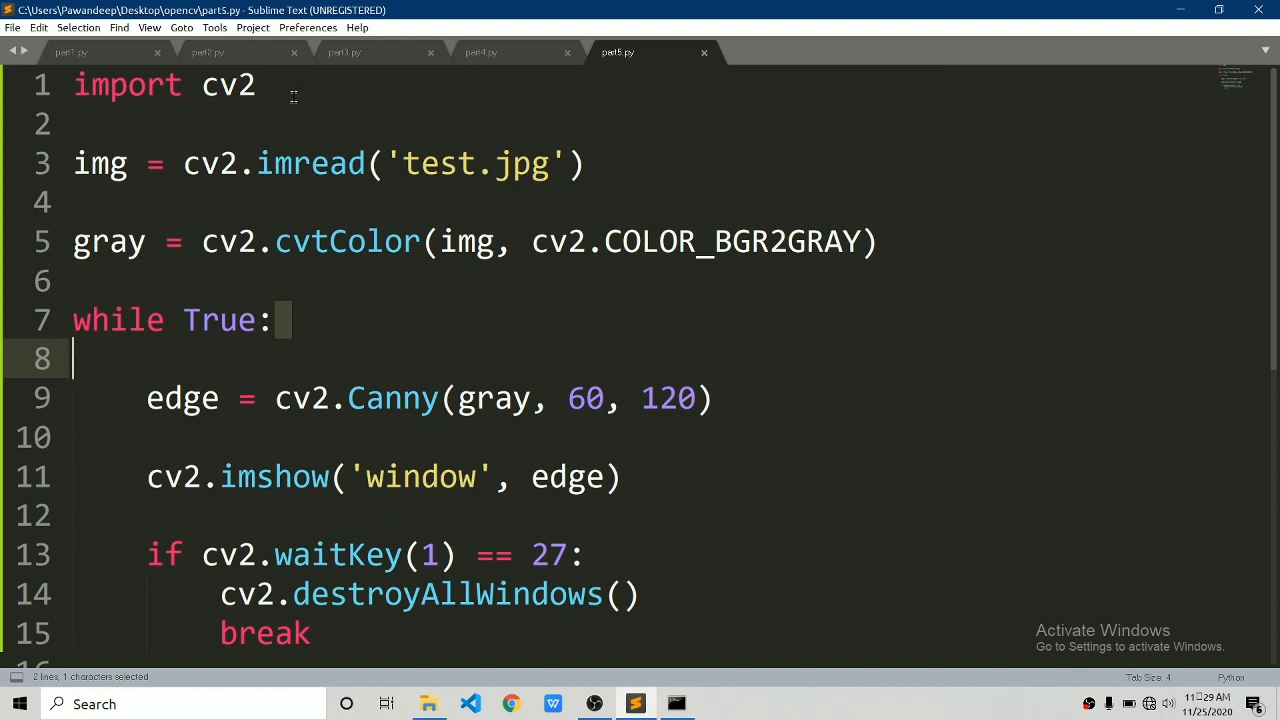
- Add cv2.namedWindow('window') near the top of the script
type("cv2.")
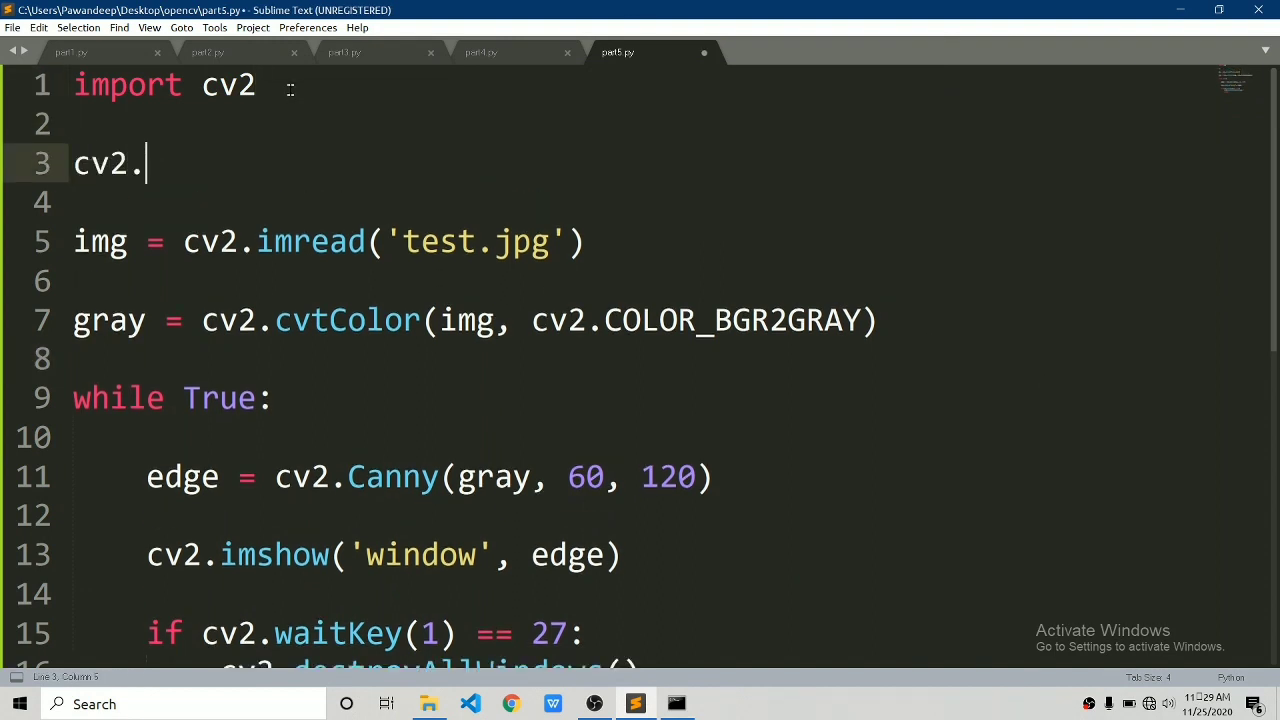
type("namedWindow")
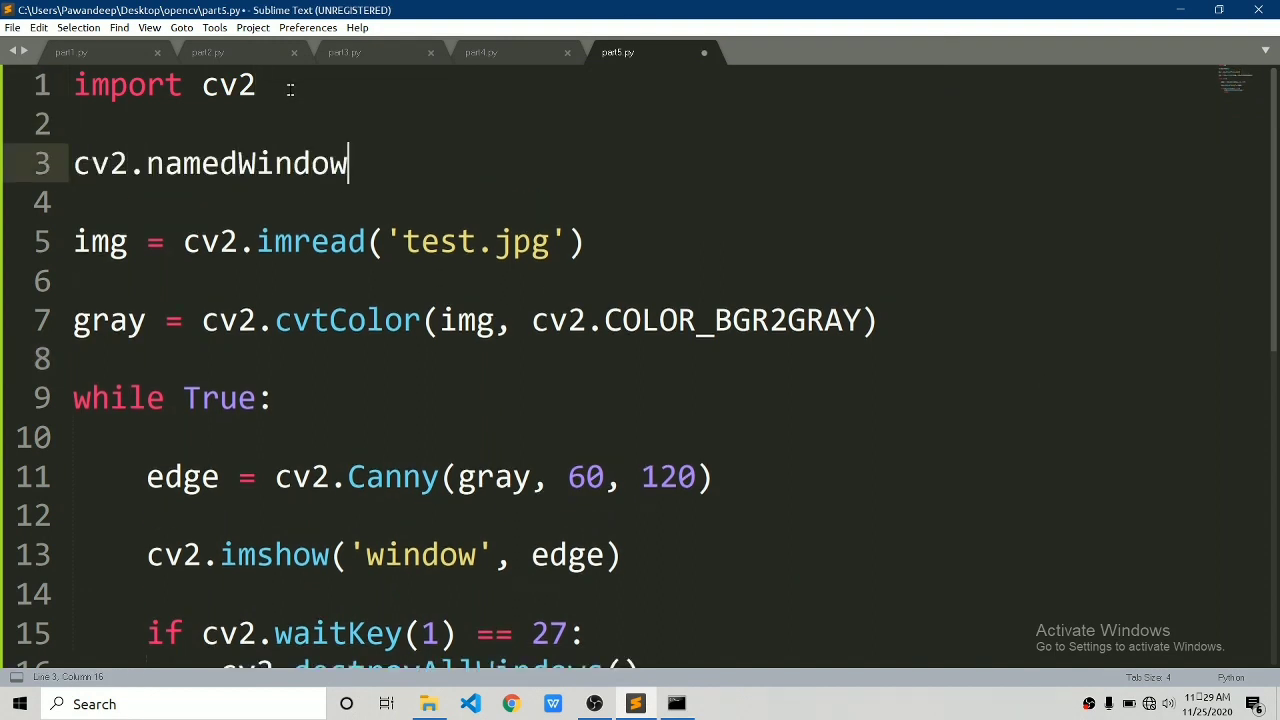
type("('window")
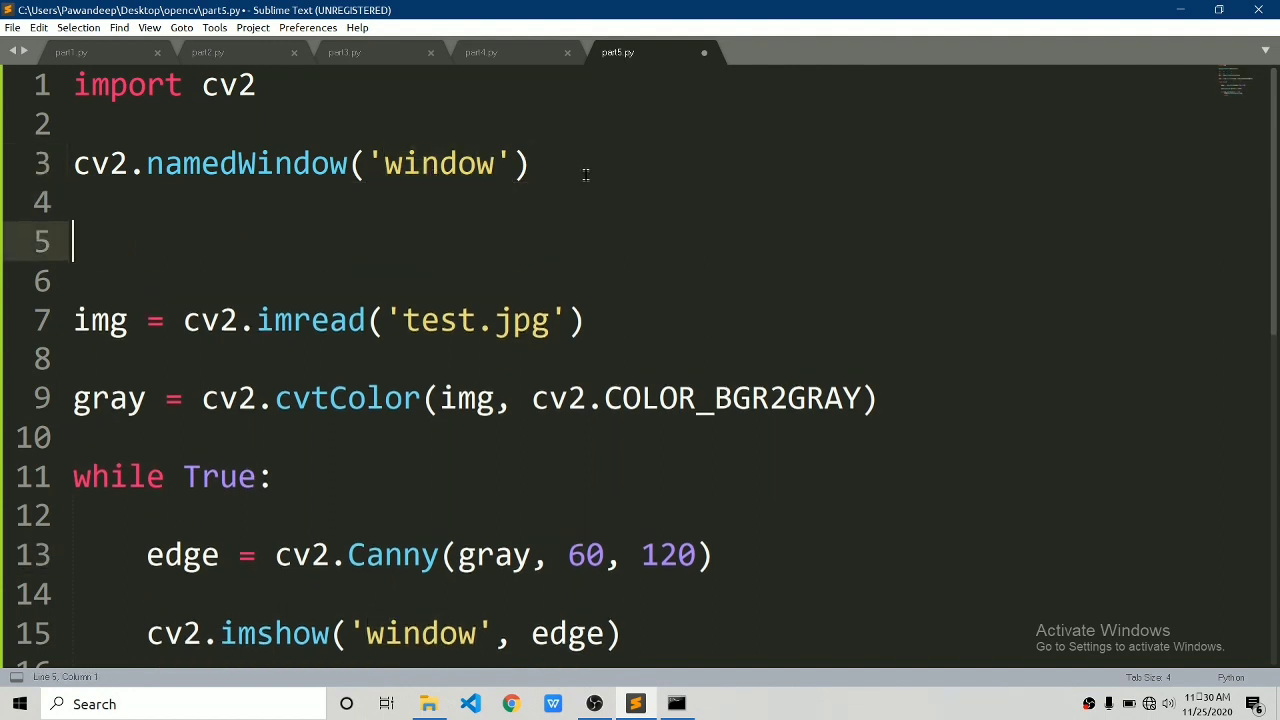
- Add cv2.createTrackbar('lower', 'window', 0, 255, nothing), dismissing the license prompt
type("cv2.")
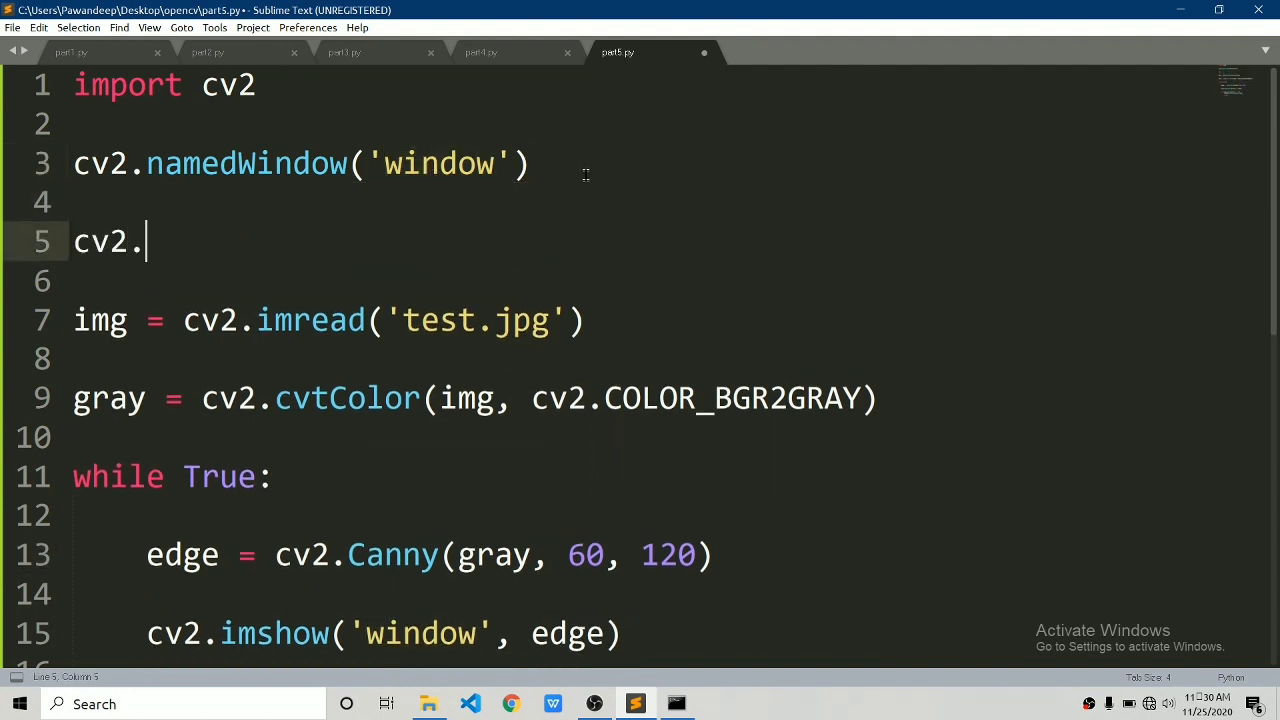
type("create")
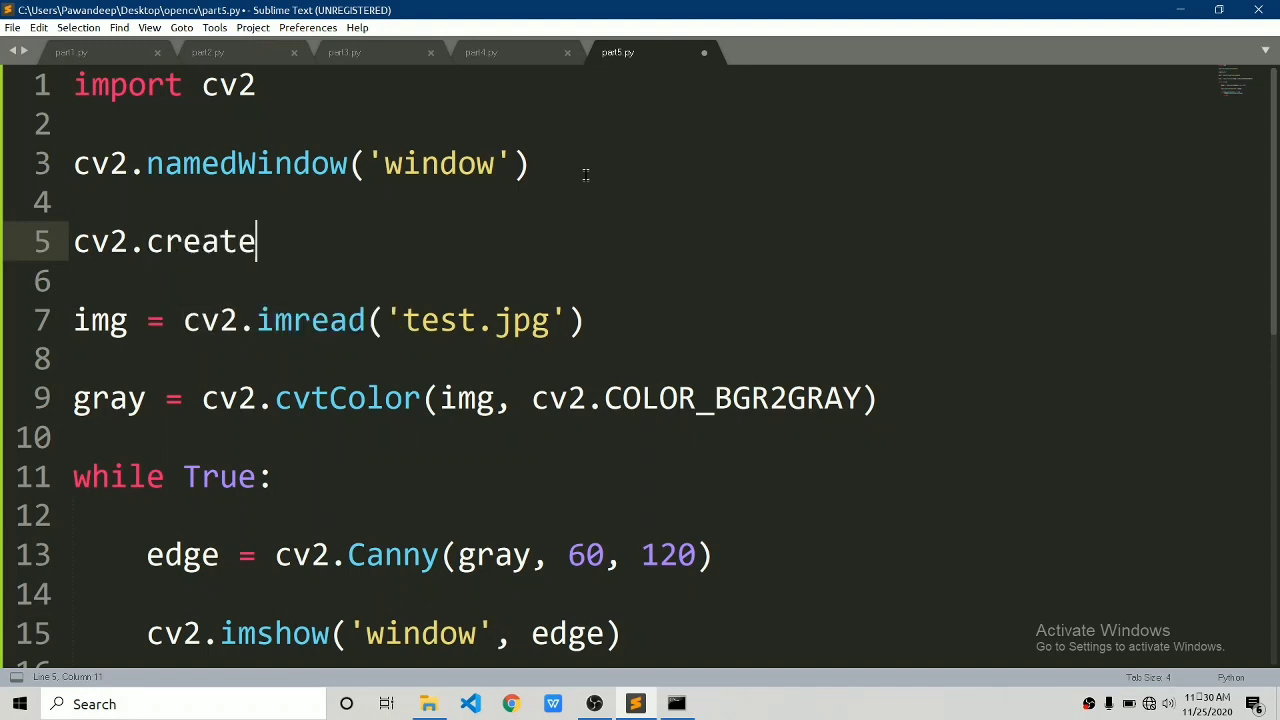
type("Trackbar()")
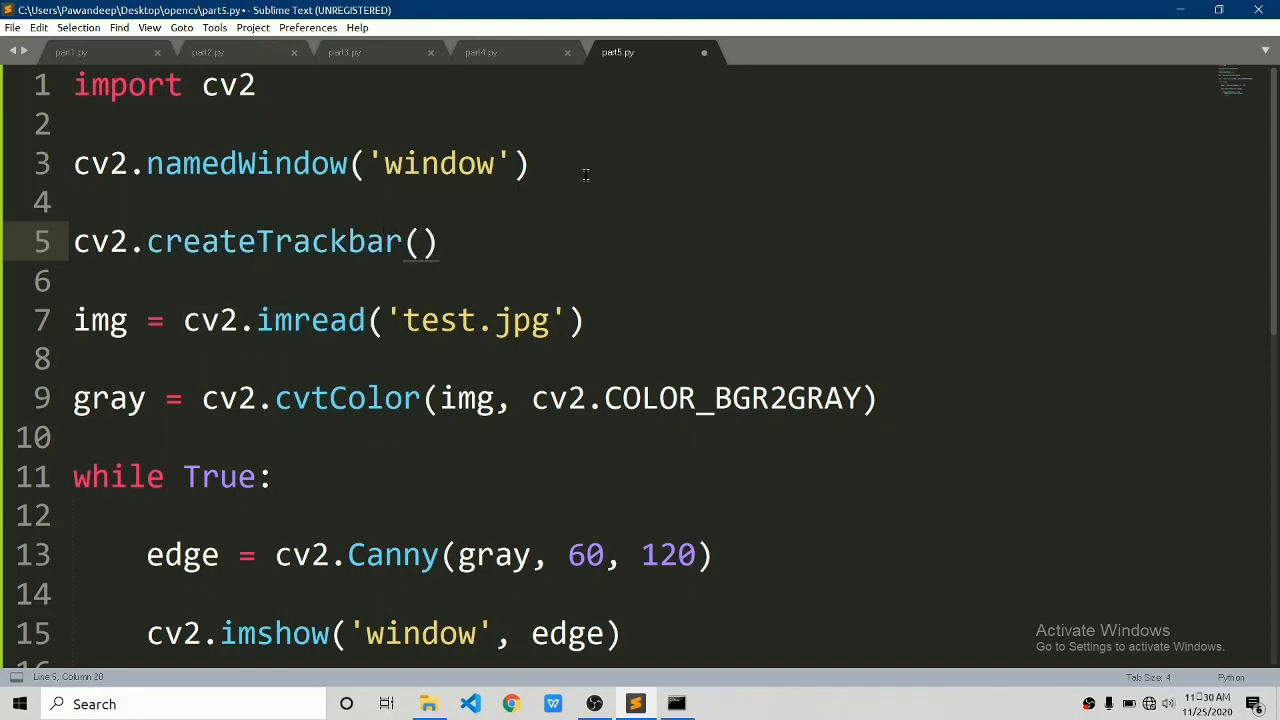
type("'lowe'")
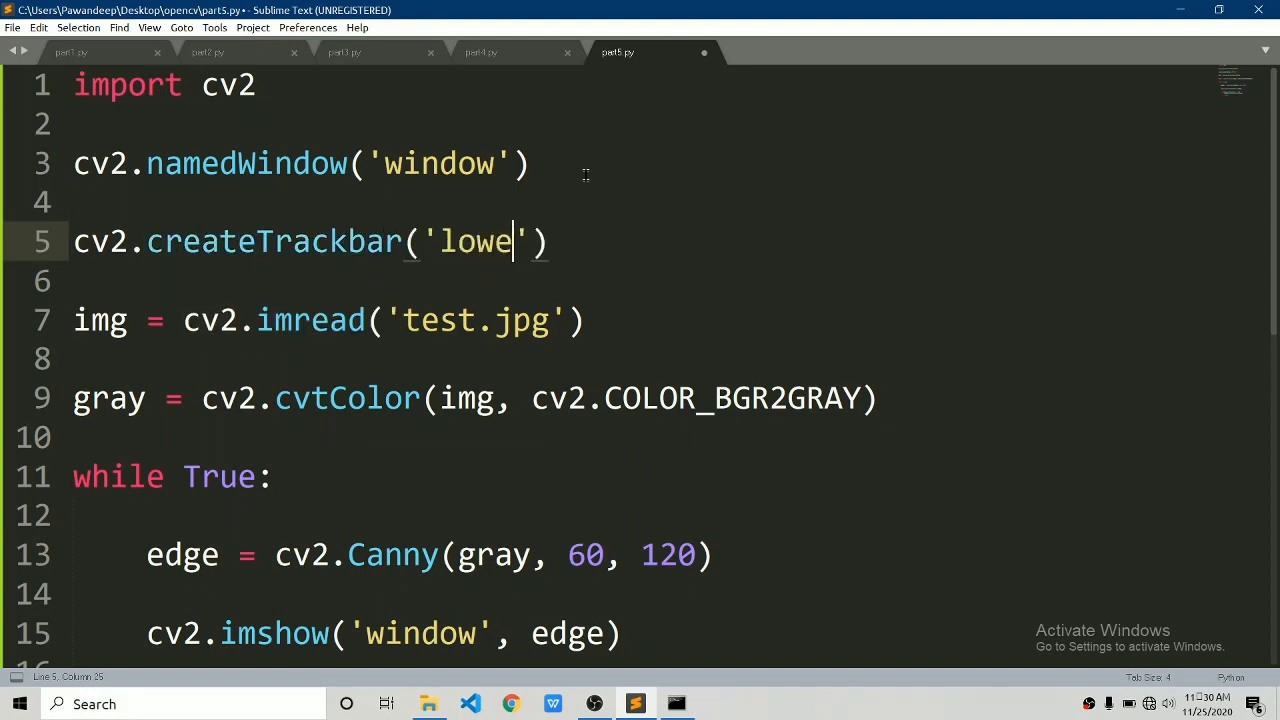
type("r', ''")
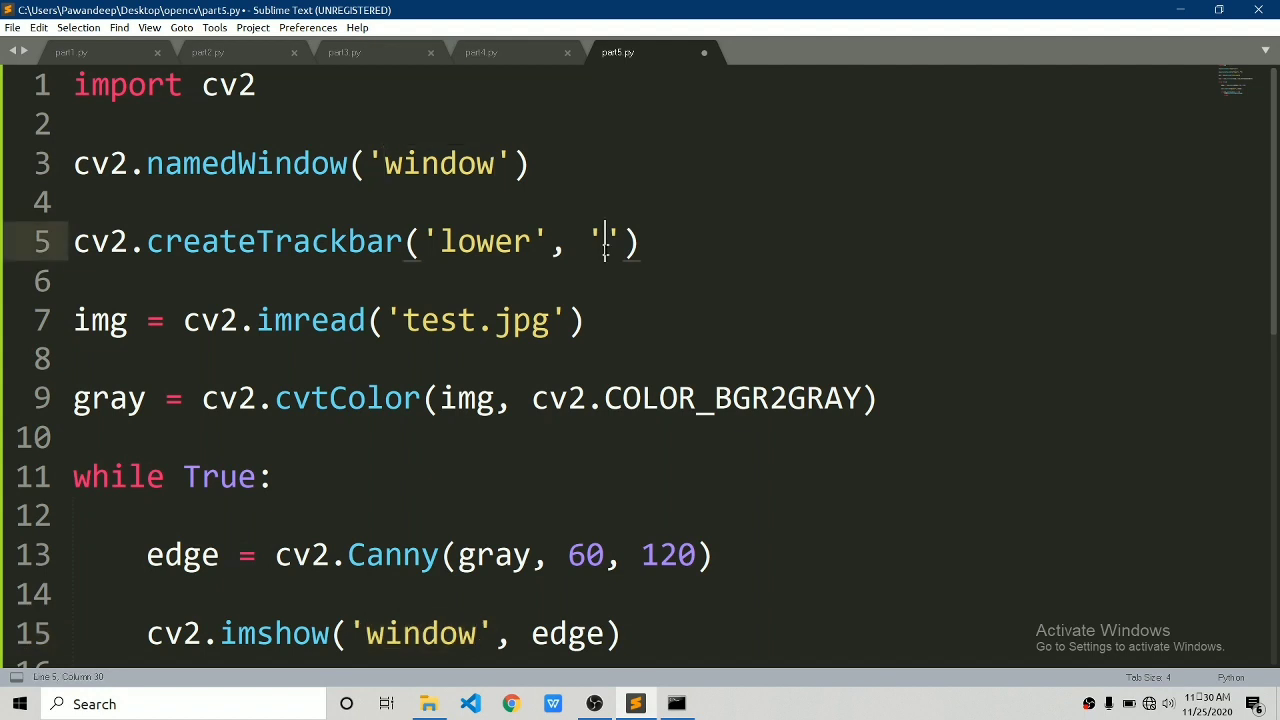
type("window")
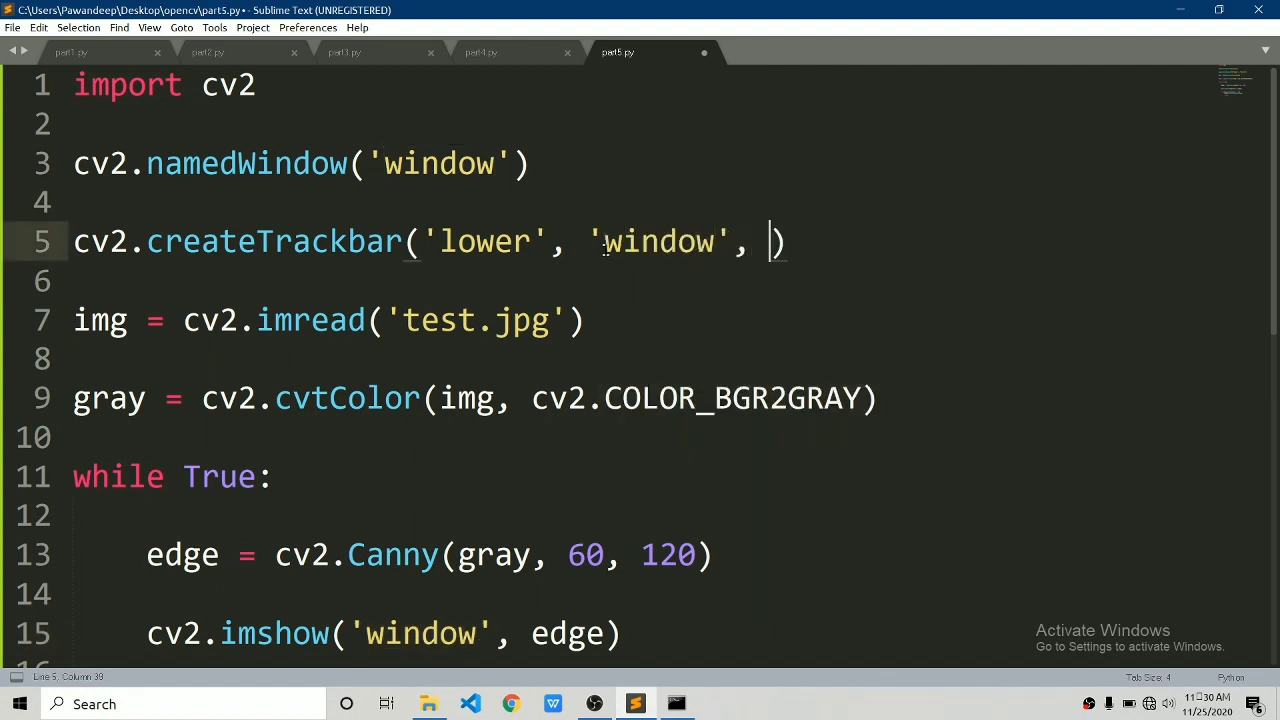
type("0, 255")
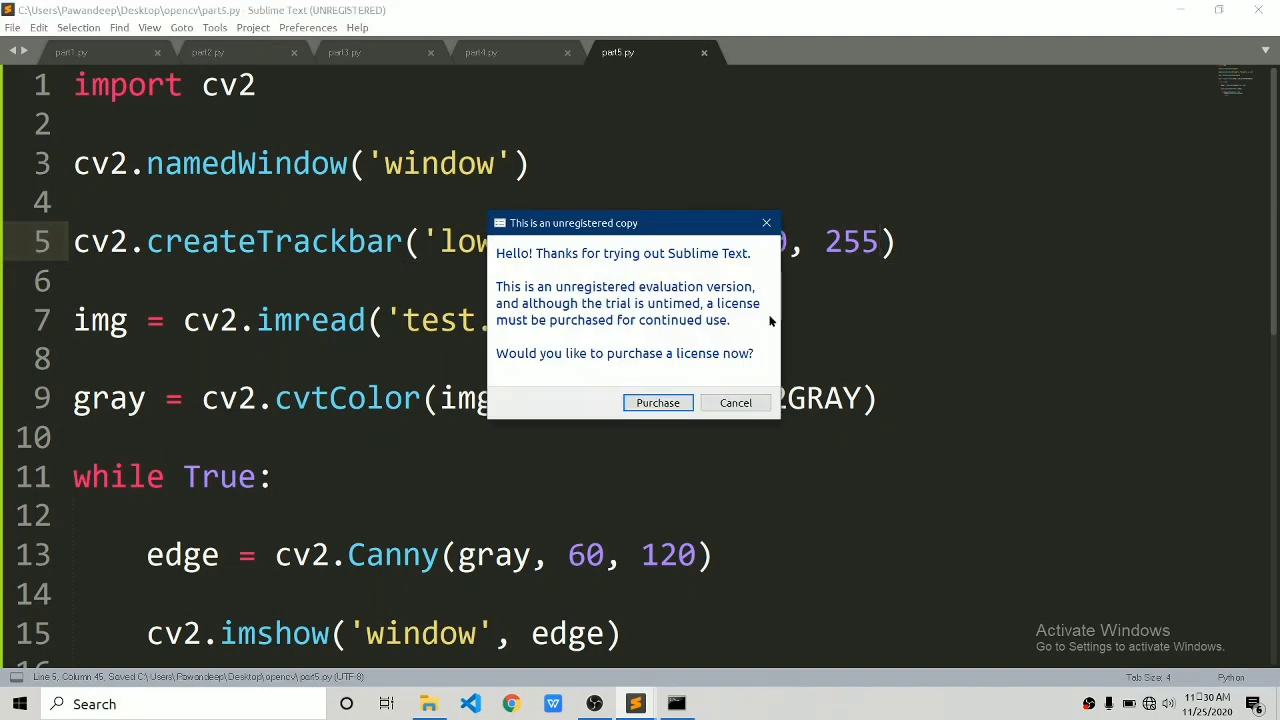
left_click(677, 703)
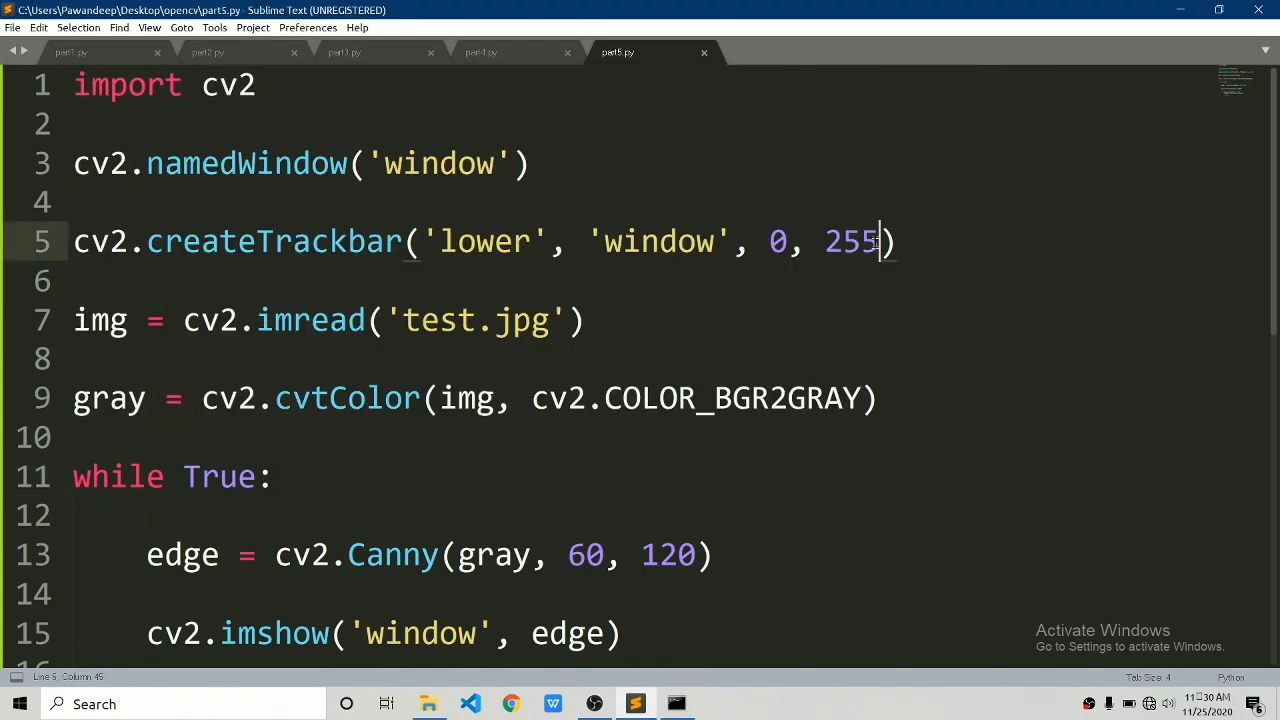
type(", nothing")
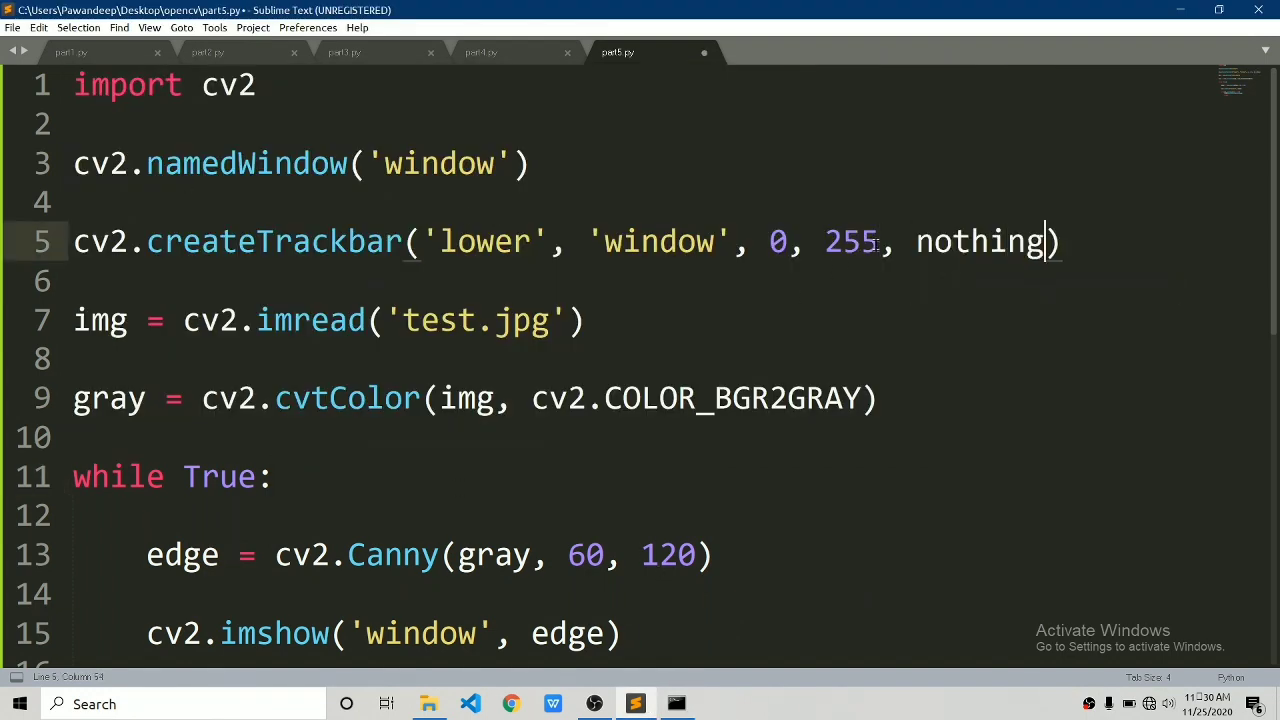
- Define def nothing(x): pass after namedWindow and rerun to see the lower slider
left_click(530, 163)
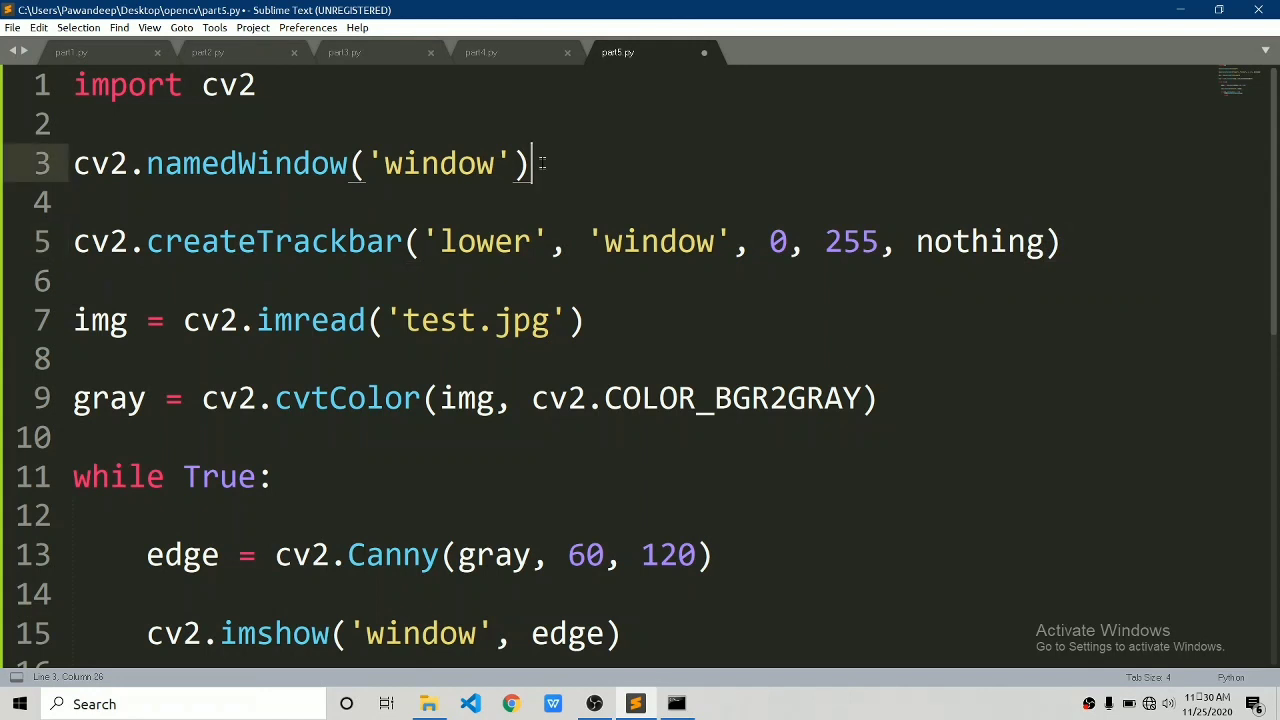
type("def nothing(")
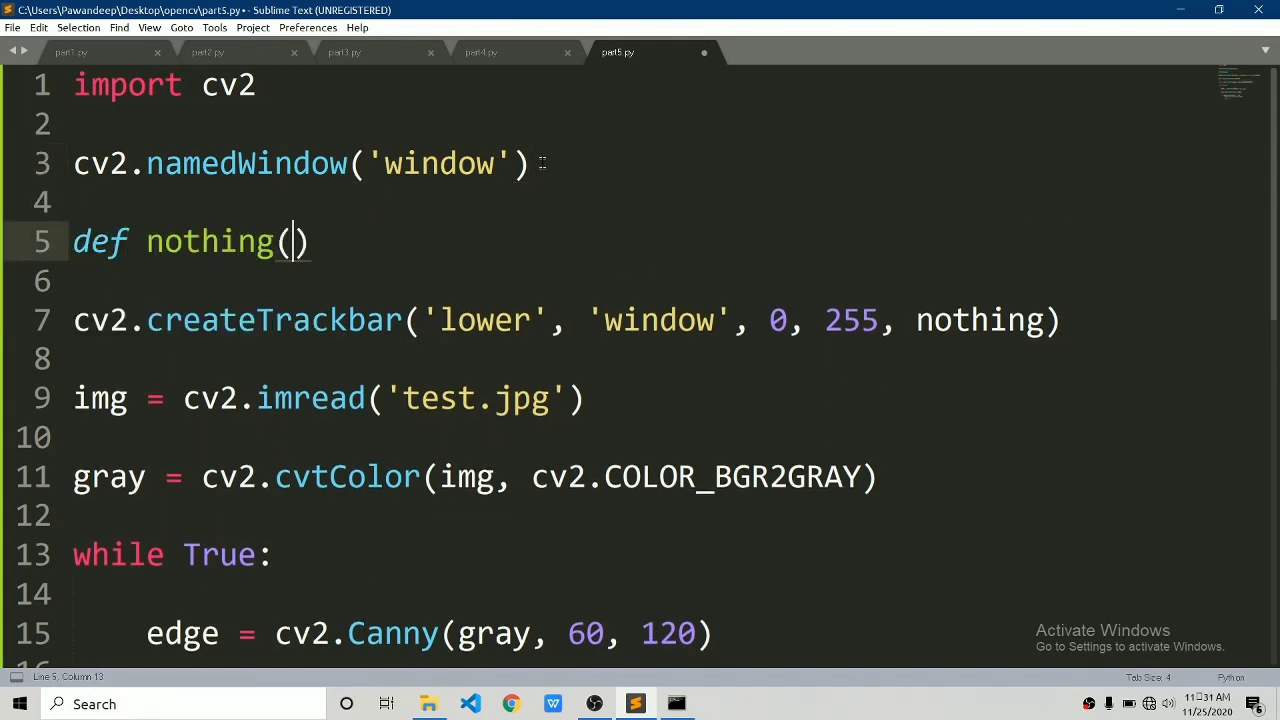
type("x")
type("pa")
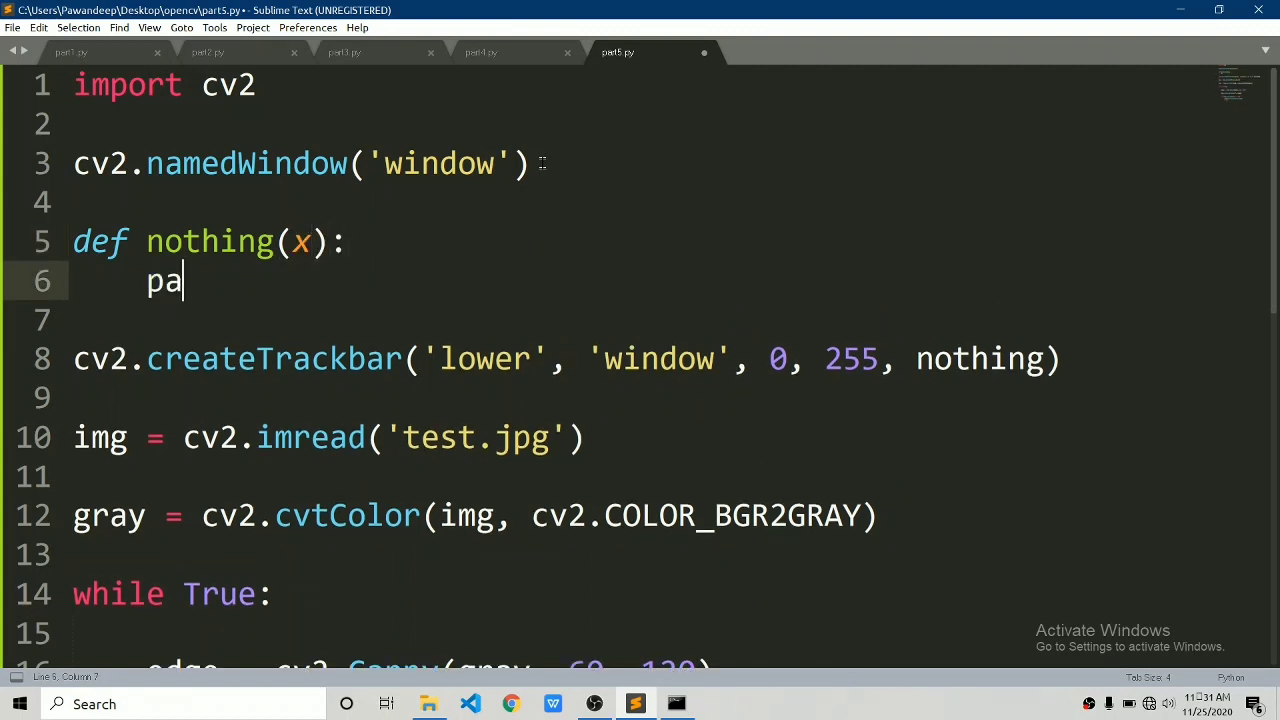
type("ss")
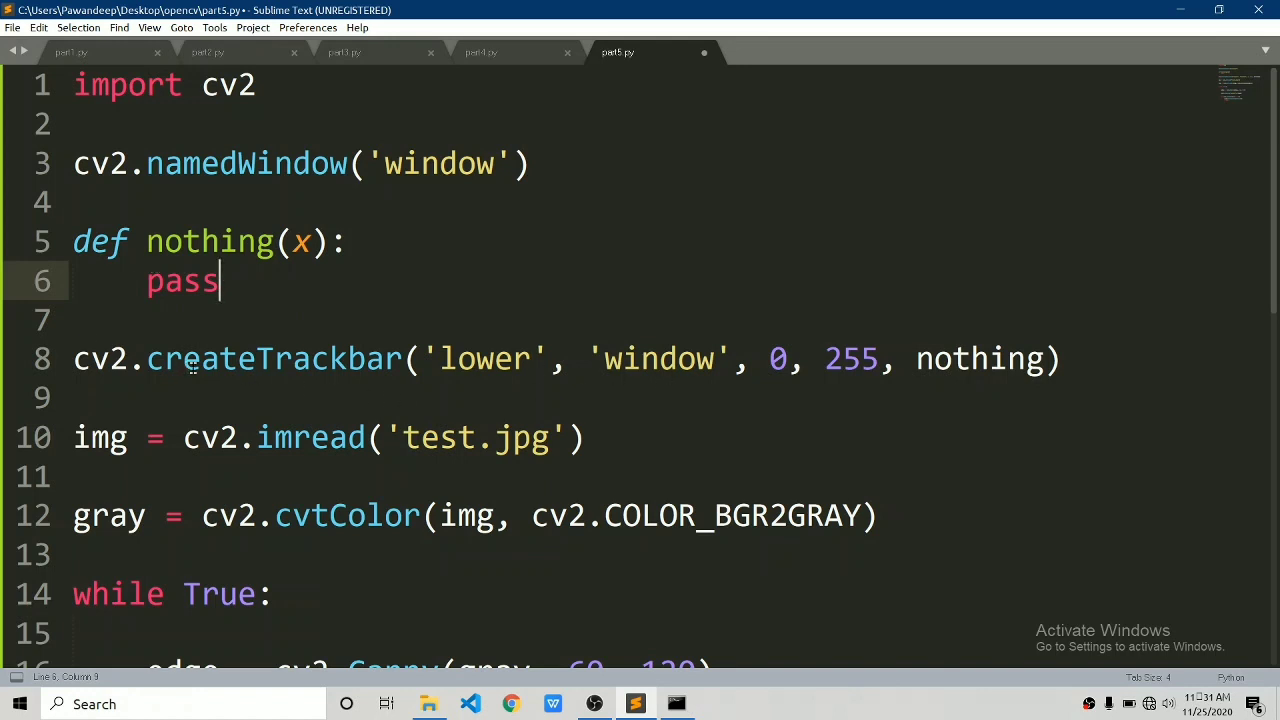
mouse_move(860, 367)
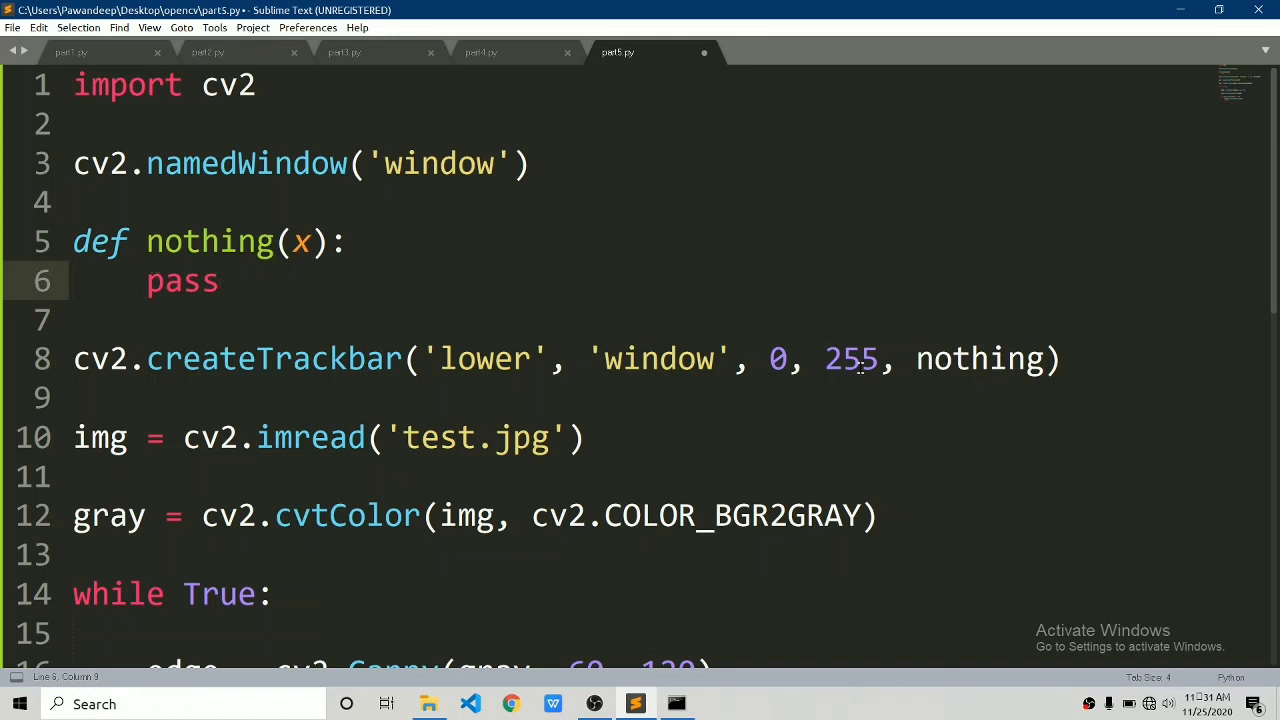
mouse_move(917, 483)
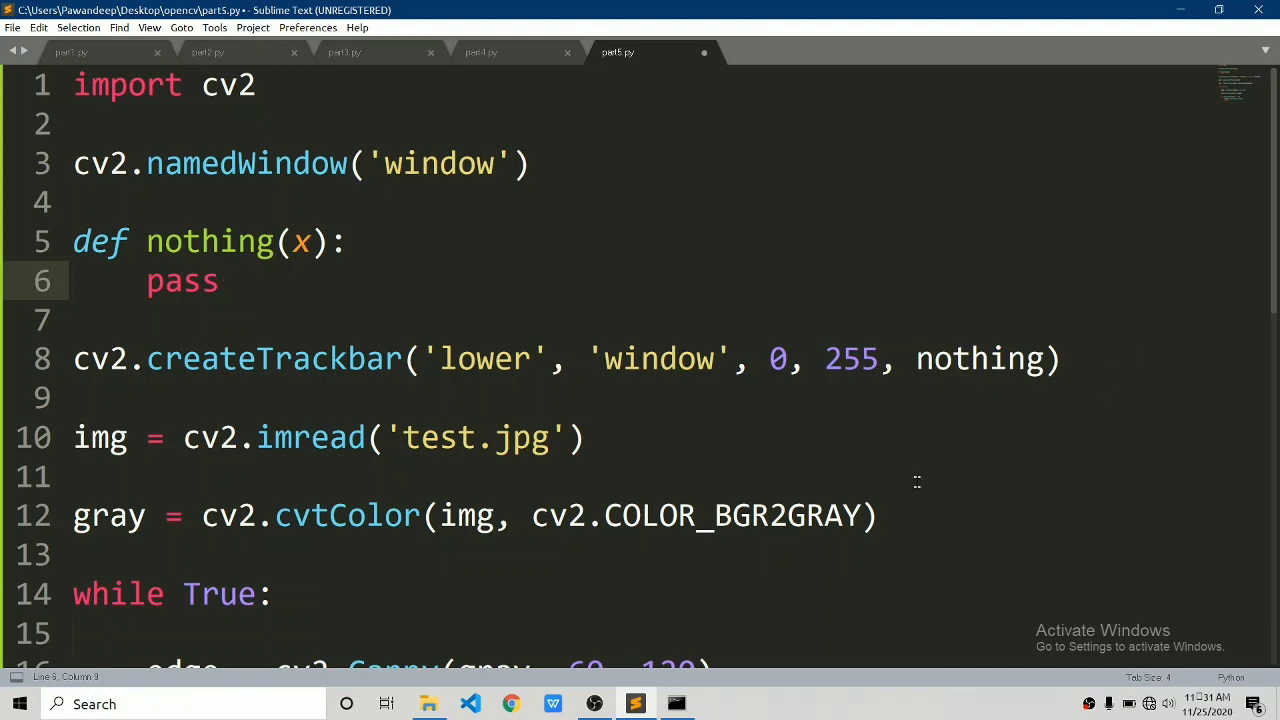
left_click(677, 703)
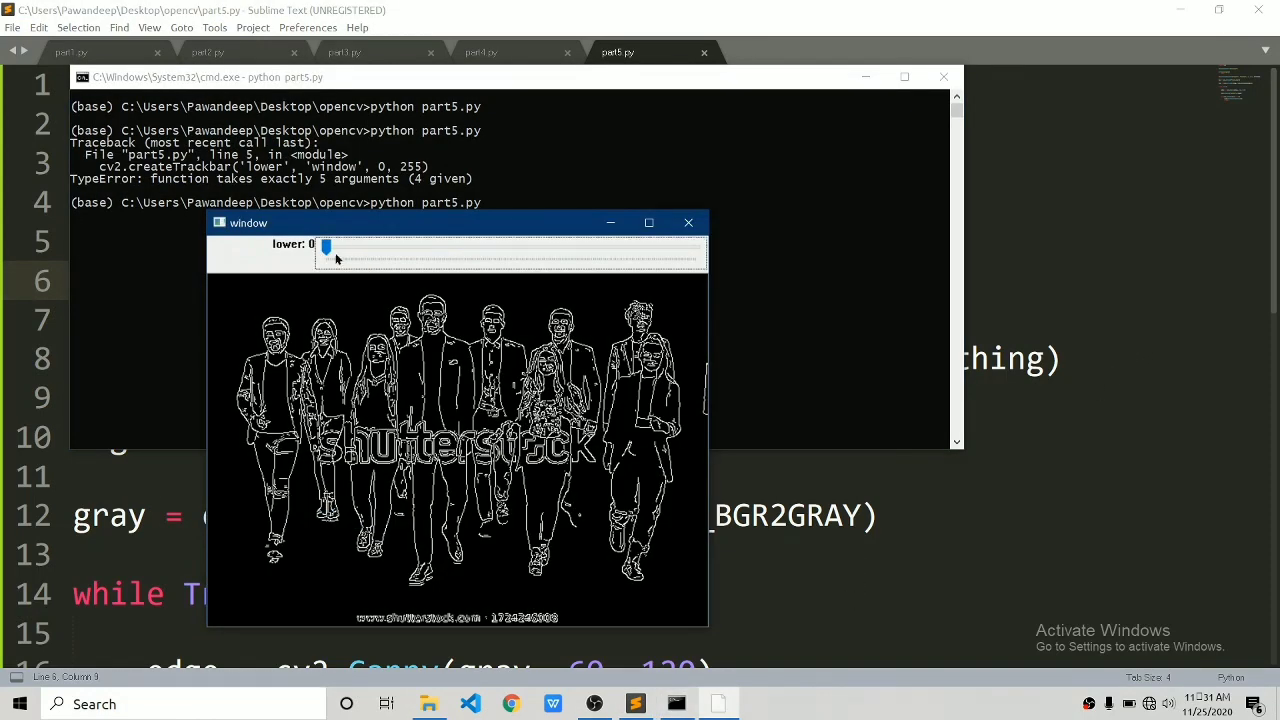
left_click_drag(327, 247, 437, 247)
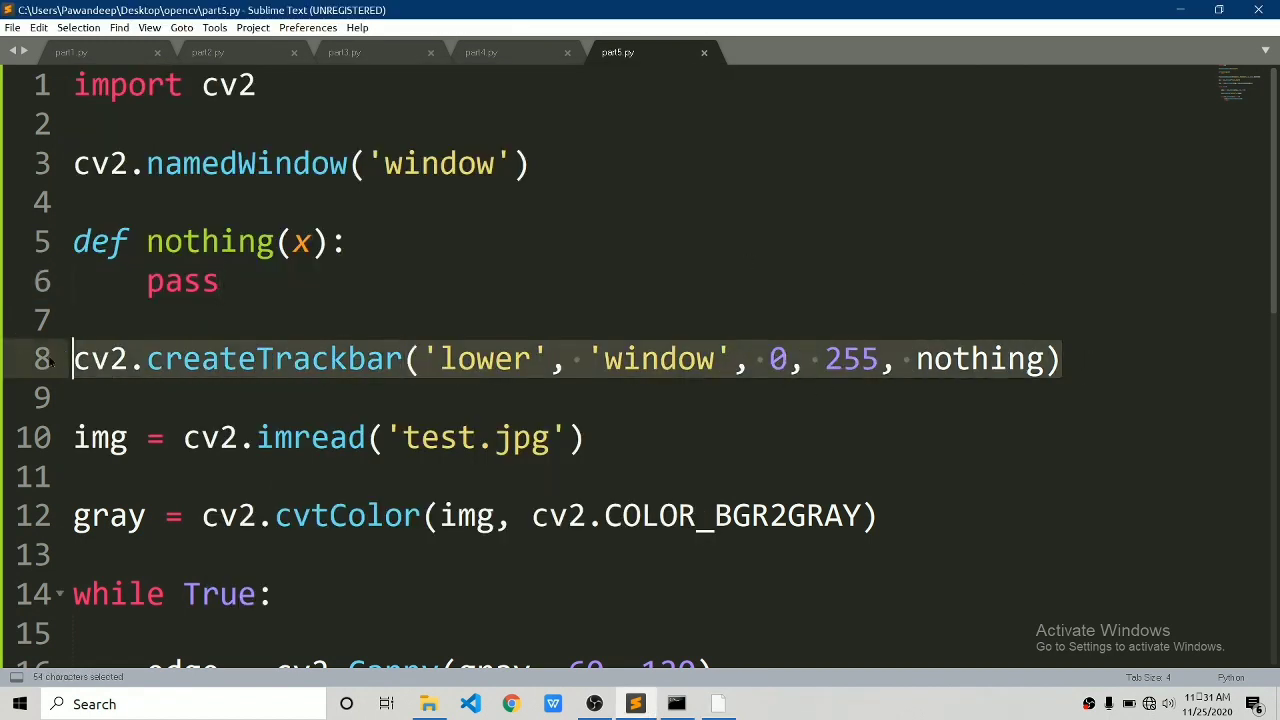
- Duplicate the trackbar line and rename the copy from 'lower' to 'upper'
key("ctrl+shift+d")
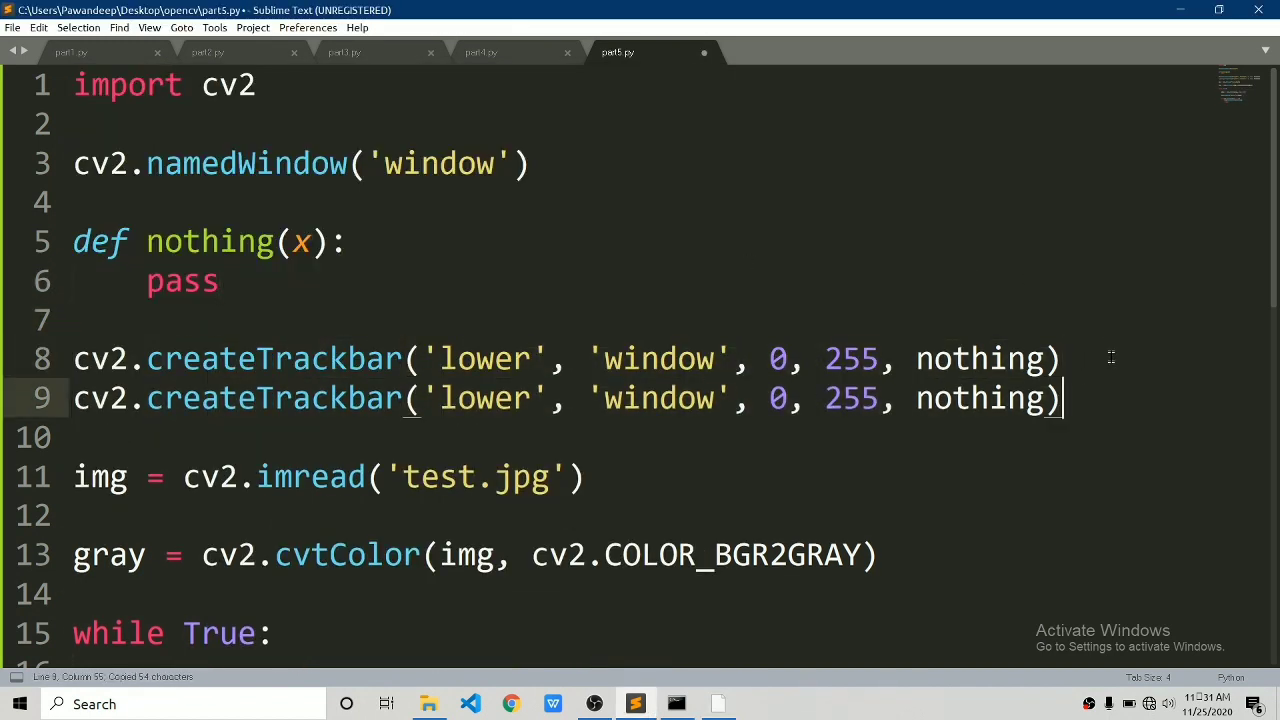
type("up")
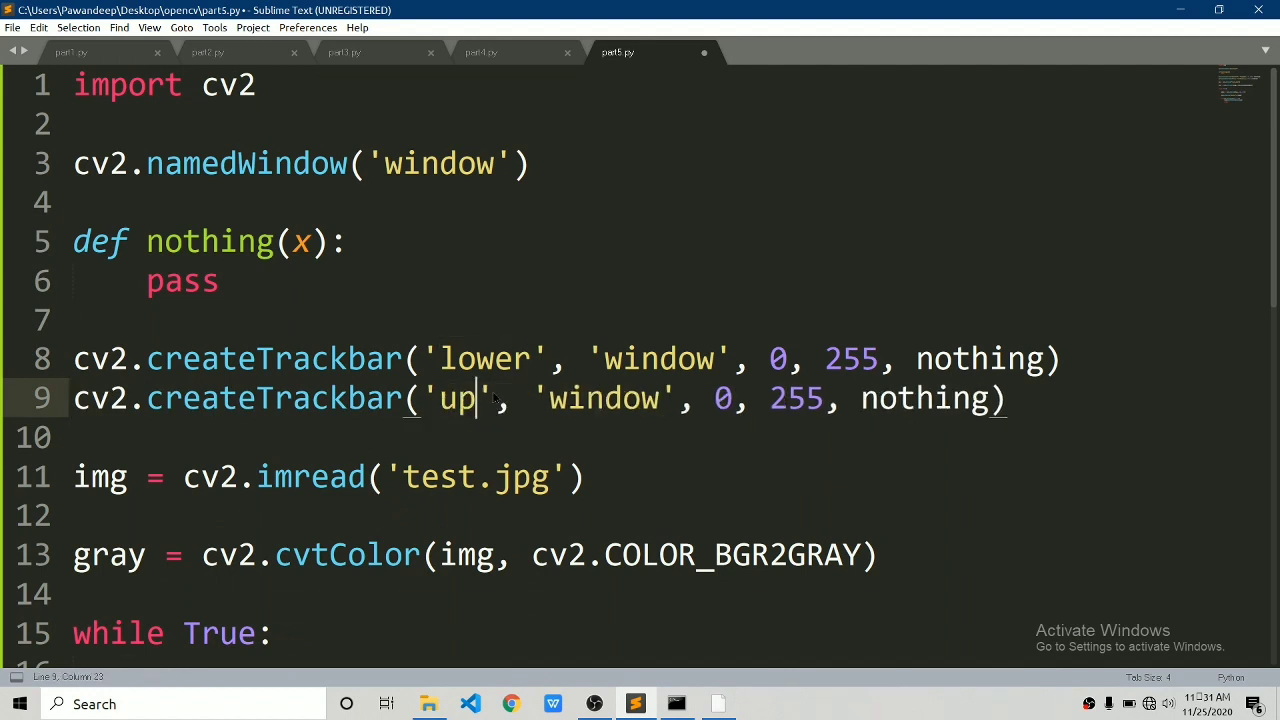
type("per")
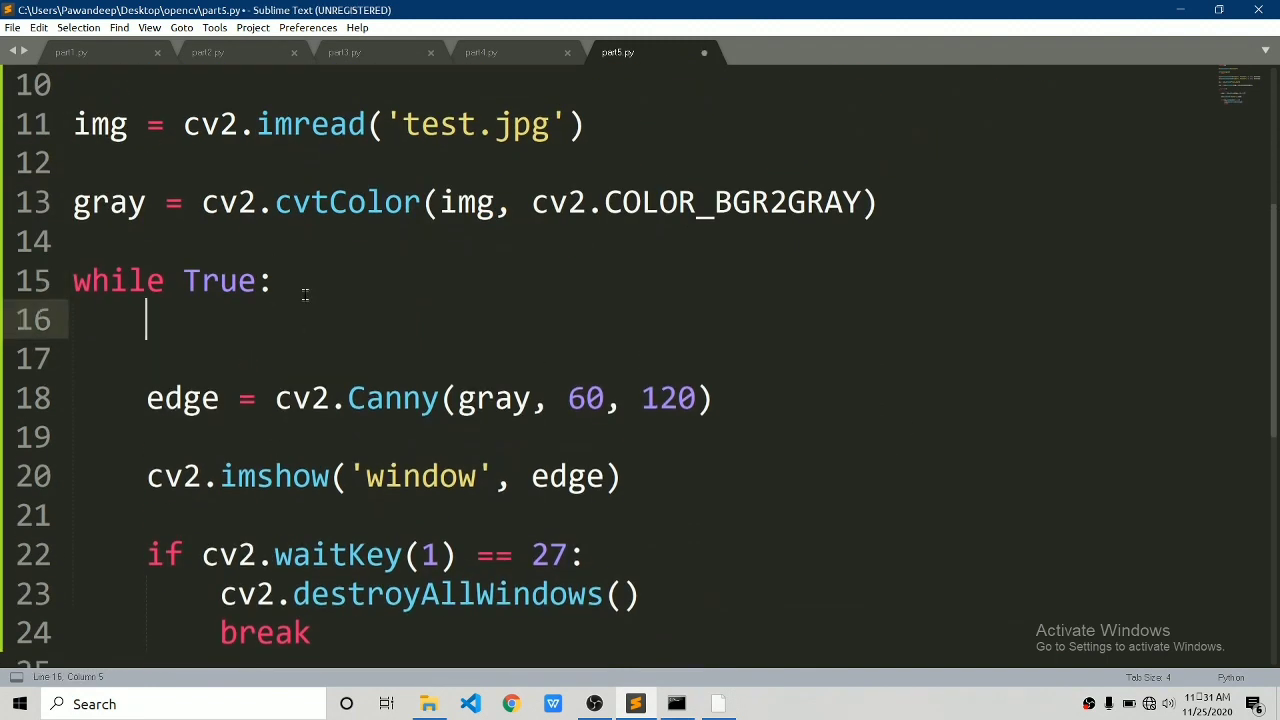
- Read x from the 'lower' and y from the 'upper' trackbar with getTrackbarPos
type("x =")
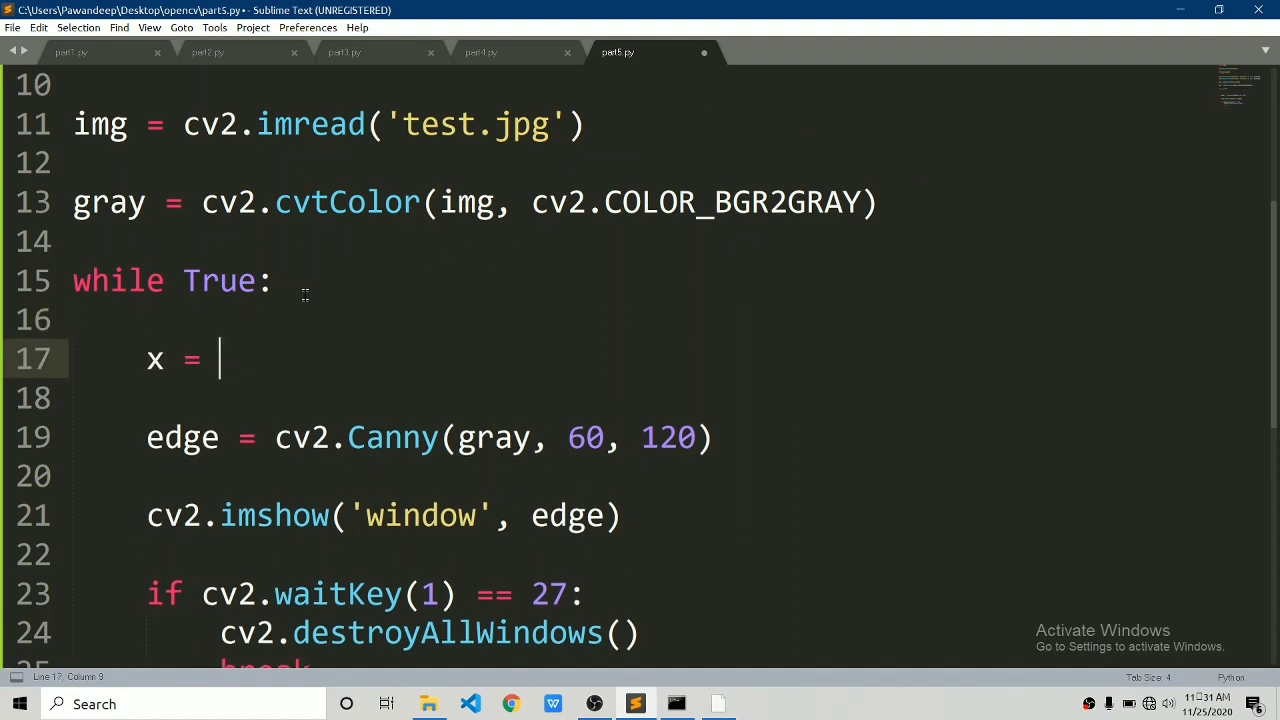
type("cv2.get")
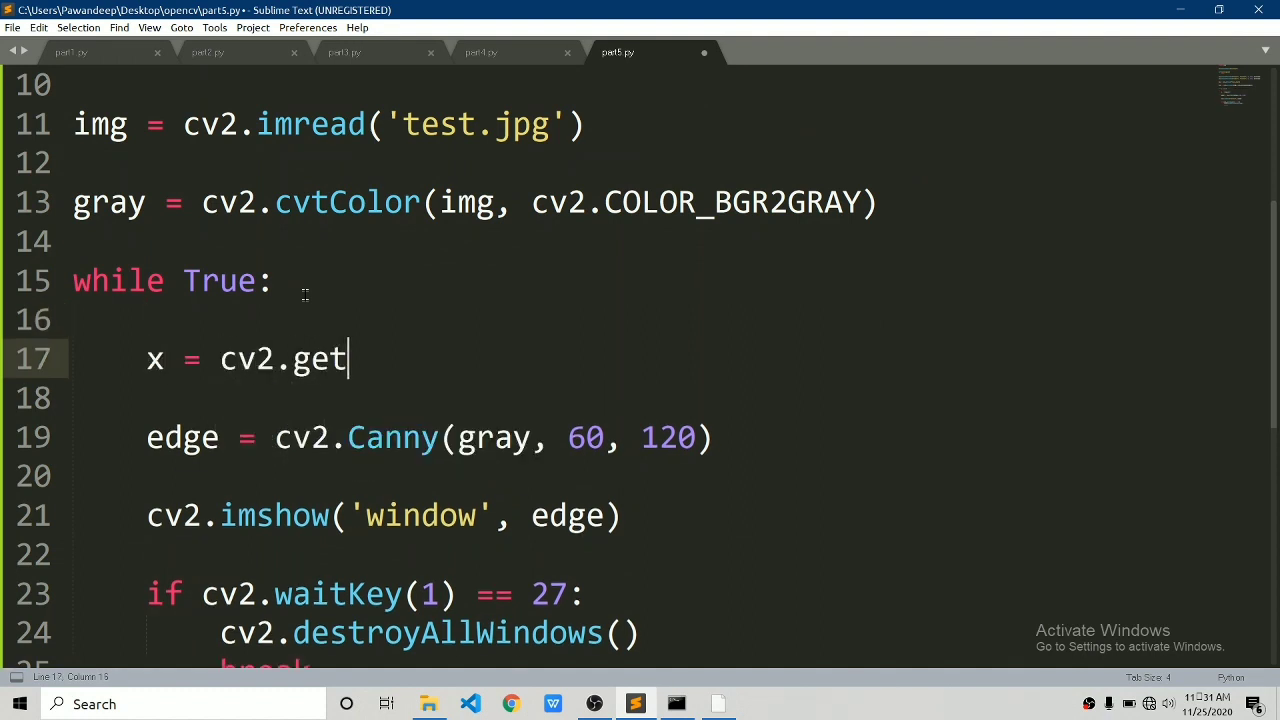
type("Trackbar")
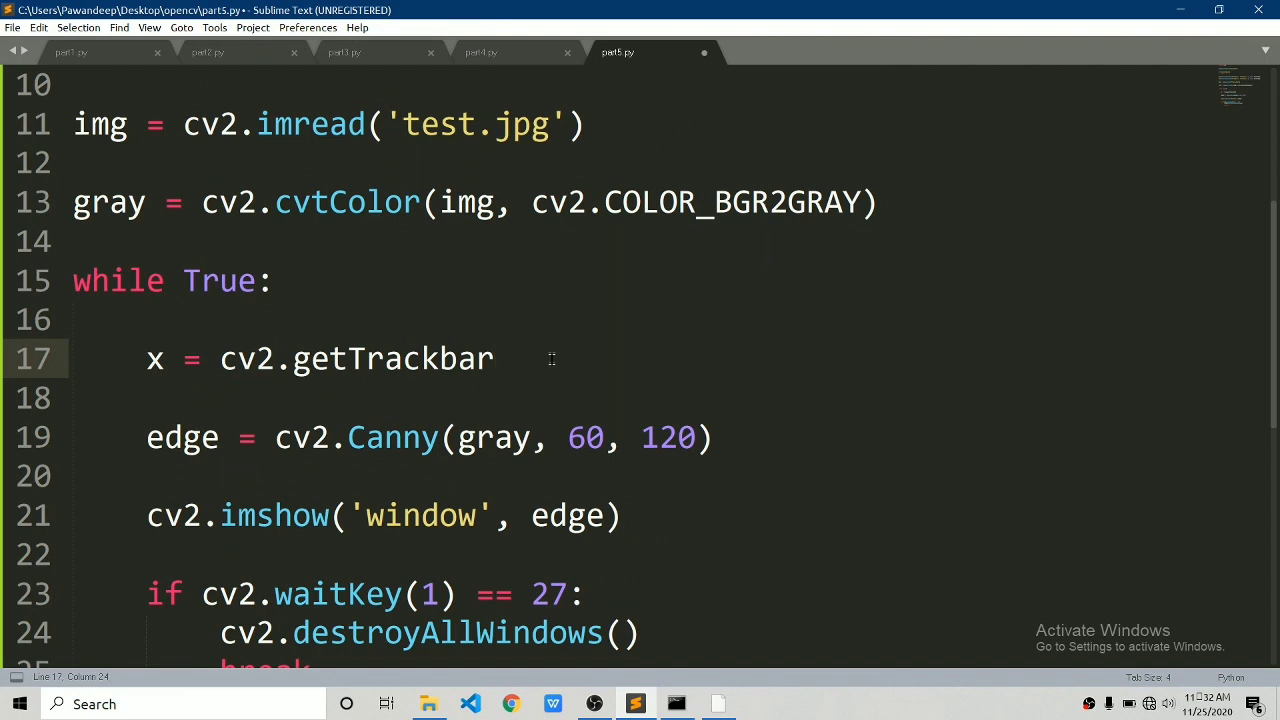
type("Pos()")
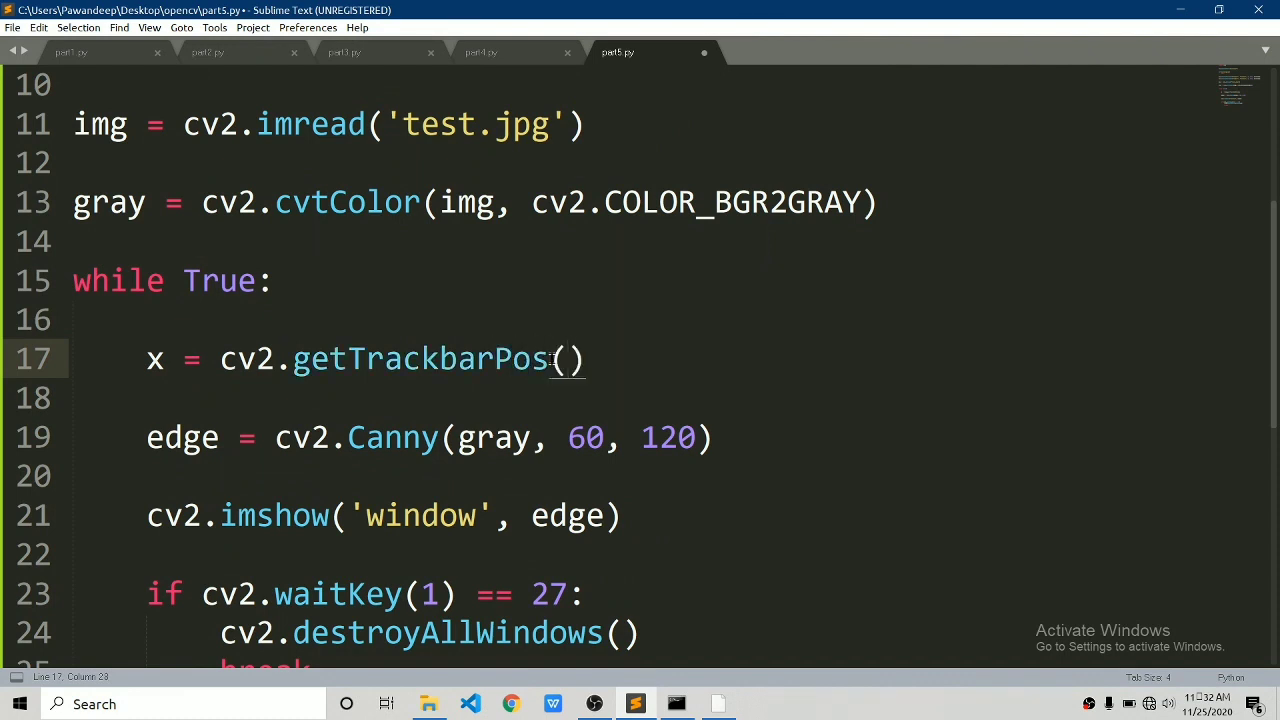
type("''")
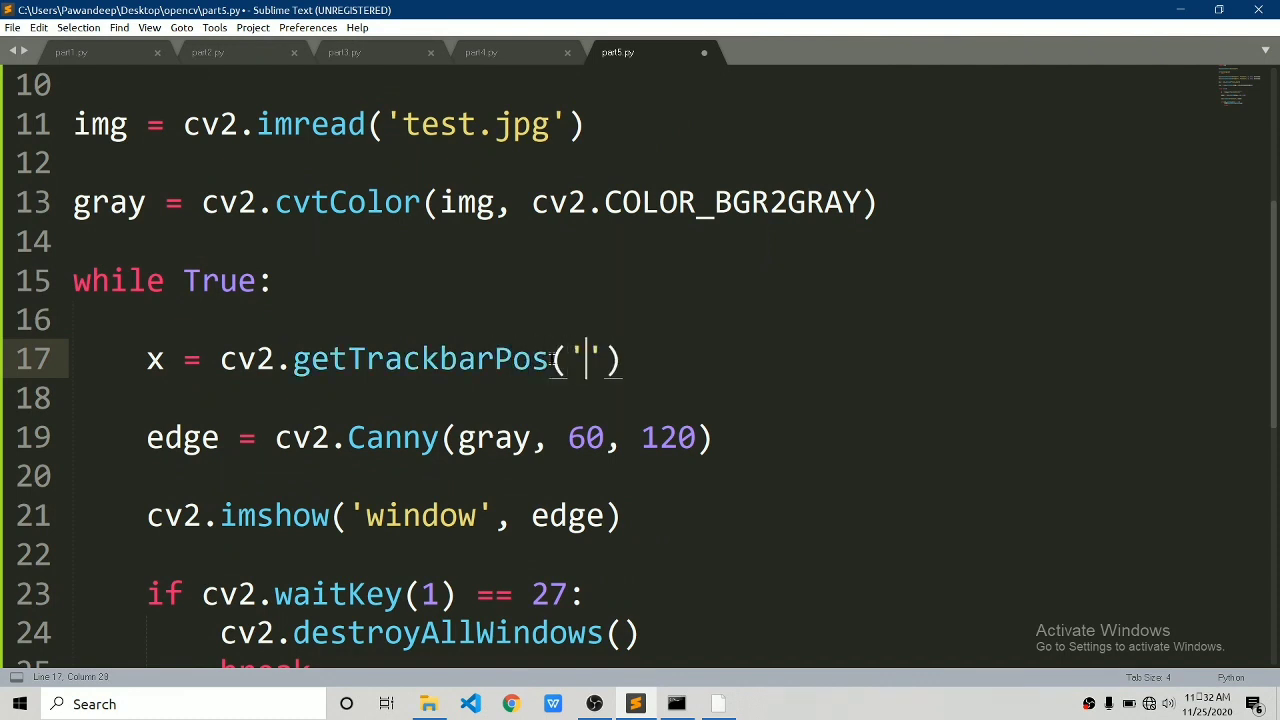
type("lower', 'window")
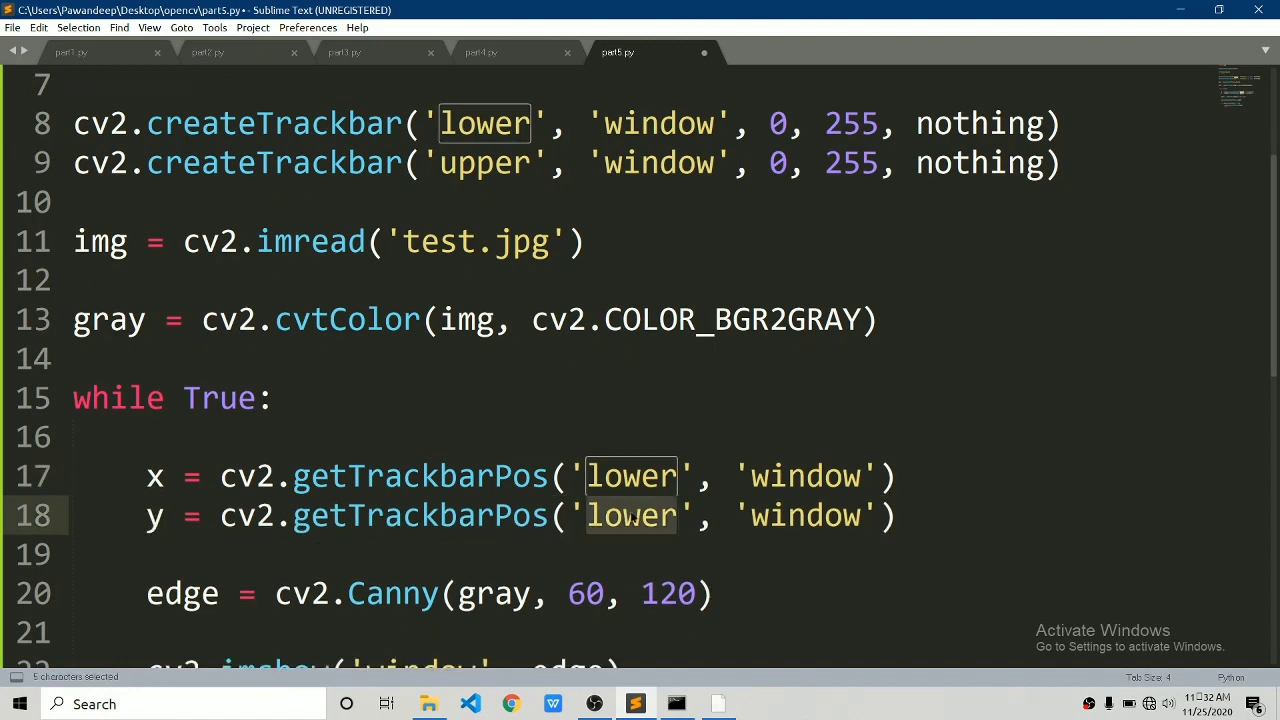
type("upper")
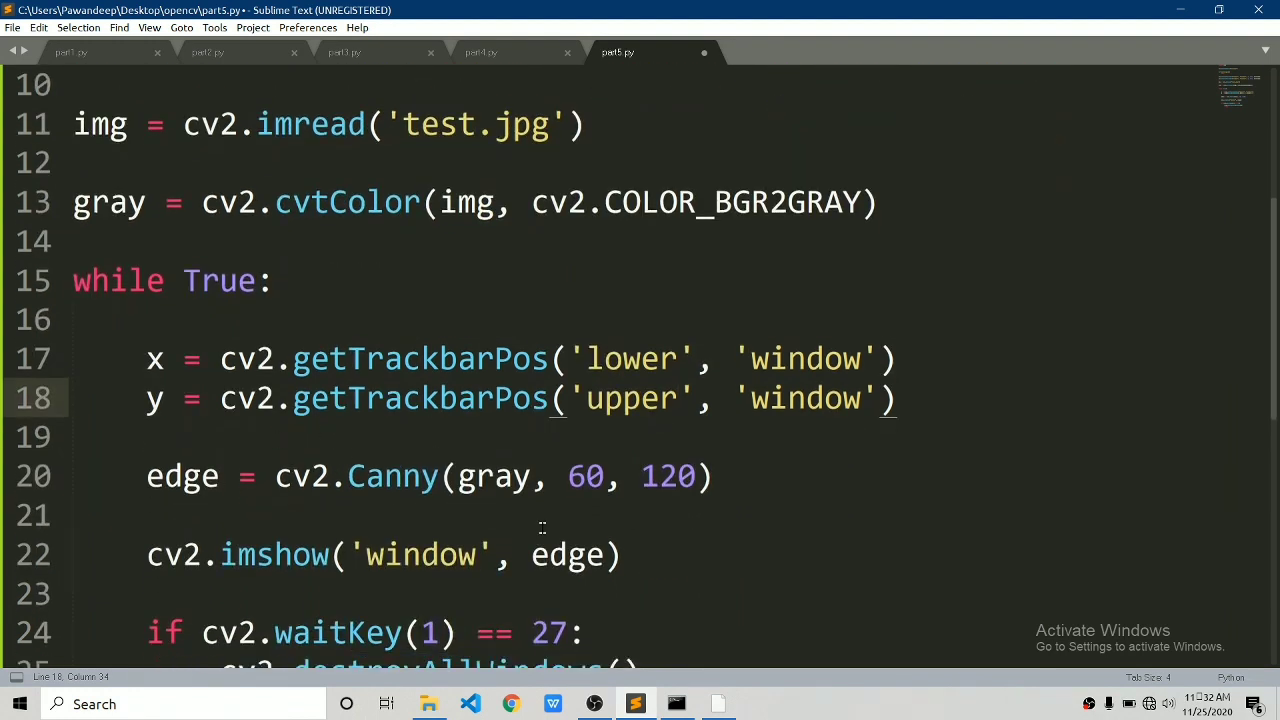
- Replace Canny's 60, 120 thresholds with x, y and save
double_click(586, 476)
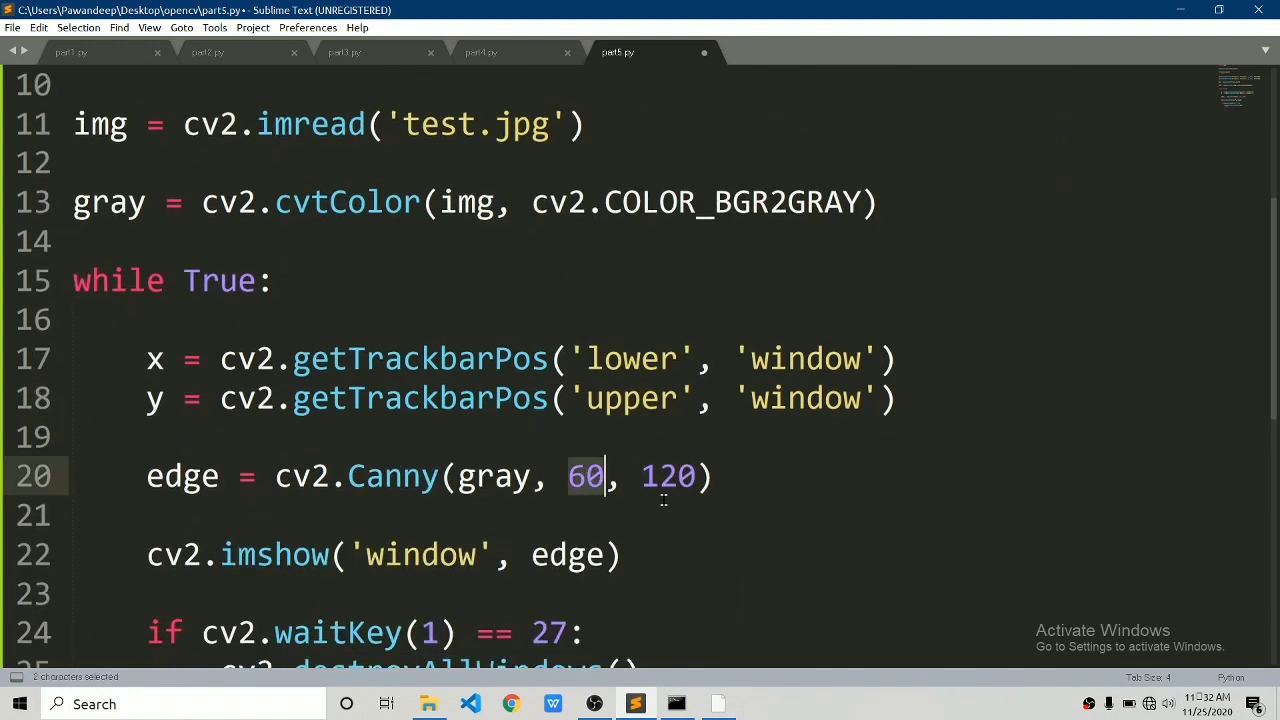
type("x, y")
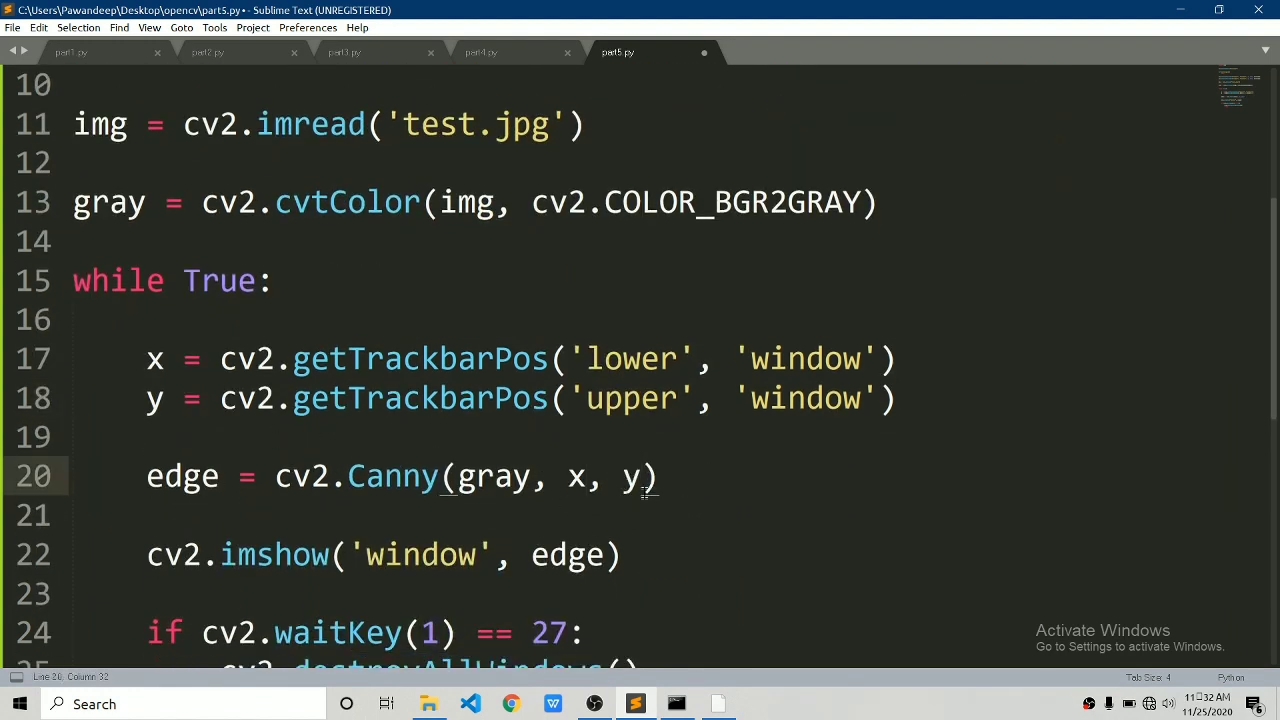
key("ctrl+s")
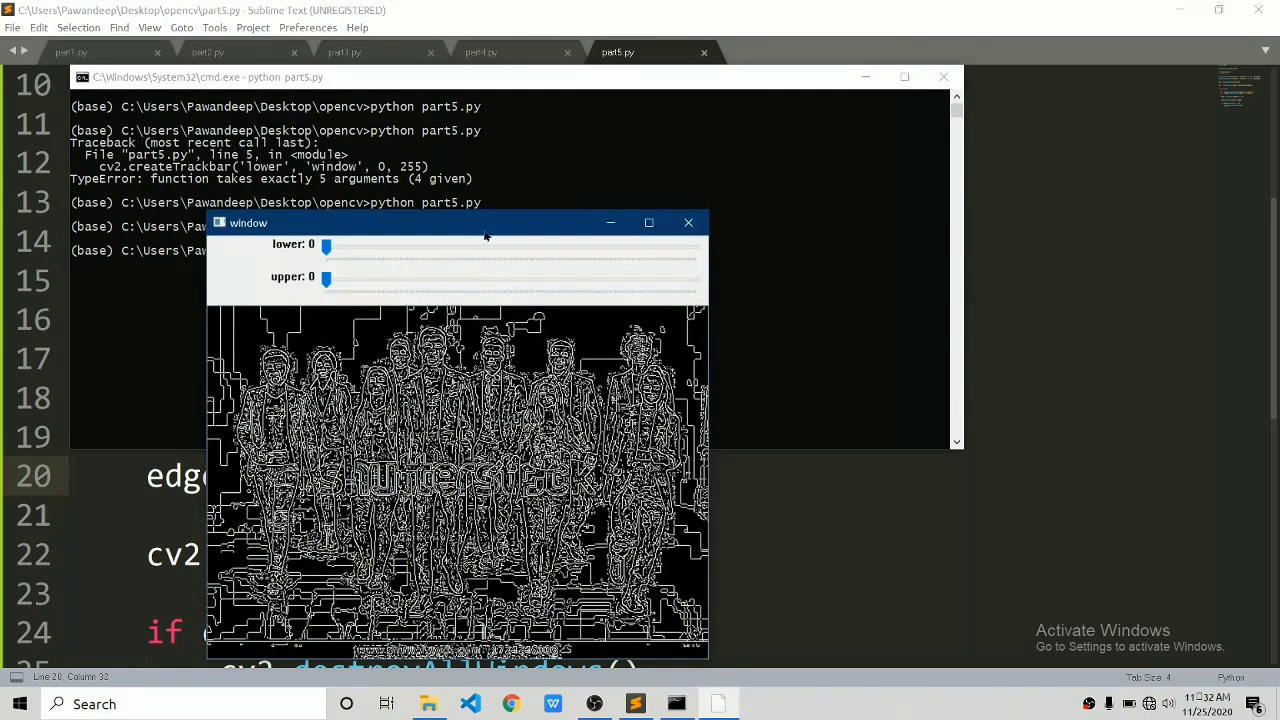
- Reposition the edge window and drag the trackbars to lower 126 and upper 156 for thinner outlines
left_click_drag(486, 222, 574, 103)
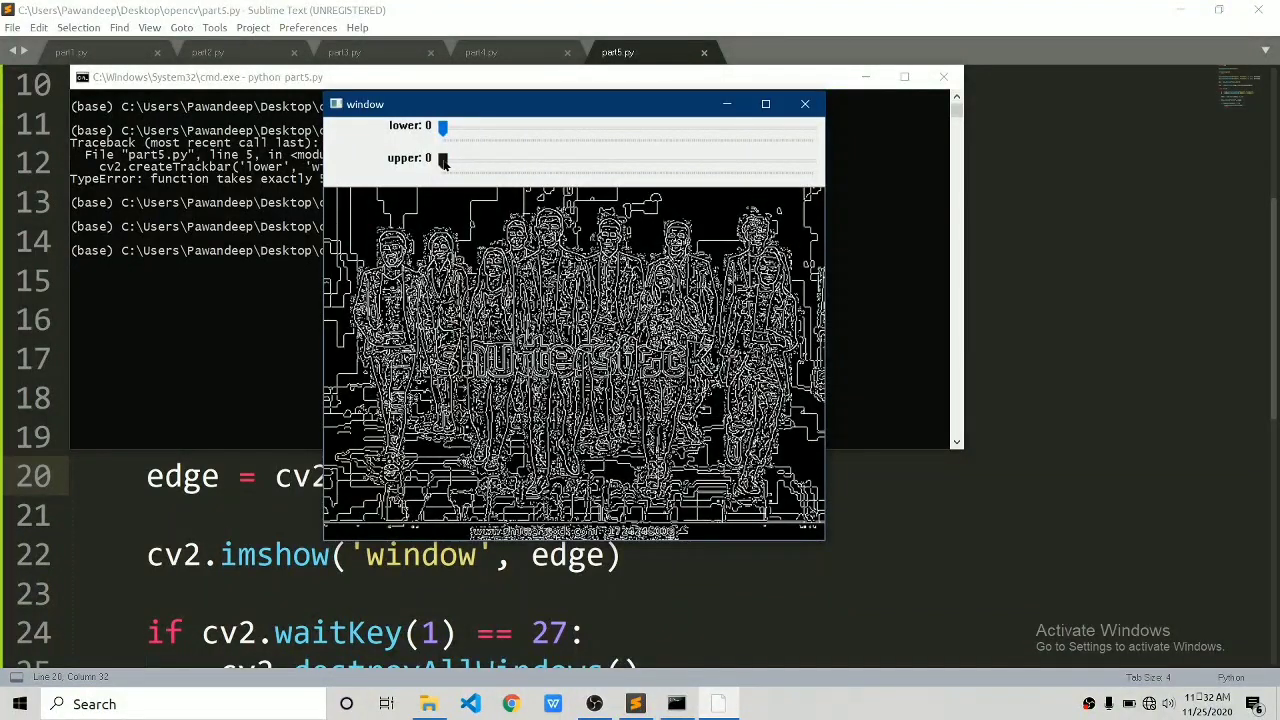
left_click_drag(445, 161, 594, 161)
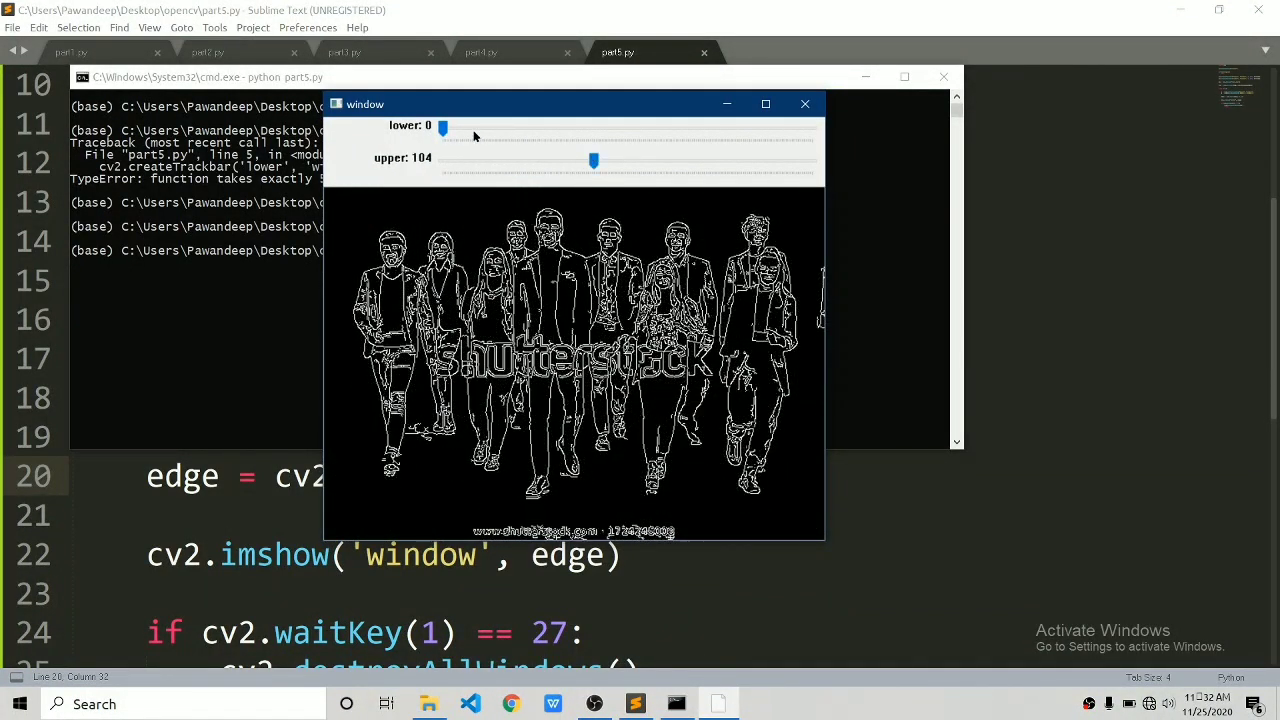
left_click_drag(443, 128, 540, 128)
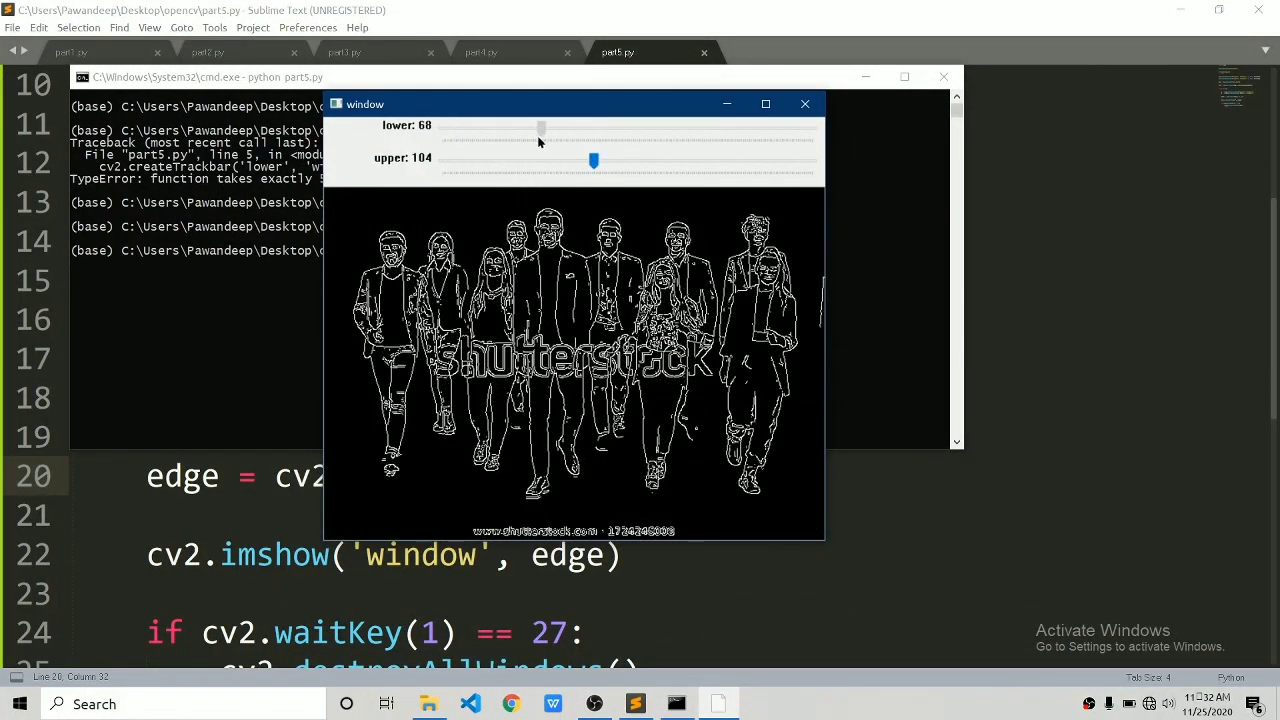
left_click_drag(540, 127, 627, 127)
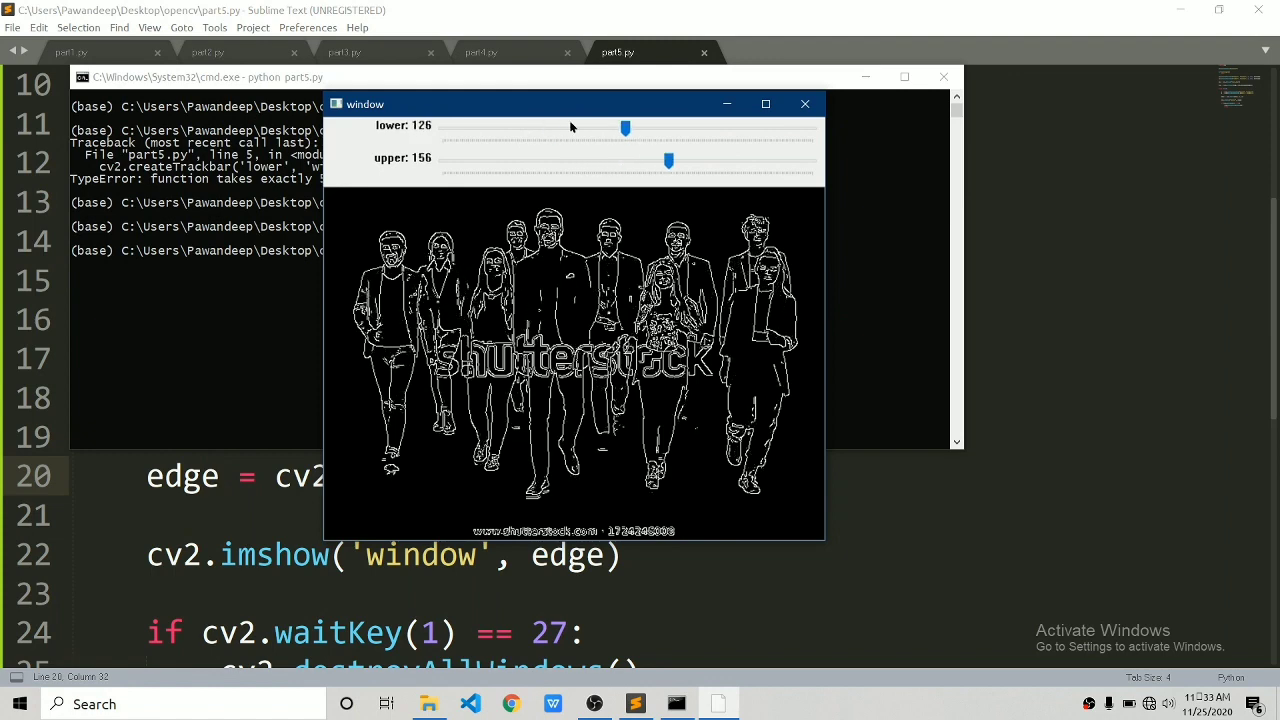
left_click_drag(627, 128, 547, 128)
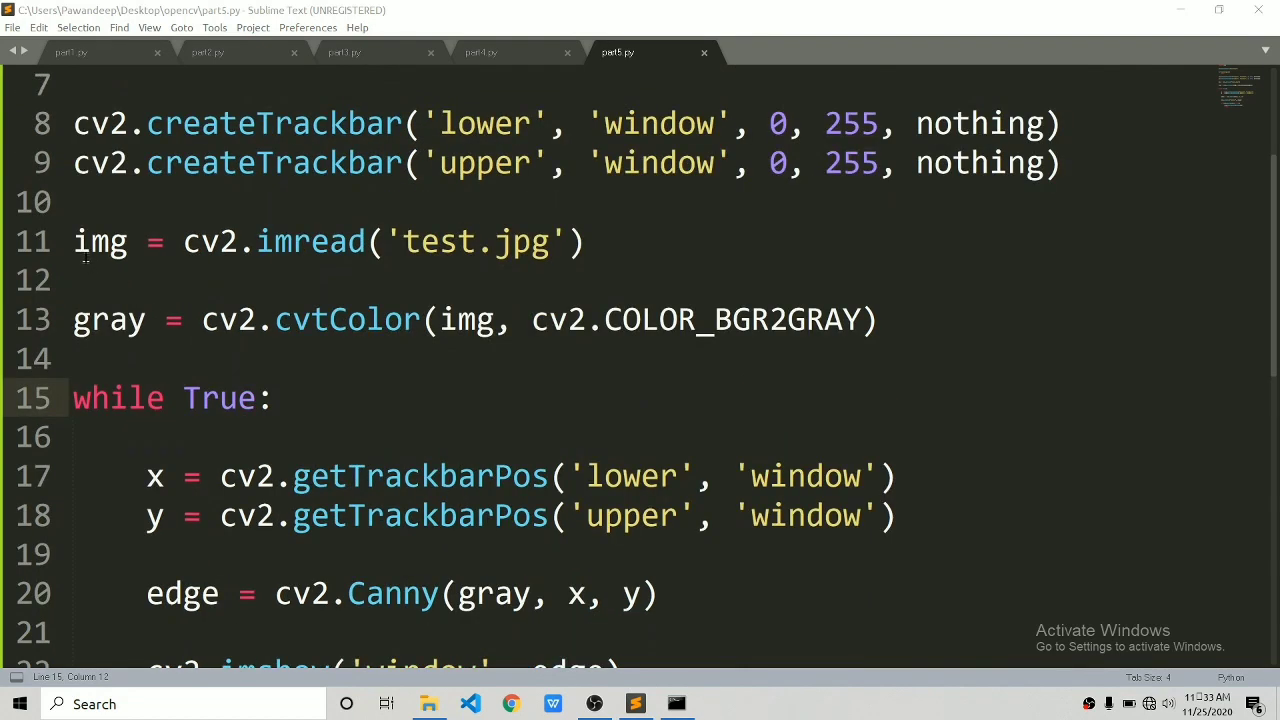
- Comment out the imread line and add cap = cv2.VideoCapture(0)
type("#")
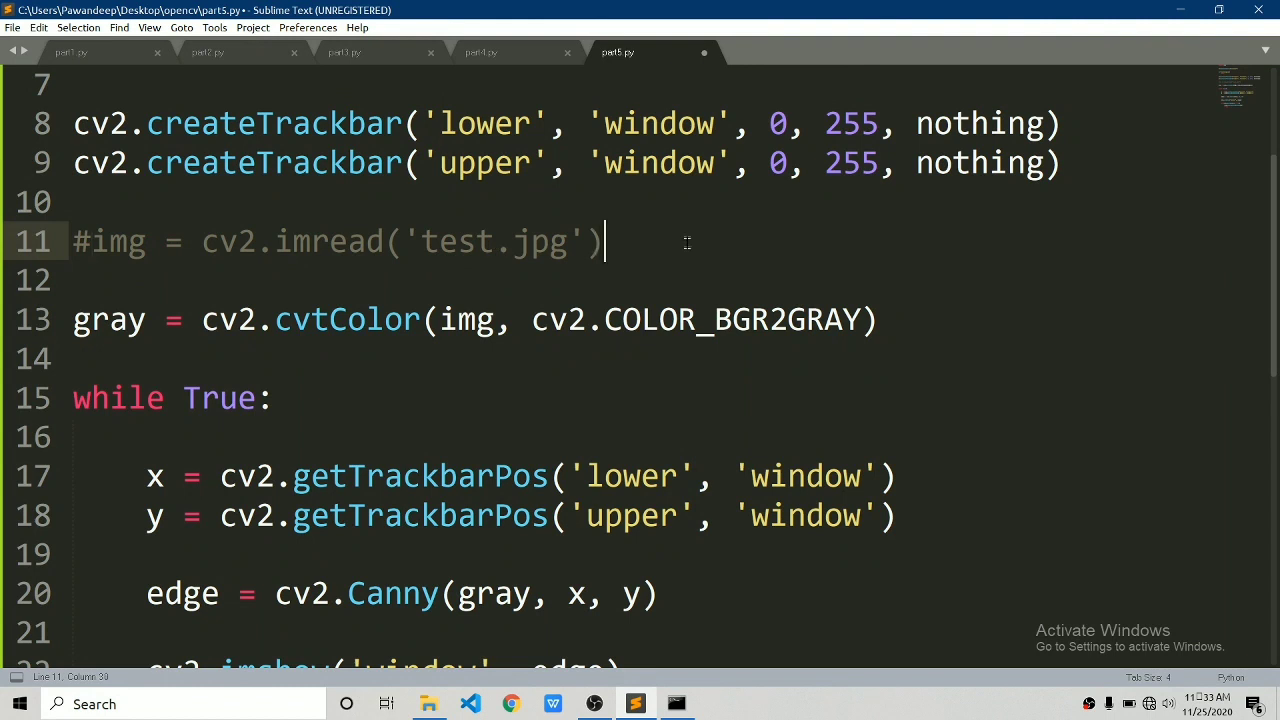
type("cap = cv2.V")
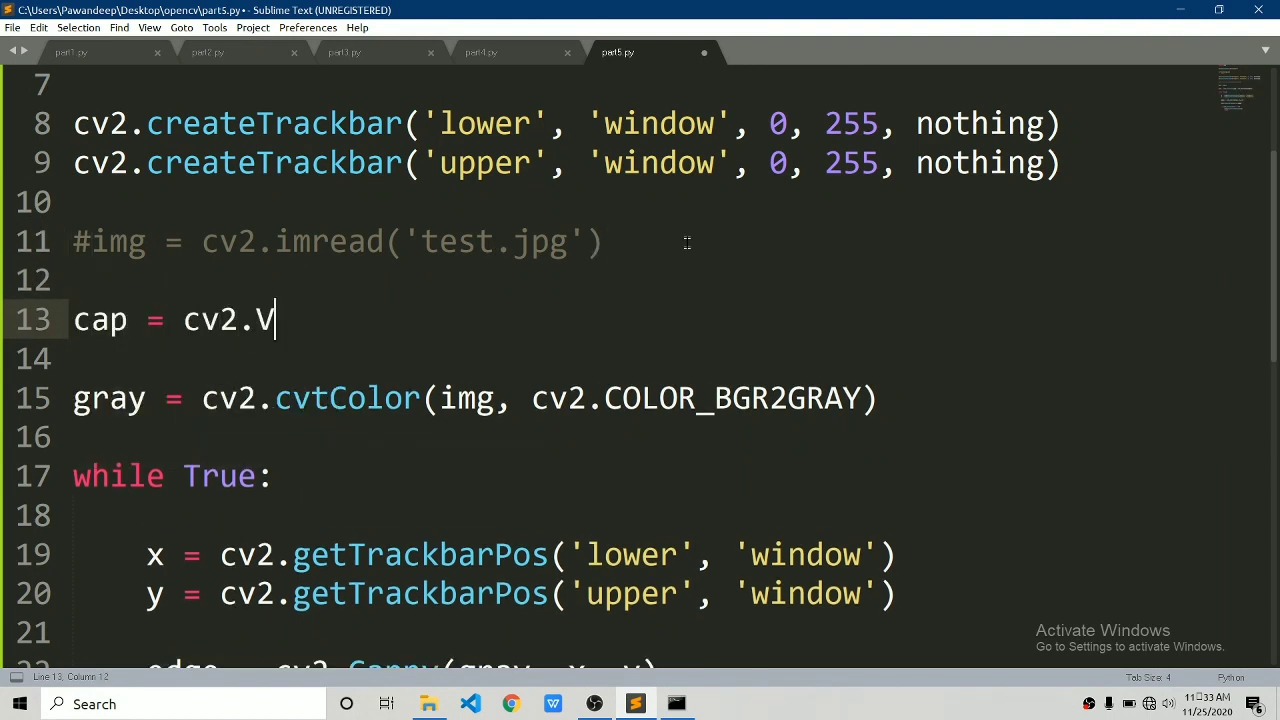
type("ideoCapture(0")
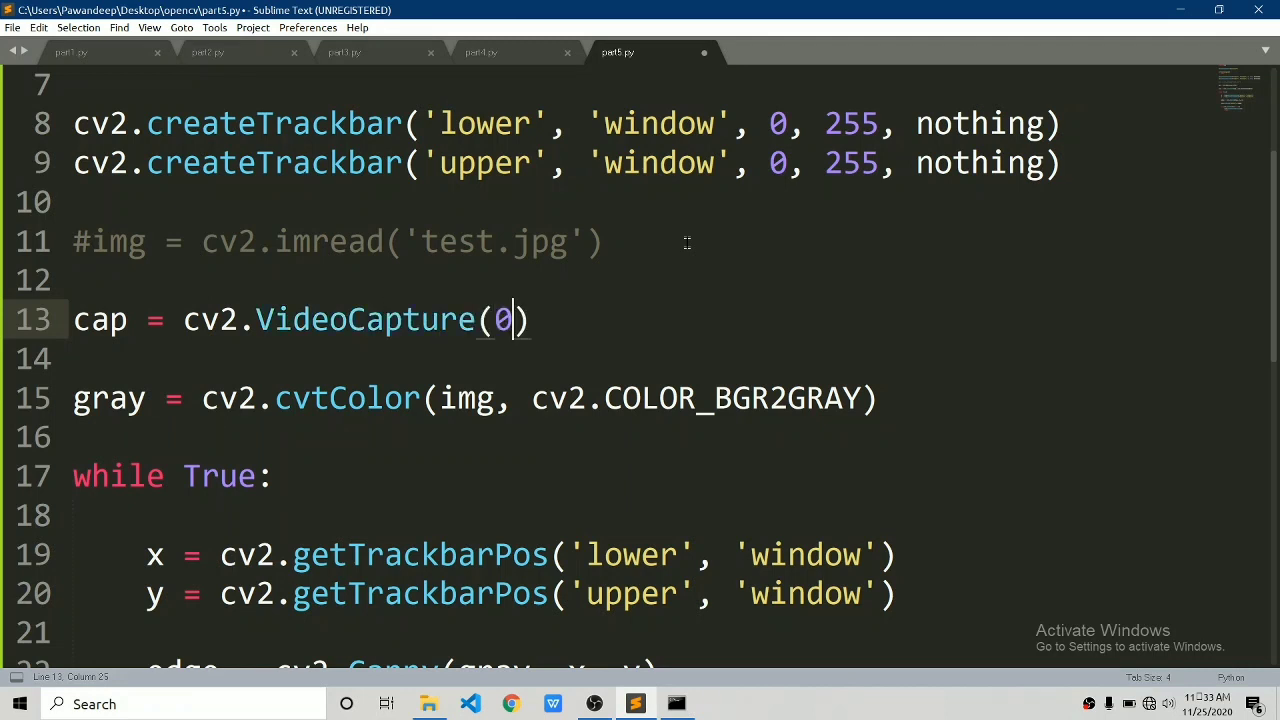
- Read each webcam frame with _, img = cap.read() inside the while loop and save
scroll("down", 3)
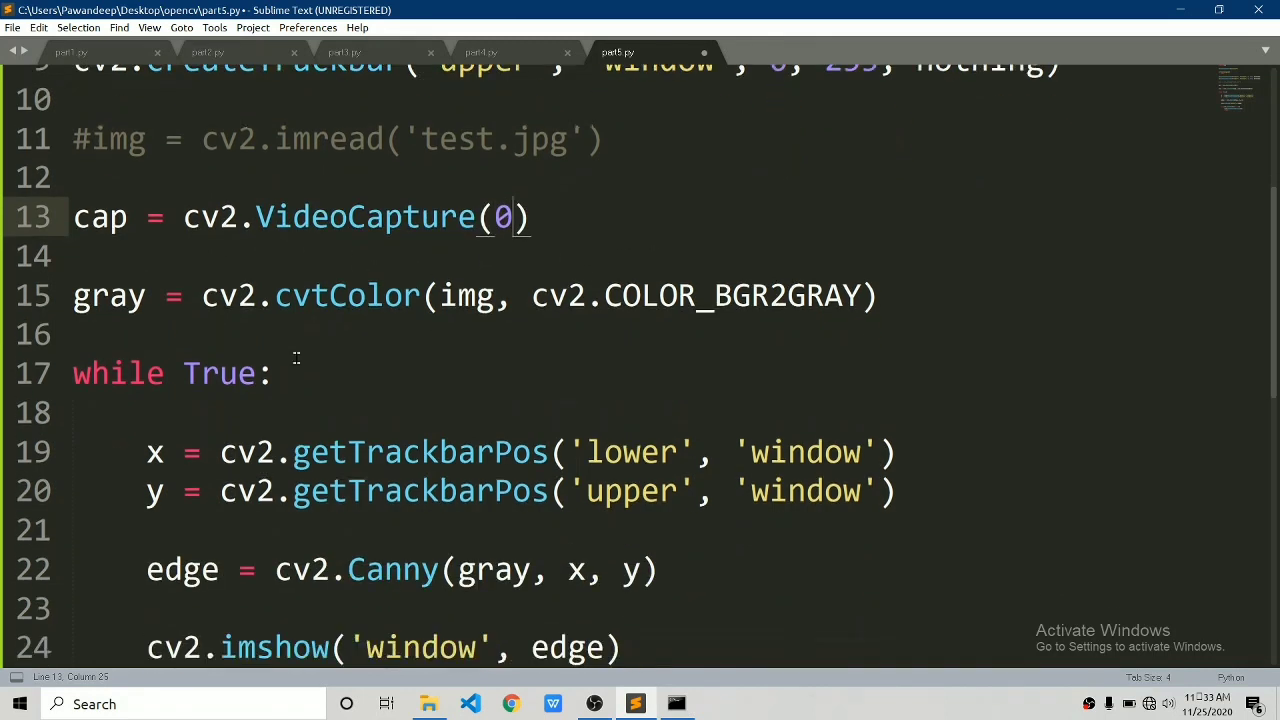
key("enter")
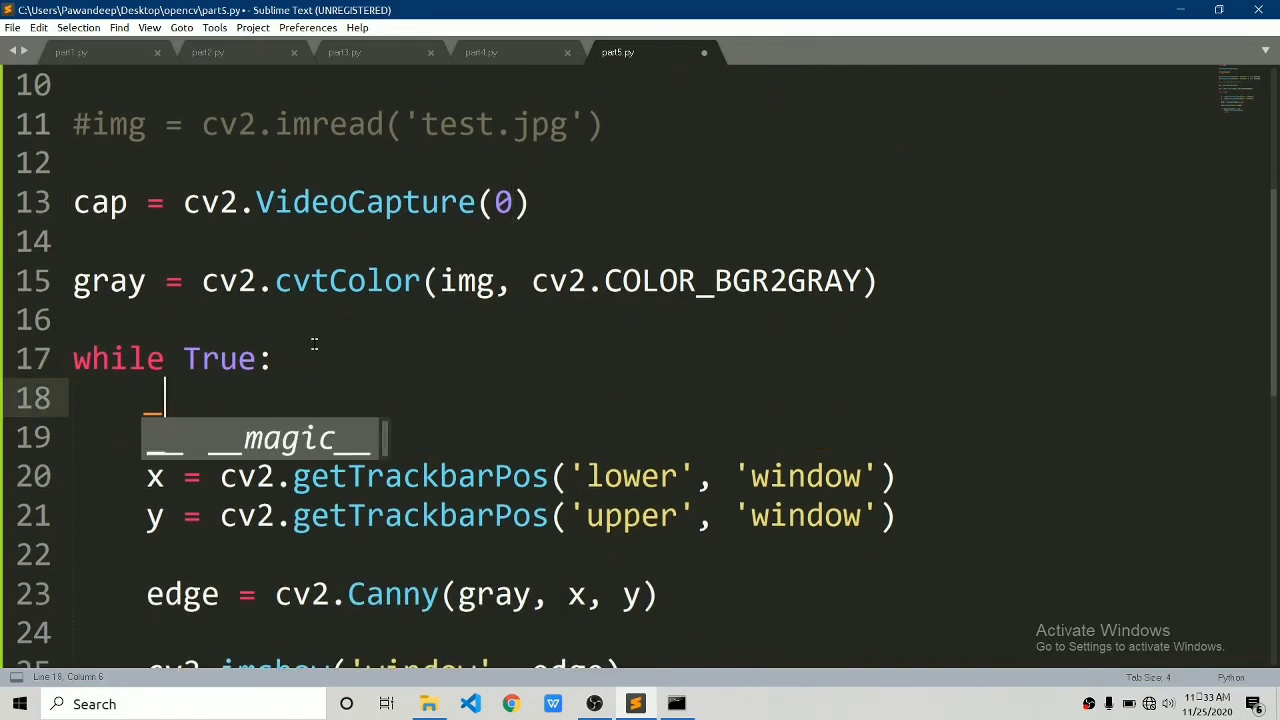
type(", img =")
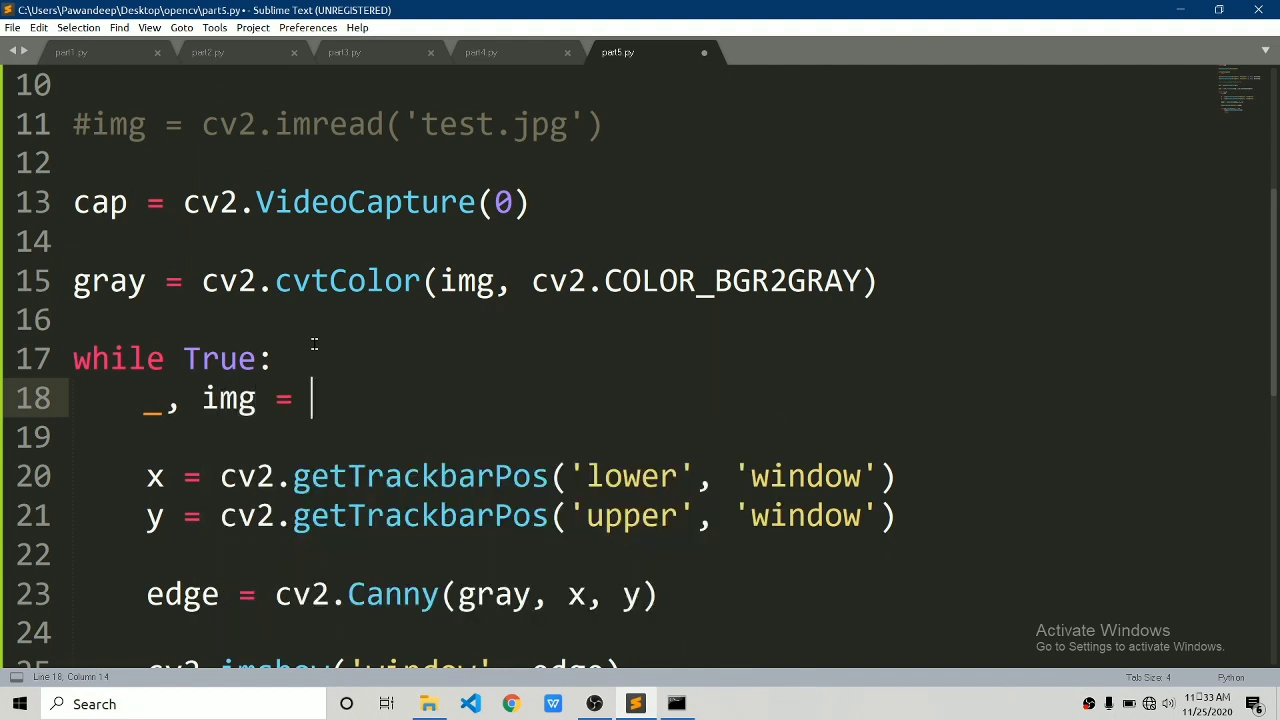
type("cap.read()")
left_click(475, 281)
type("#")
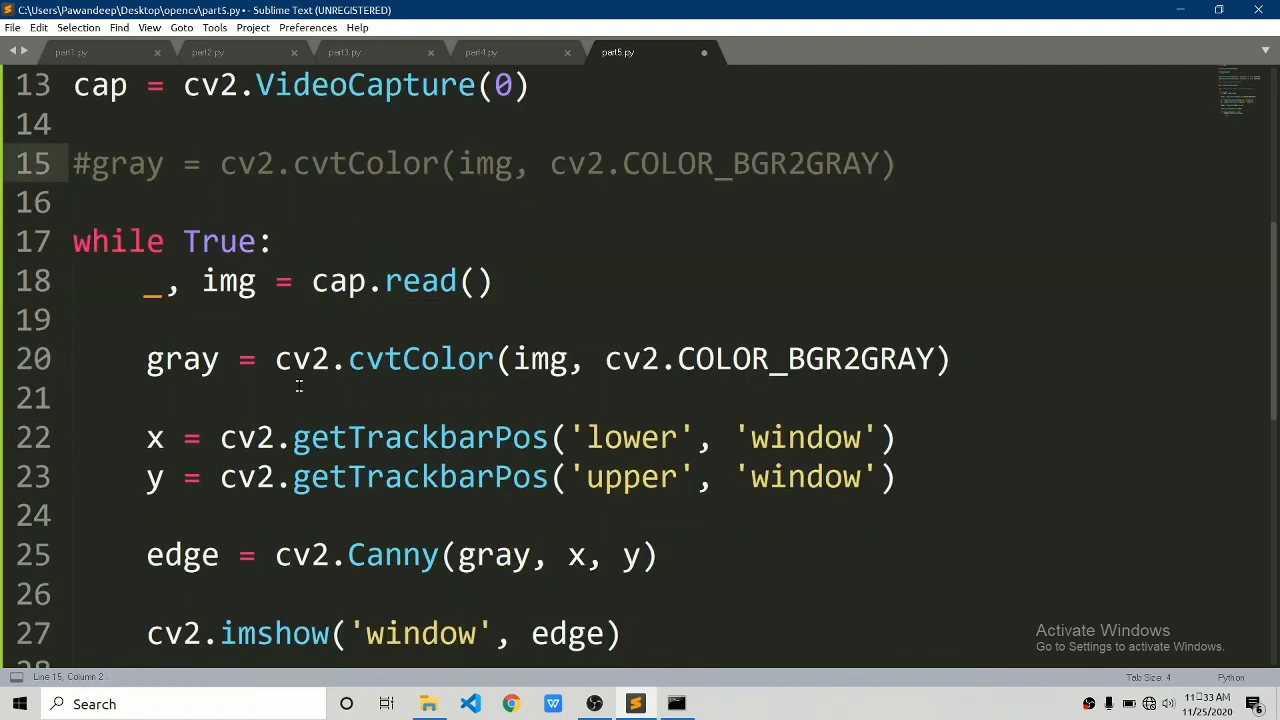
key("ctrl+s")
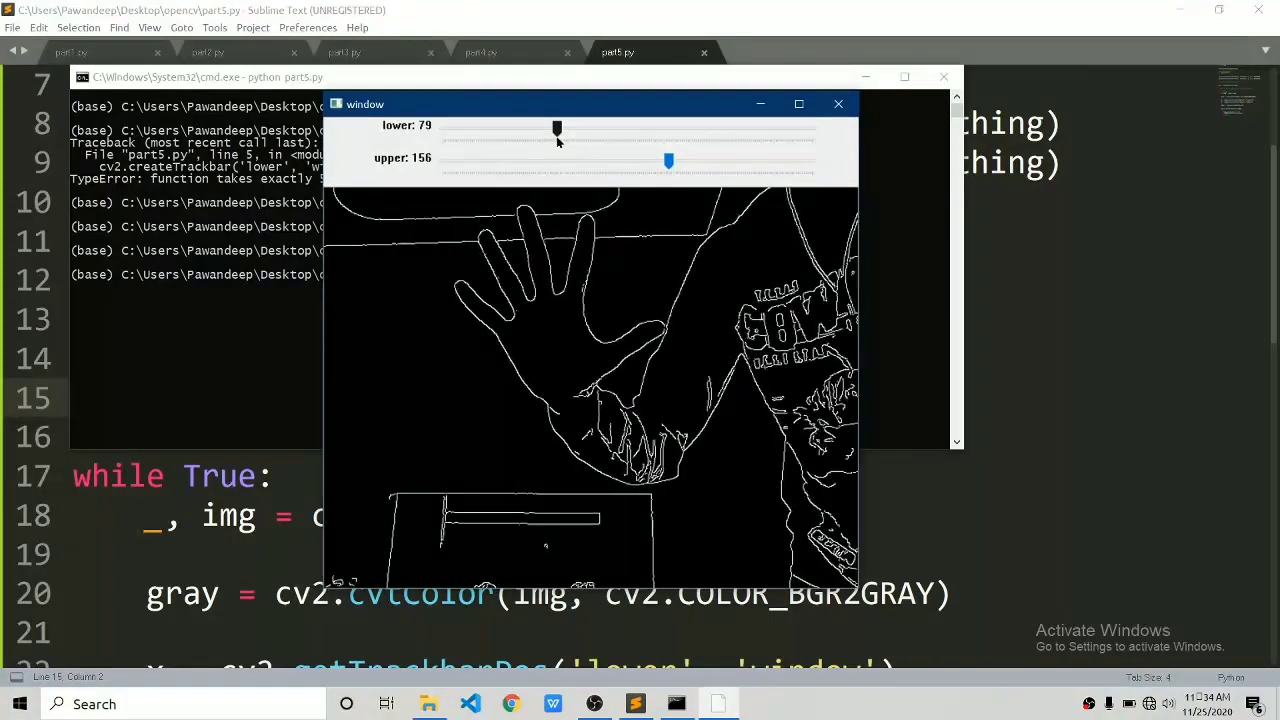
- Close the live webcam edge window after setting the lower threshold near 79
left_click(838, 103)
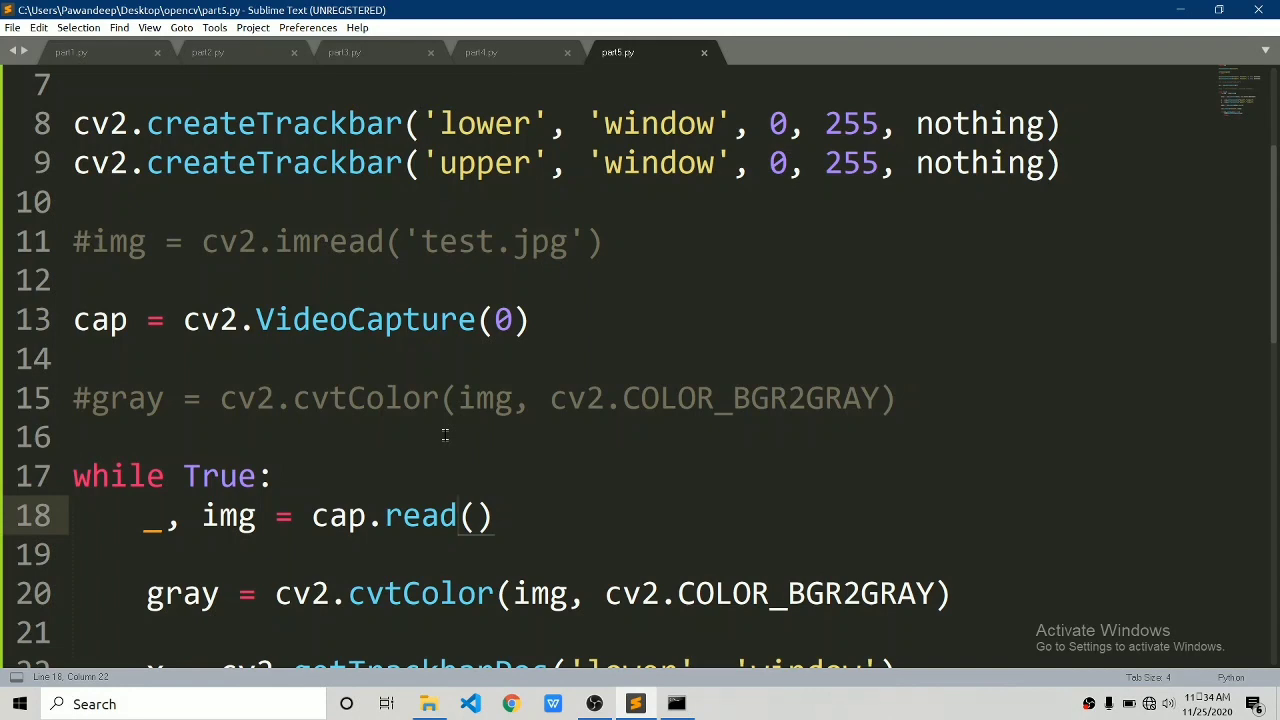
- Insert img = cv2.blur(img, (3,3)) right after cap.read() in the loop
scroll("down", 3)
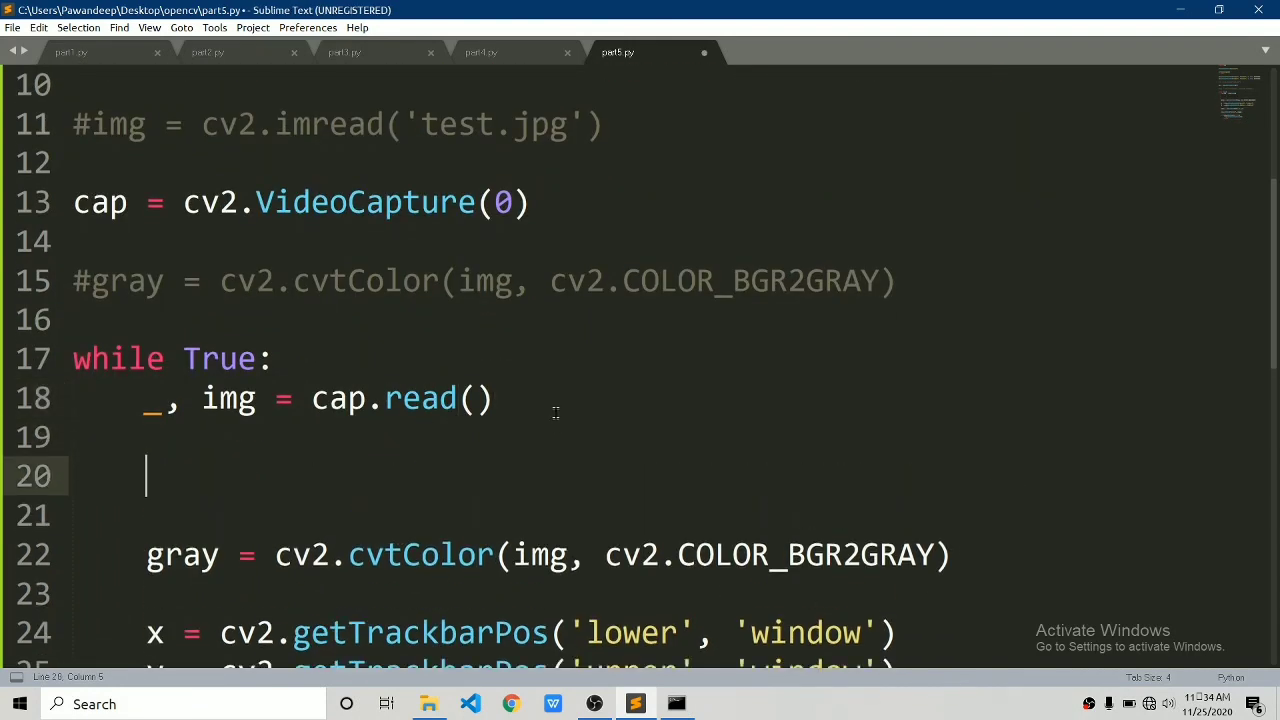
type("img")
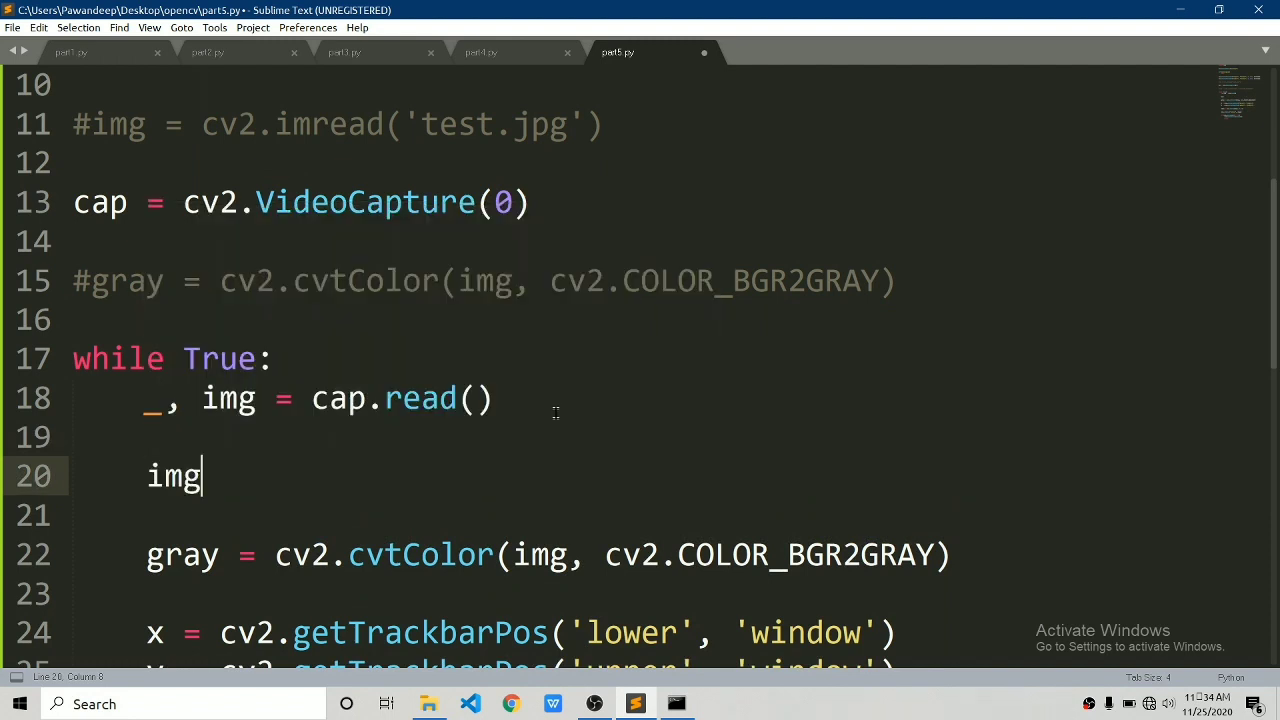
type("= cv2.b")
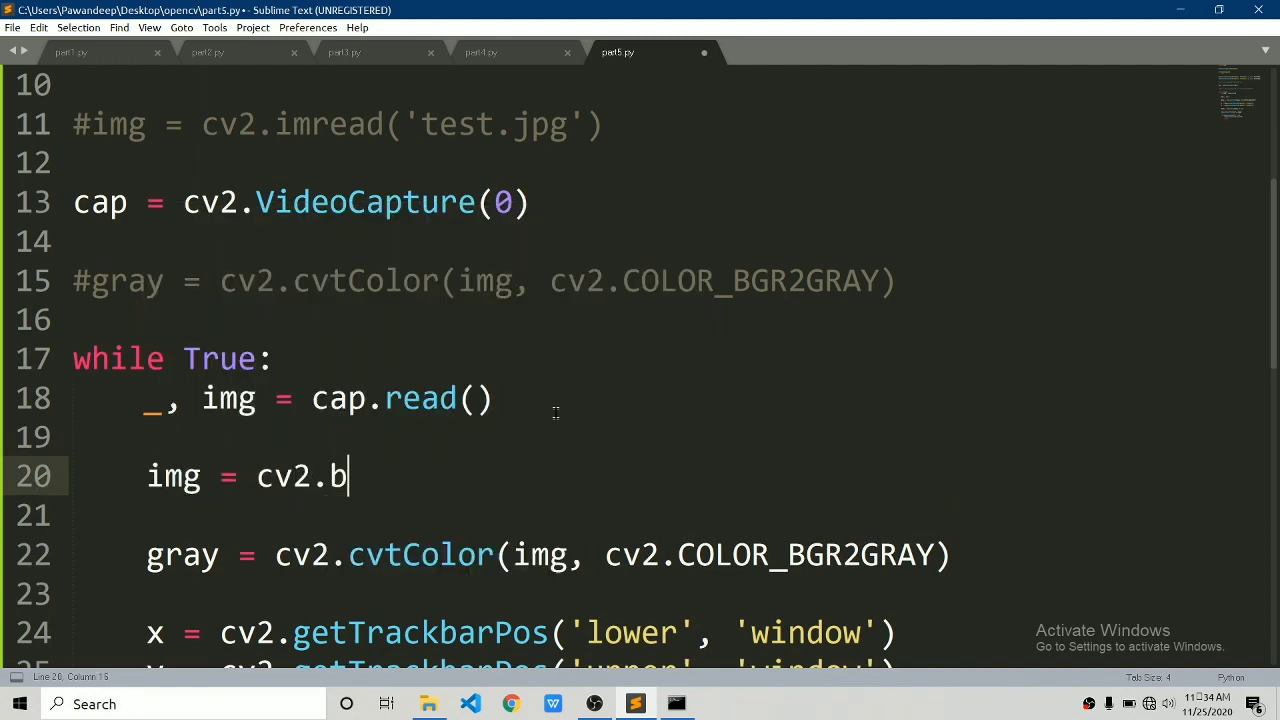
type("lur()")
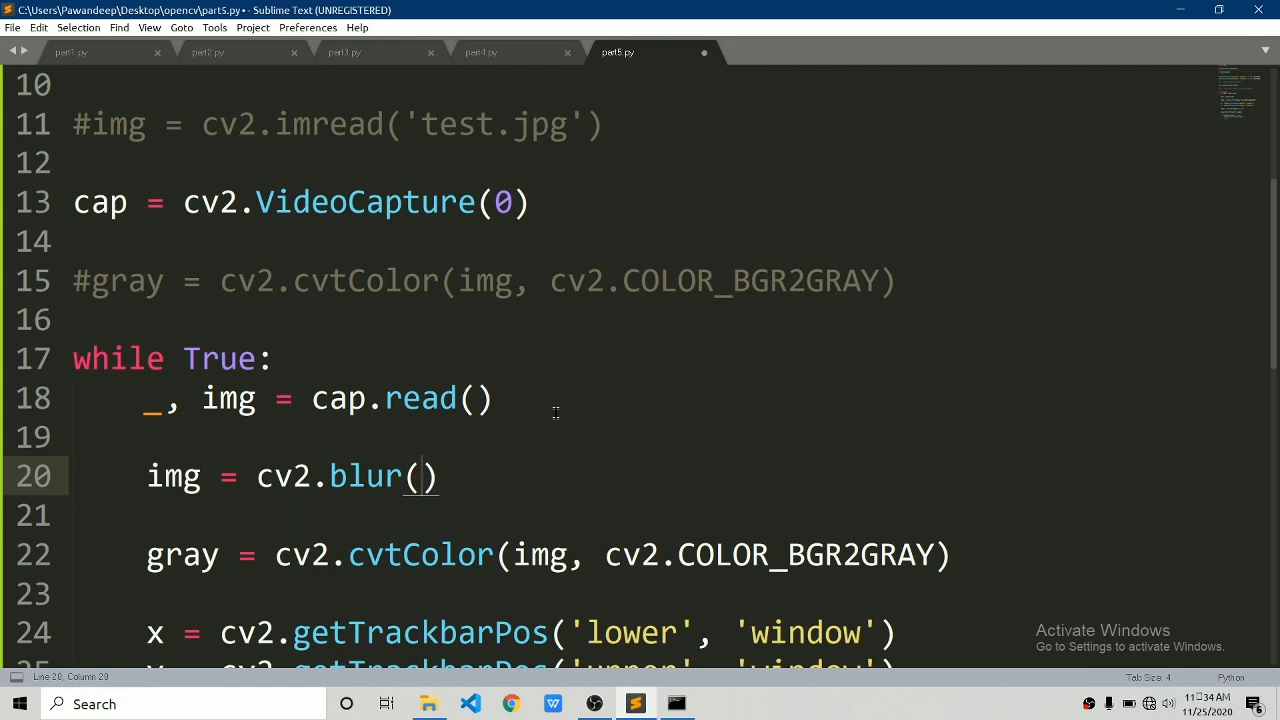
type("img, (")
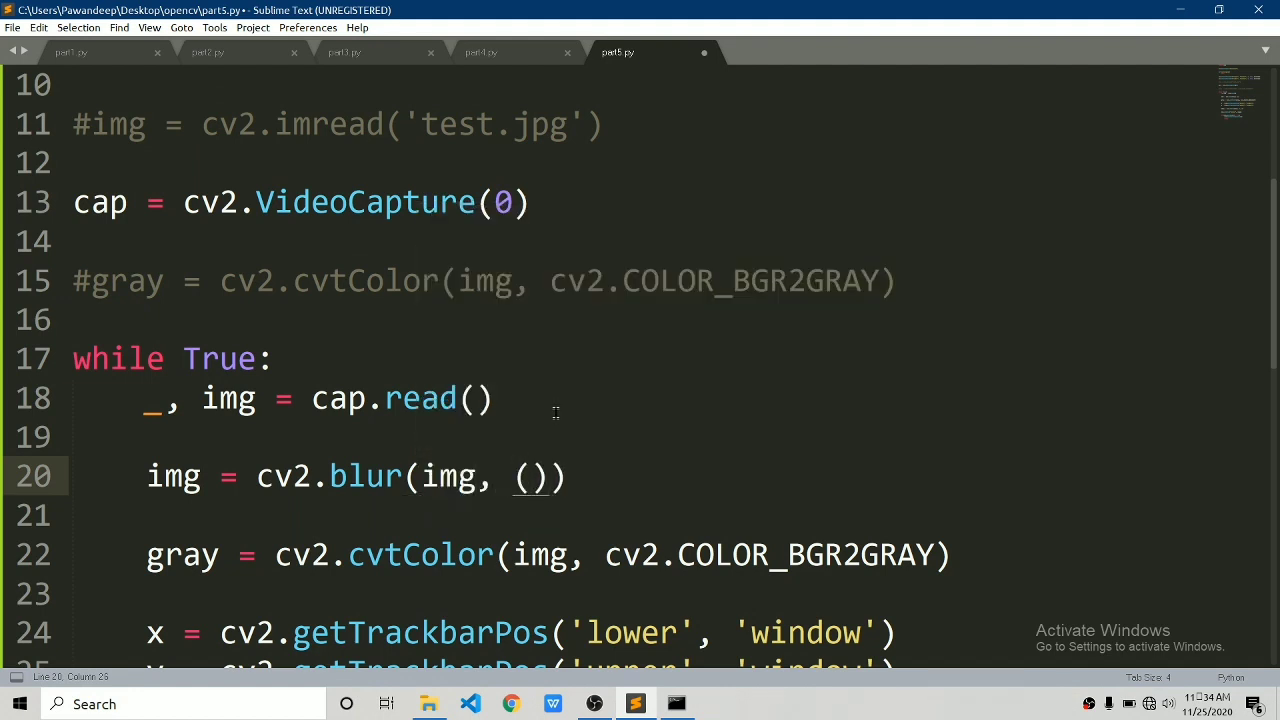
type("3,3")
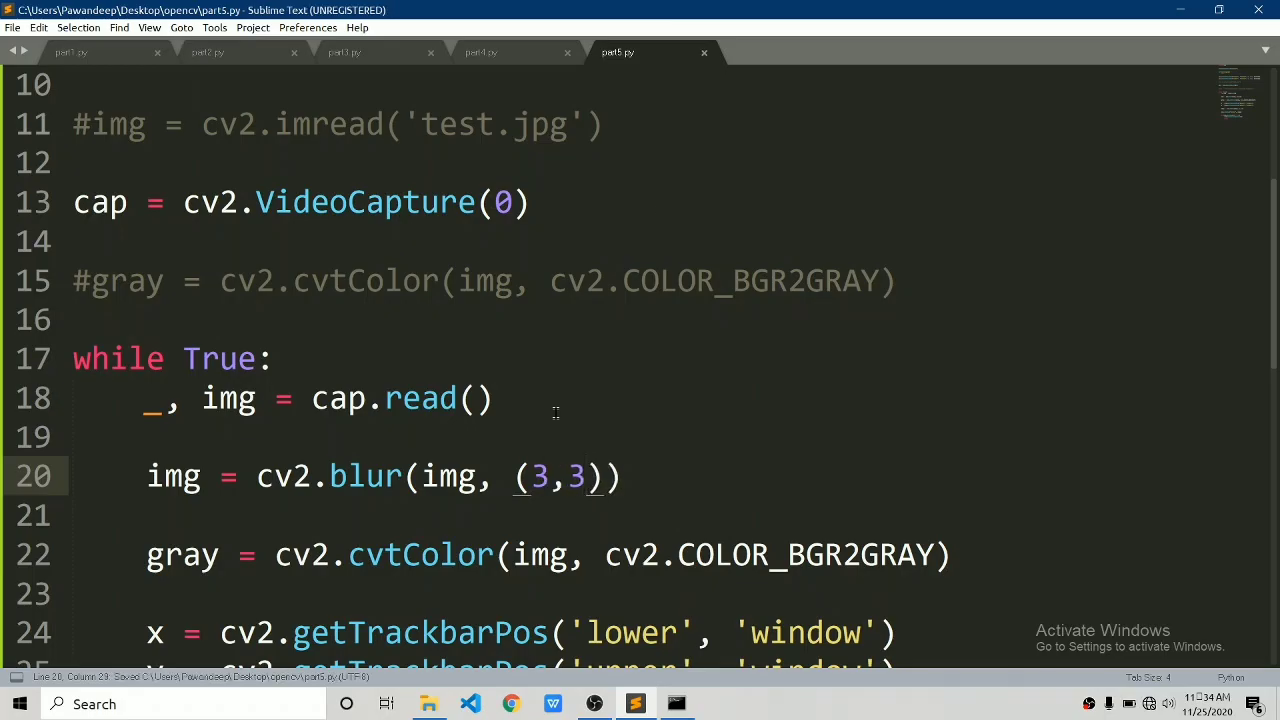